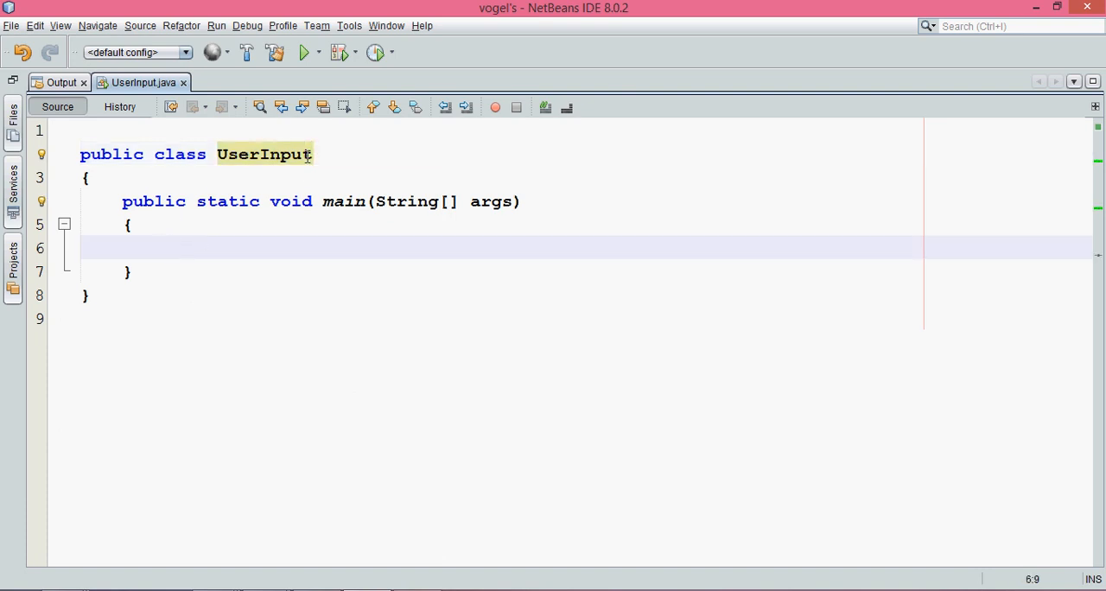
# Add '// Scanner' and '// BufferedReader' comment lines inside main, followed by blank lines
pyautogui.click(215, 154)
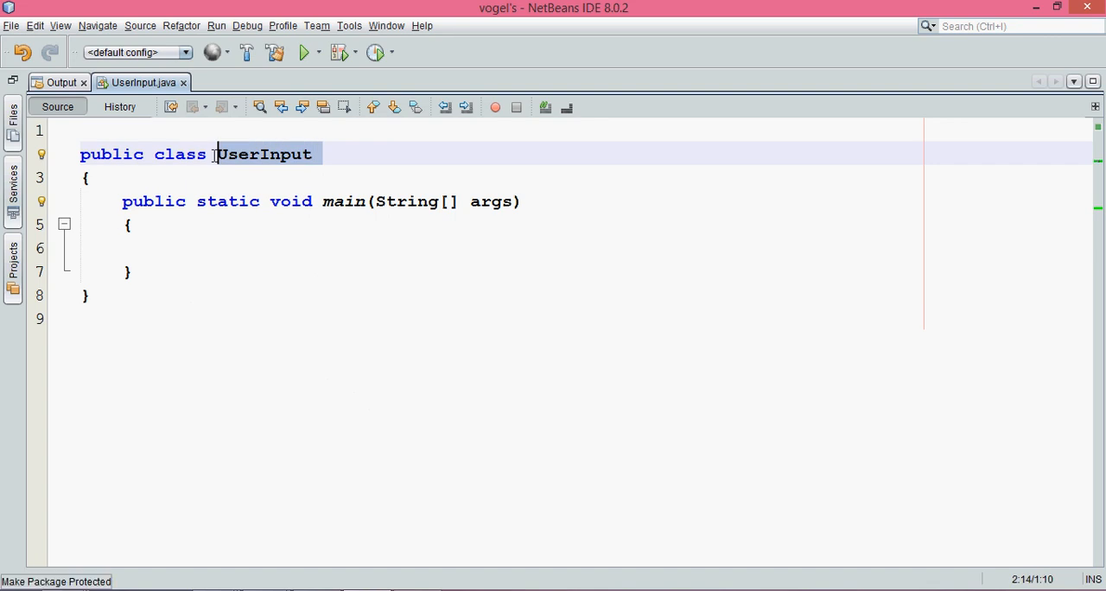
pyautogui.click(168, 249)
pyautogui.write('// Scanner')
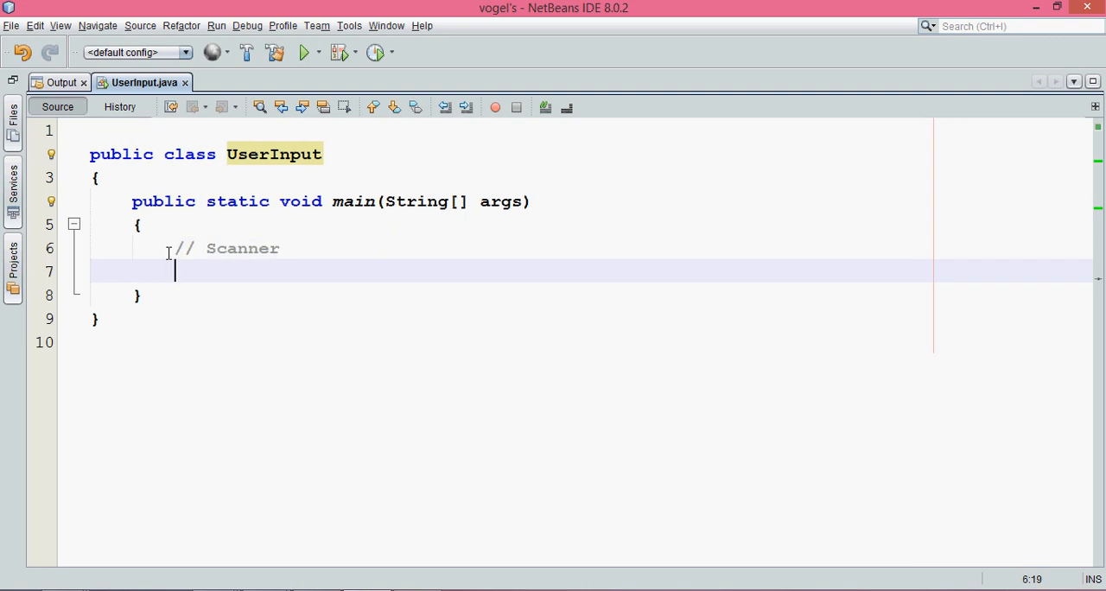
pyautogui.write('// Bu')
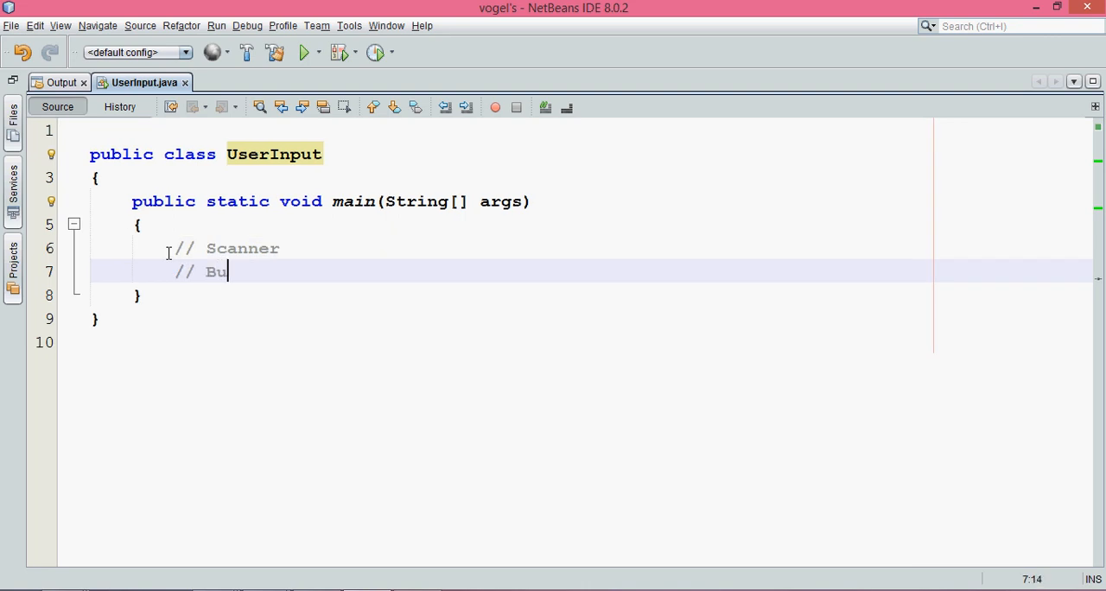
pyautogui.write('fferedREader')
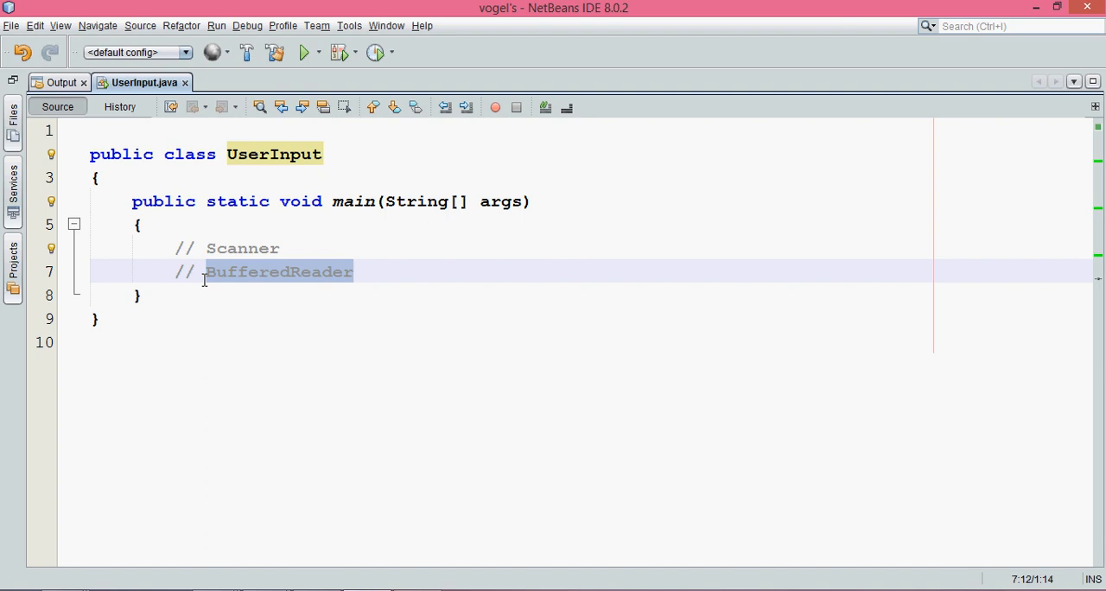
pyautogui.press('Enter')
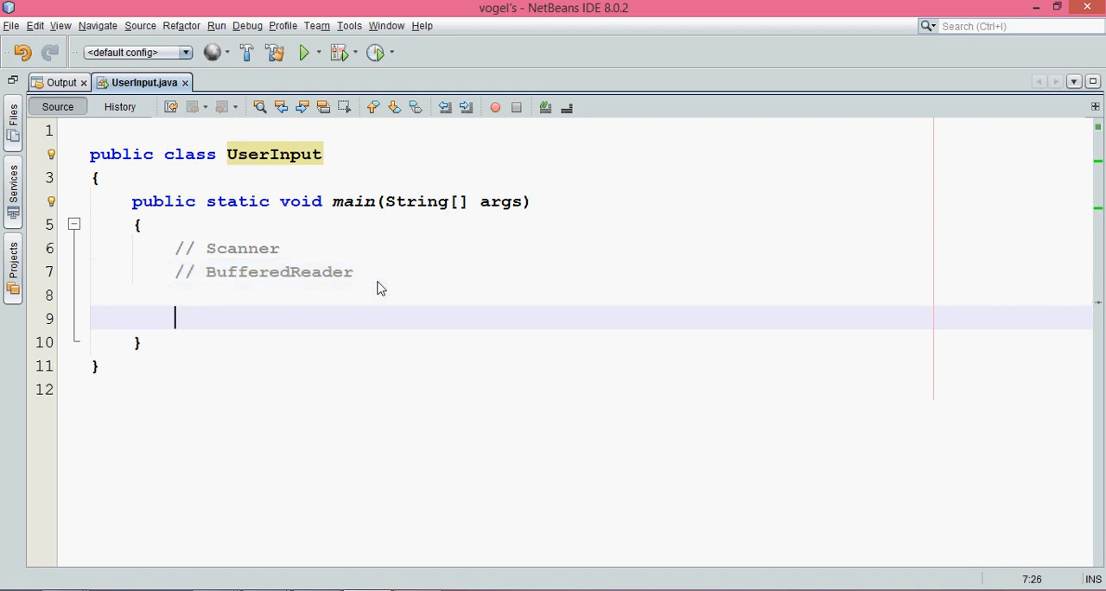
# Expand sout into System.out.println(""); below the comments and start a new line
pyautogui.write('Sysou')
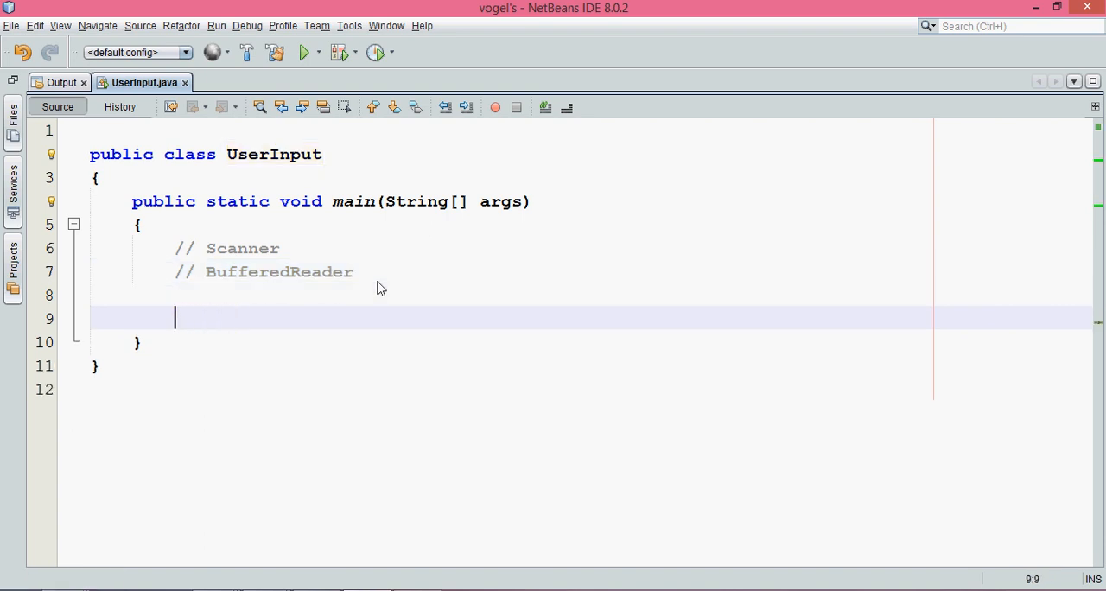
pyautogui.write('sout')
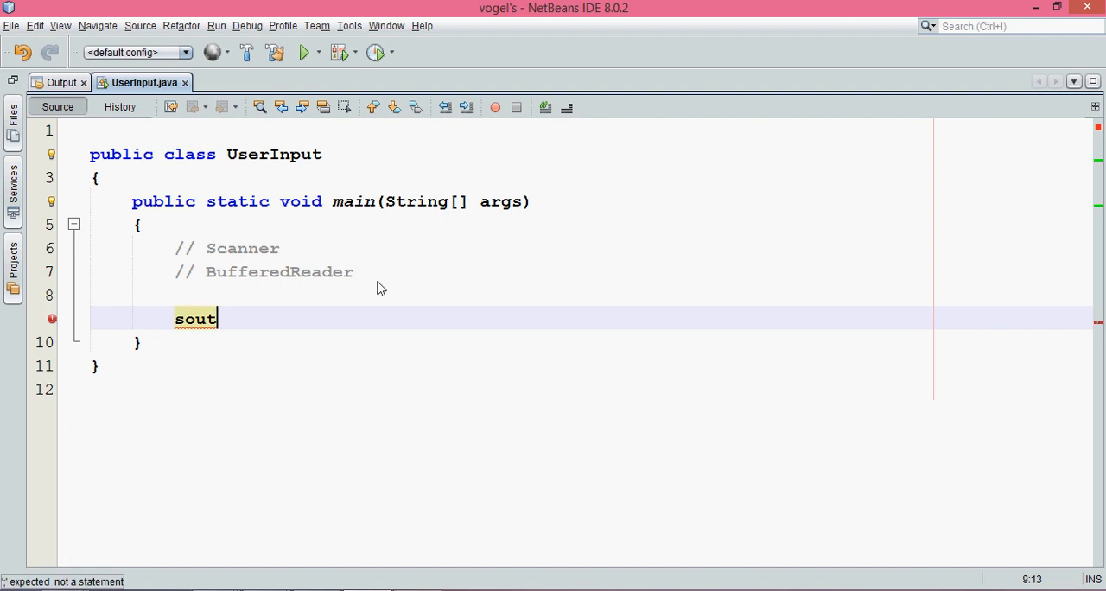
pyautogui.press('Tab')
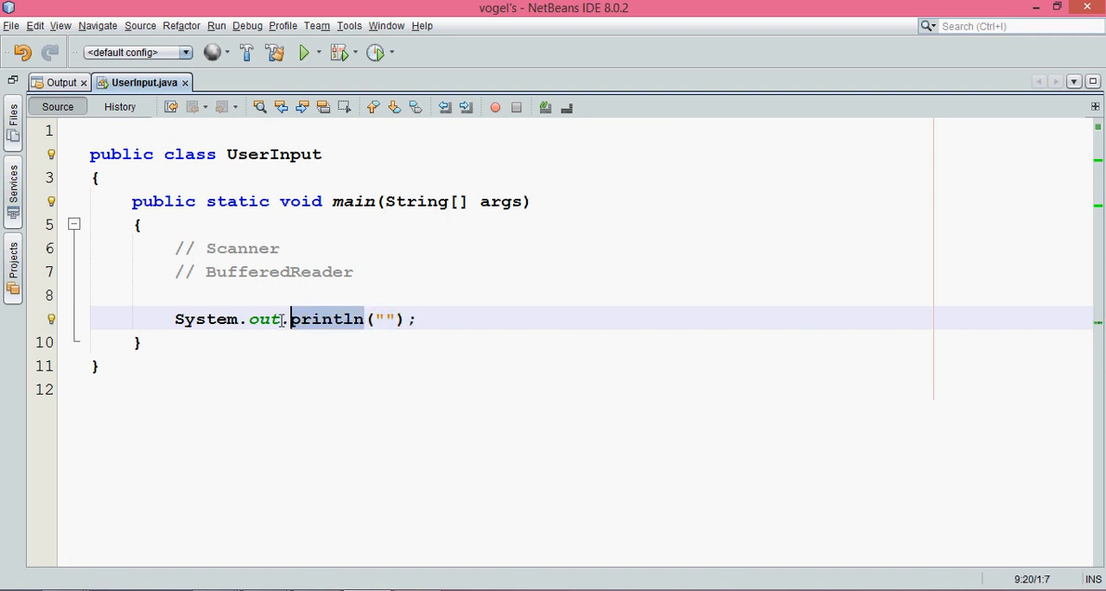
pyautogui.doubleClick(265, 319)
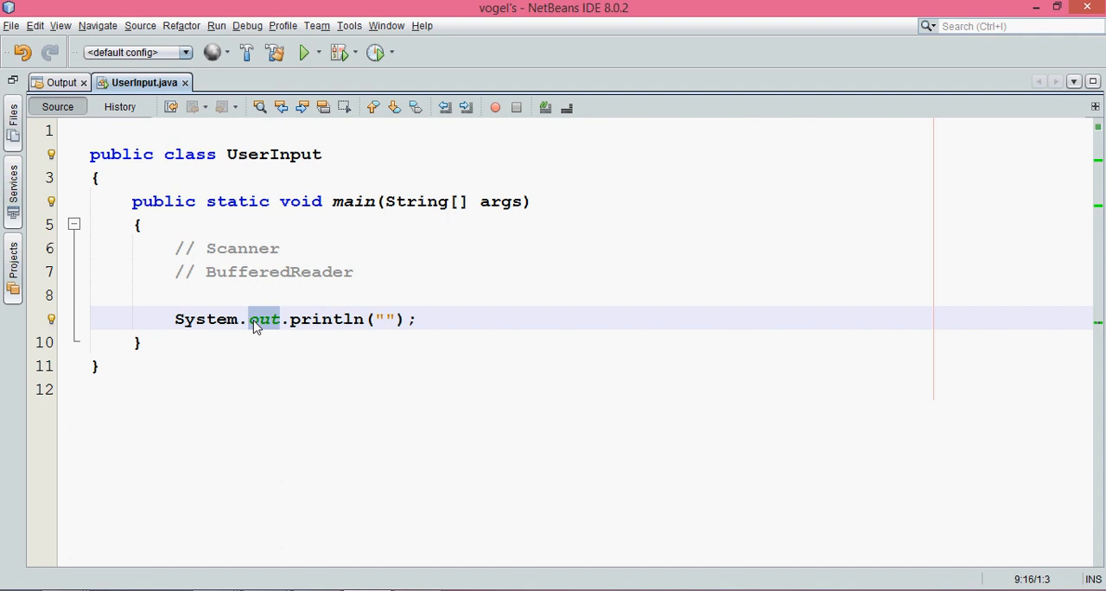
pyautogui.doubleClick(206, 319)
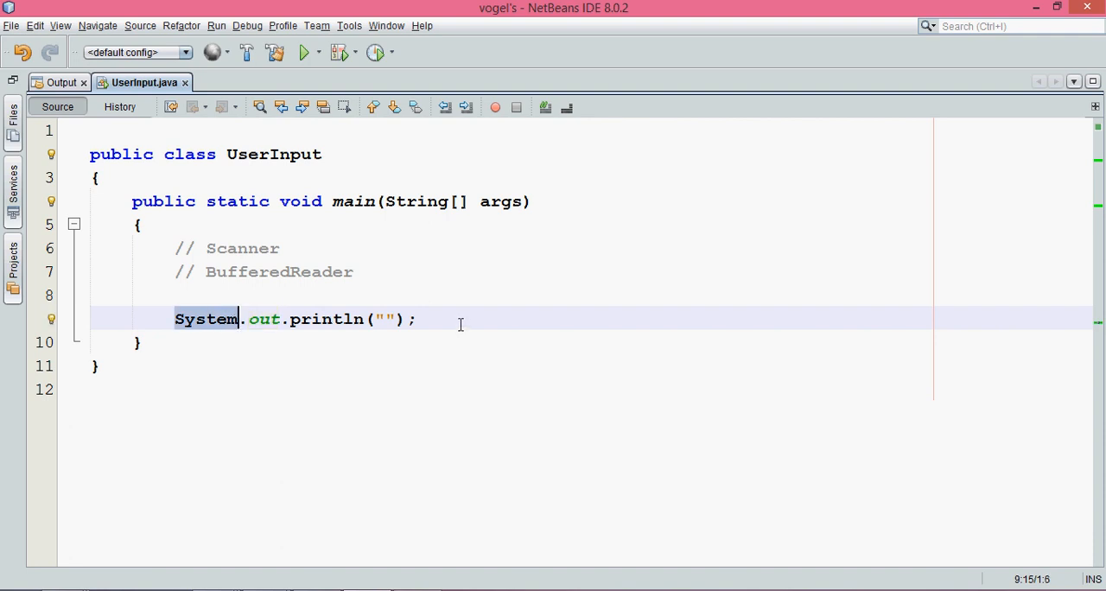
pyautogui.press('Return')
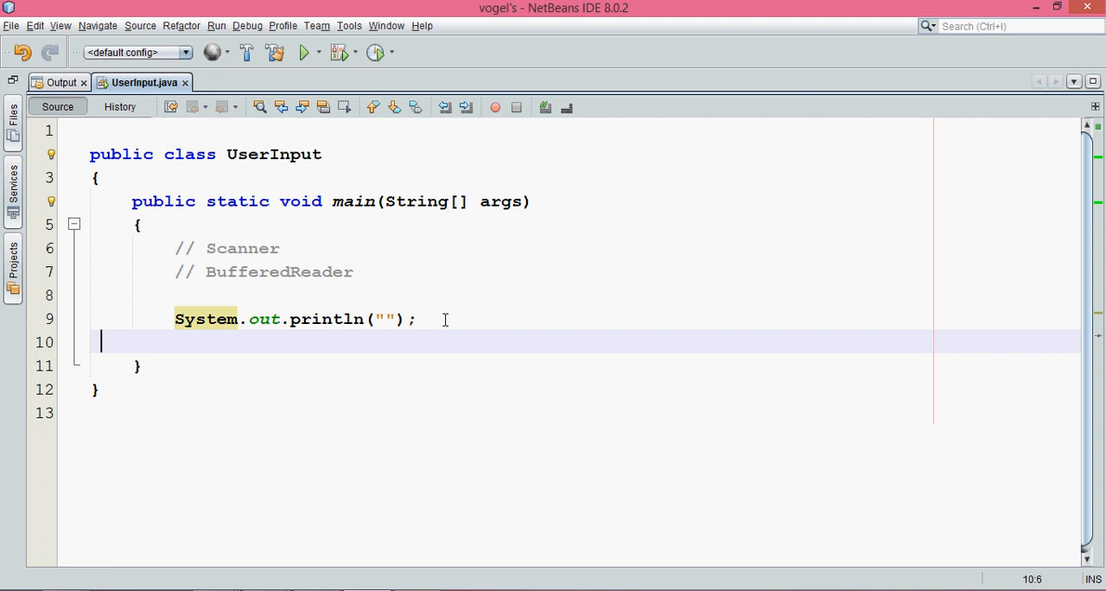
# Append the comment '// printf() cout Console.Writeline' after the println statement
pyautogui.click(428, 319)
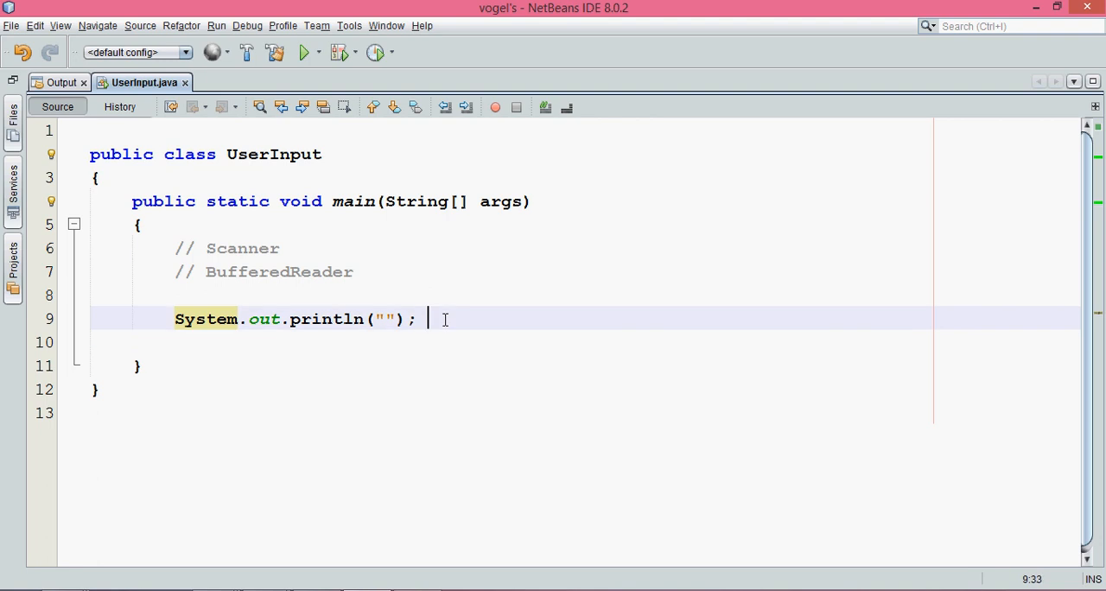
pyautogui.write('//')
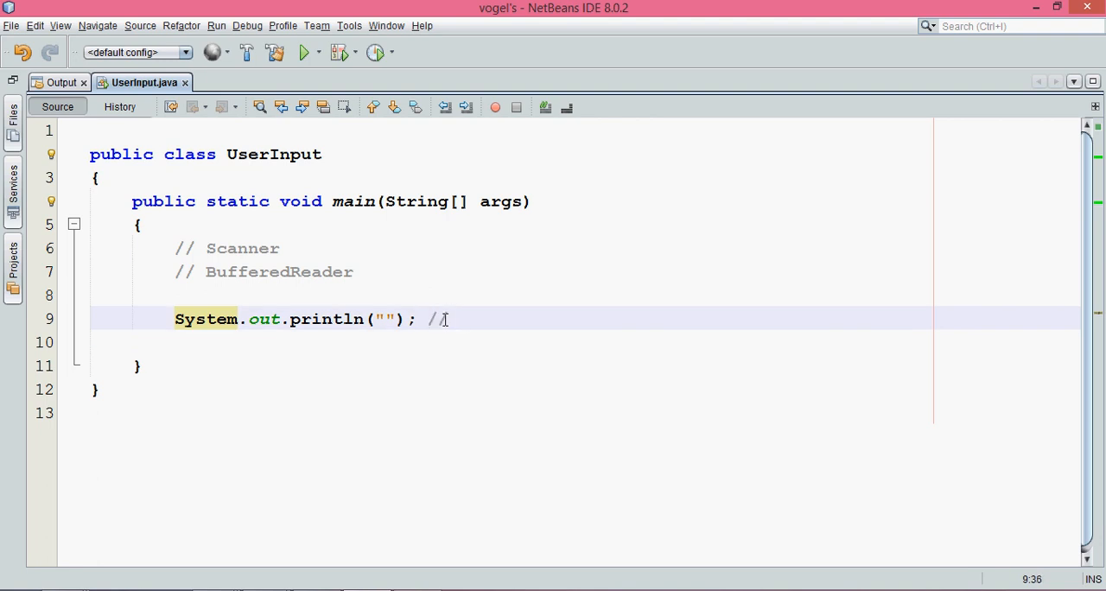
pyautogui.write('printf')
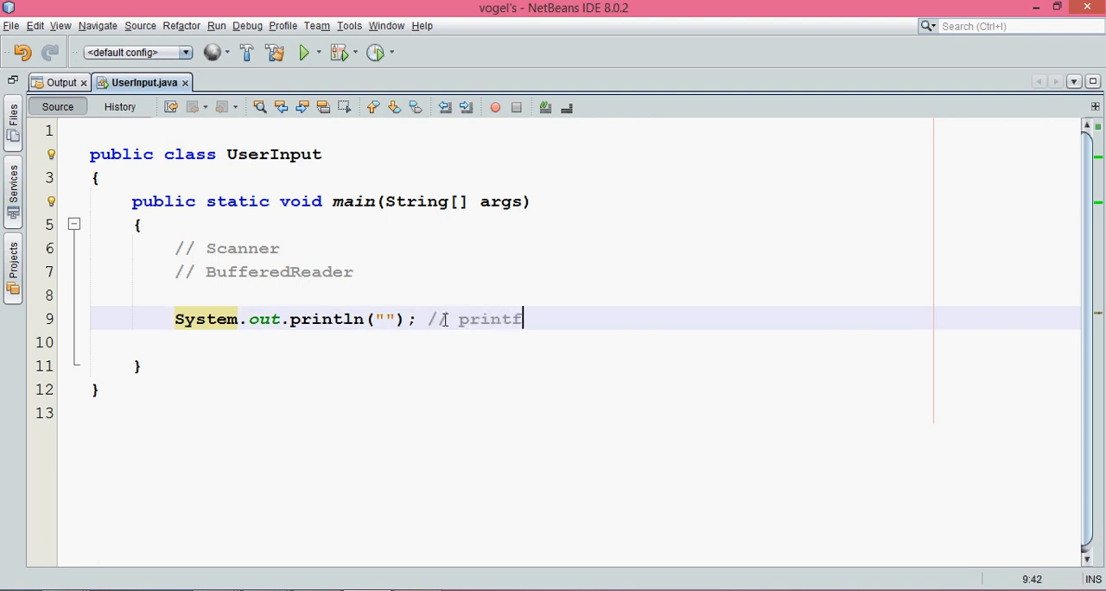
pyautogui.write('()')
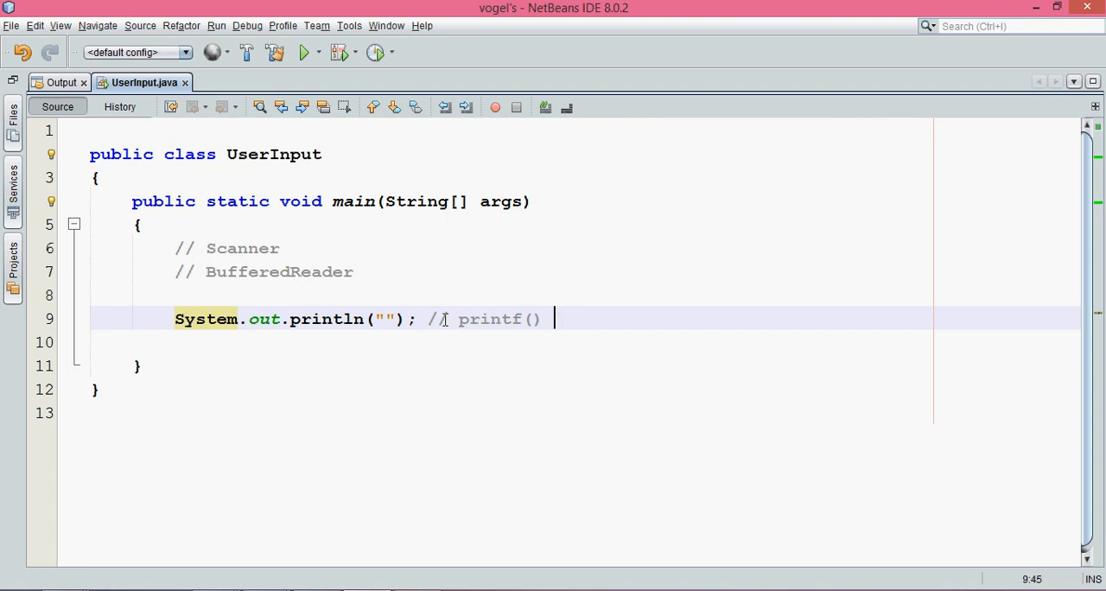
pyautogui.write('cout')
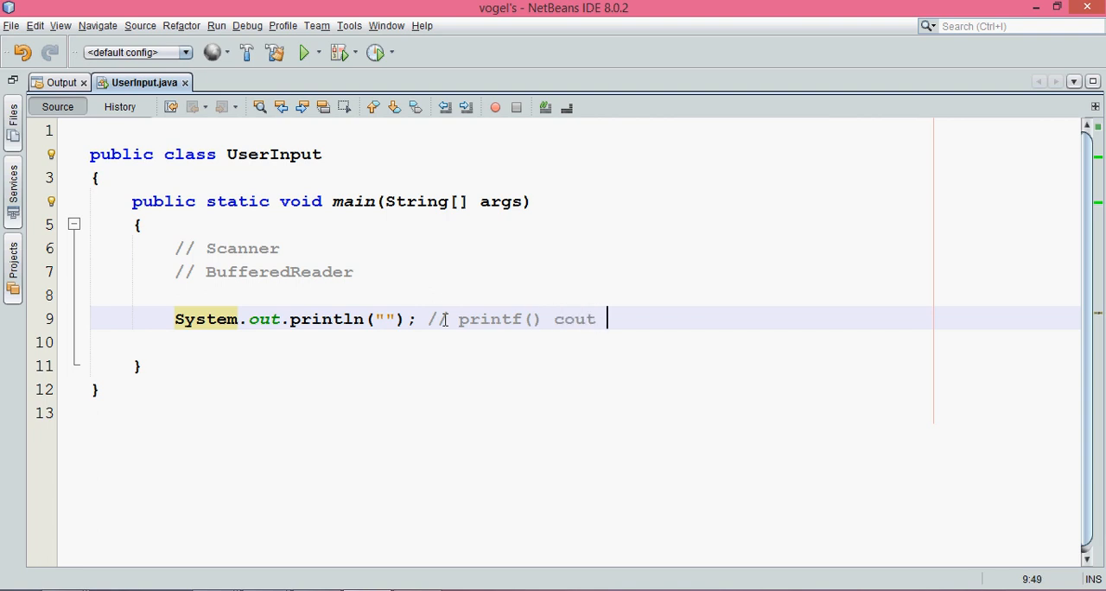
pyautogui.write('Console.Wr')
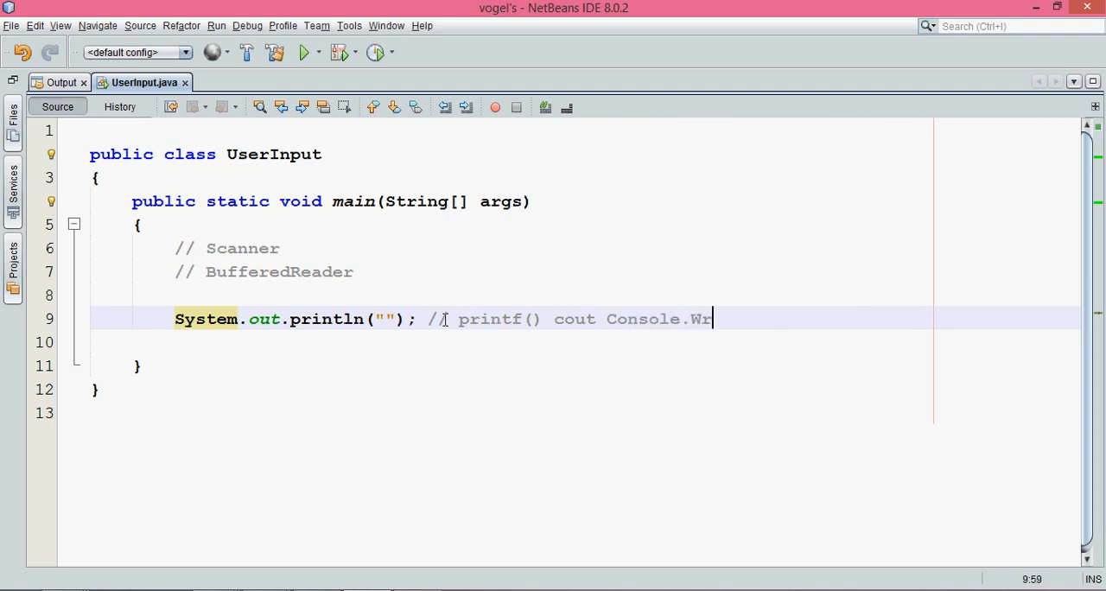
pyautogui.write('iteline')
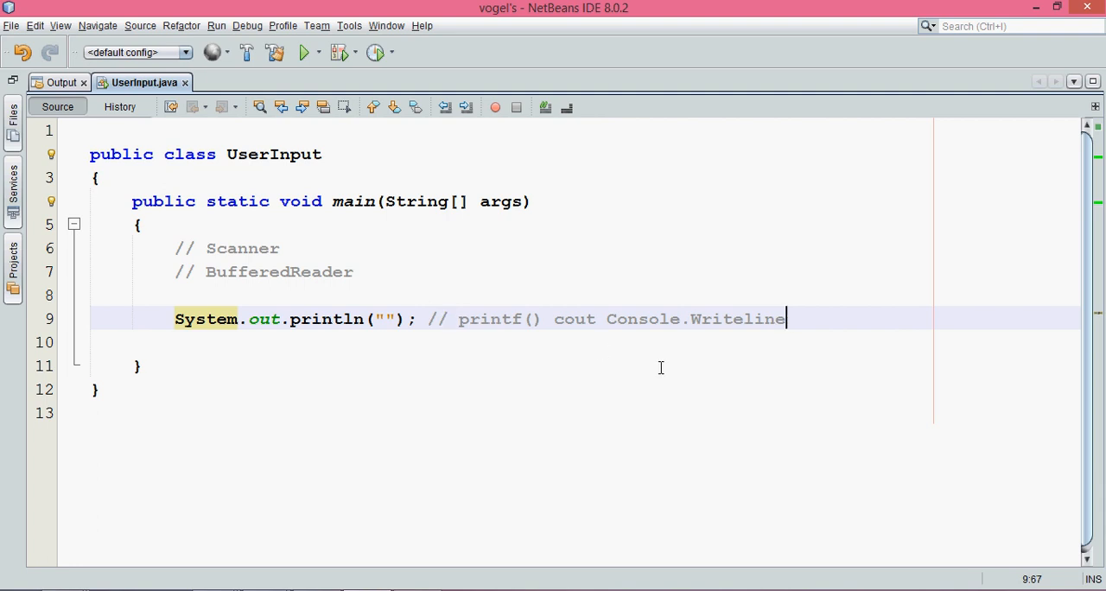
pyautogui.moveTo(773, 318)
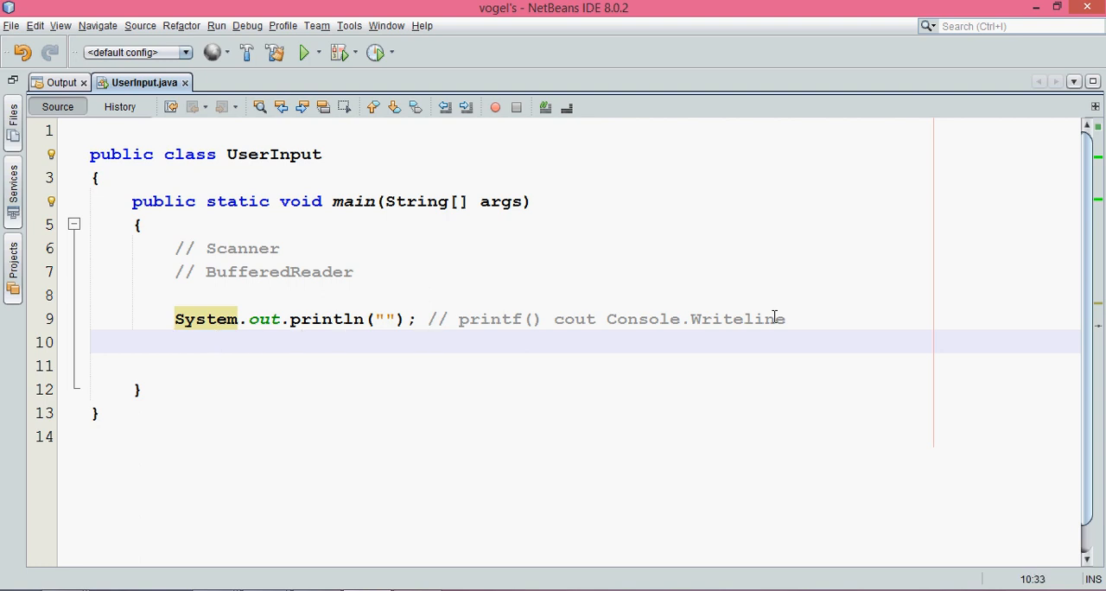
# Write the comment '// scanf() cin Console.ReadLine();' on line 10
pyautogui.write('//')
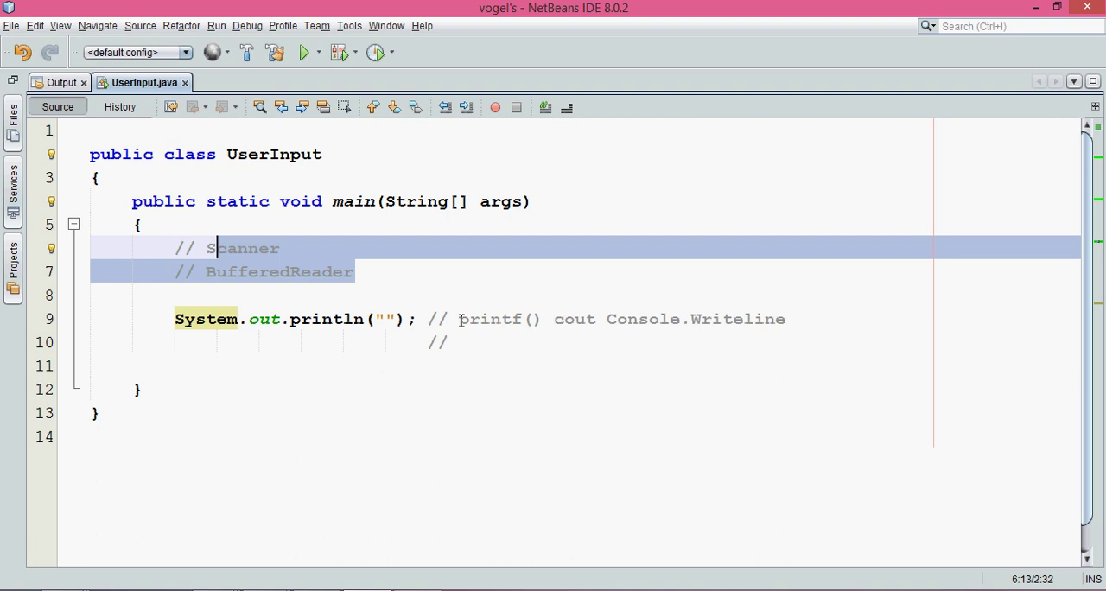
pyautogui.write('scan')
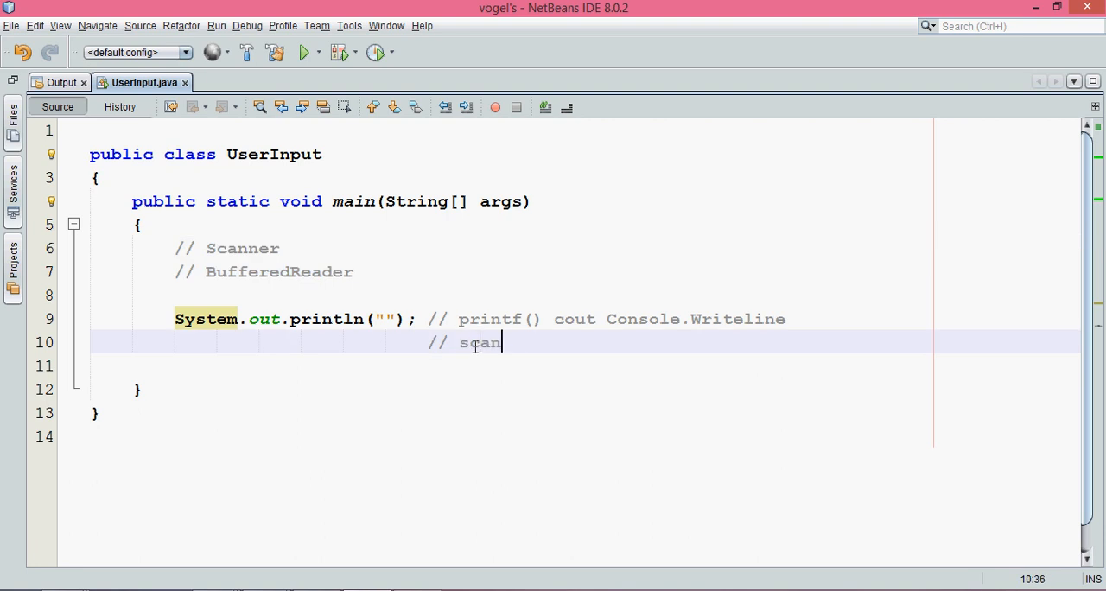
pyautogui.write('f()')
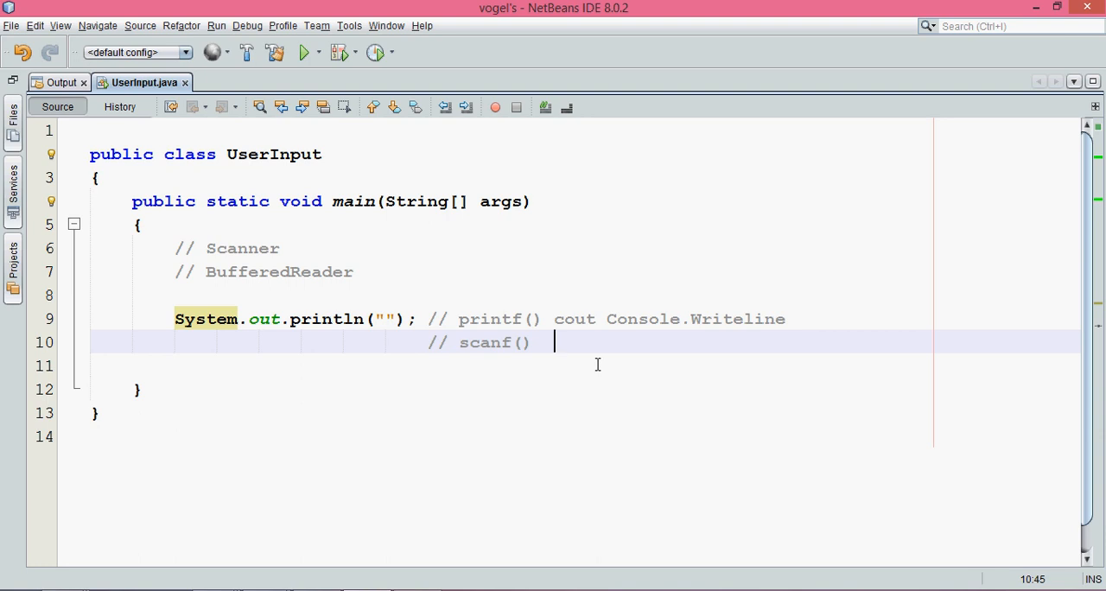
pyautogui.write('cin')
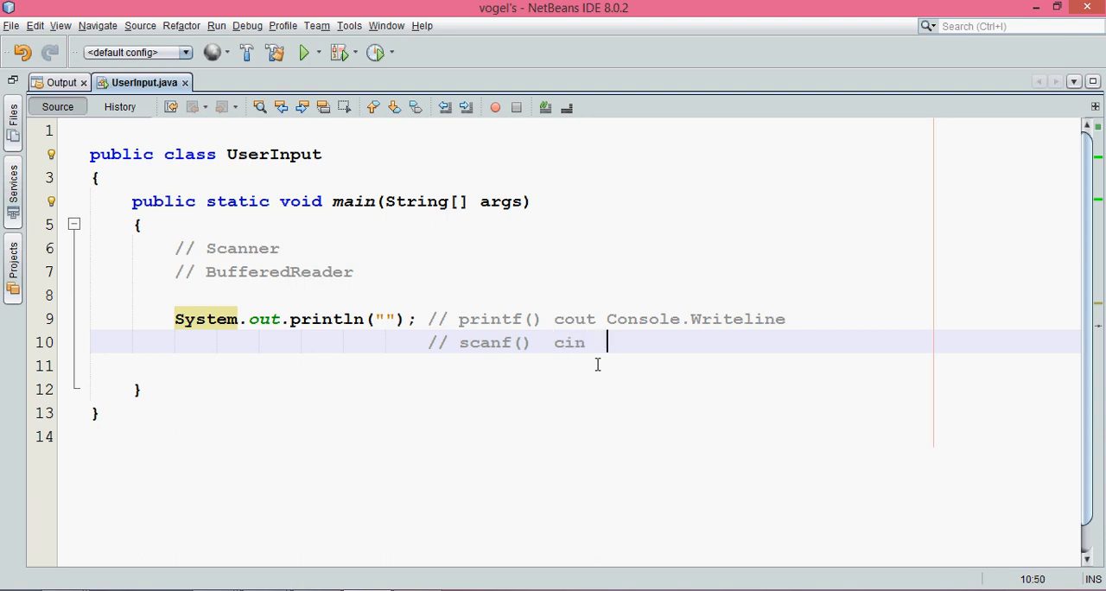
pyautogui.write('Conso')
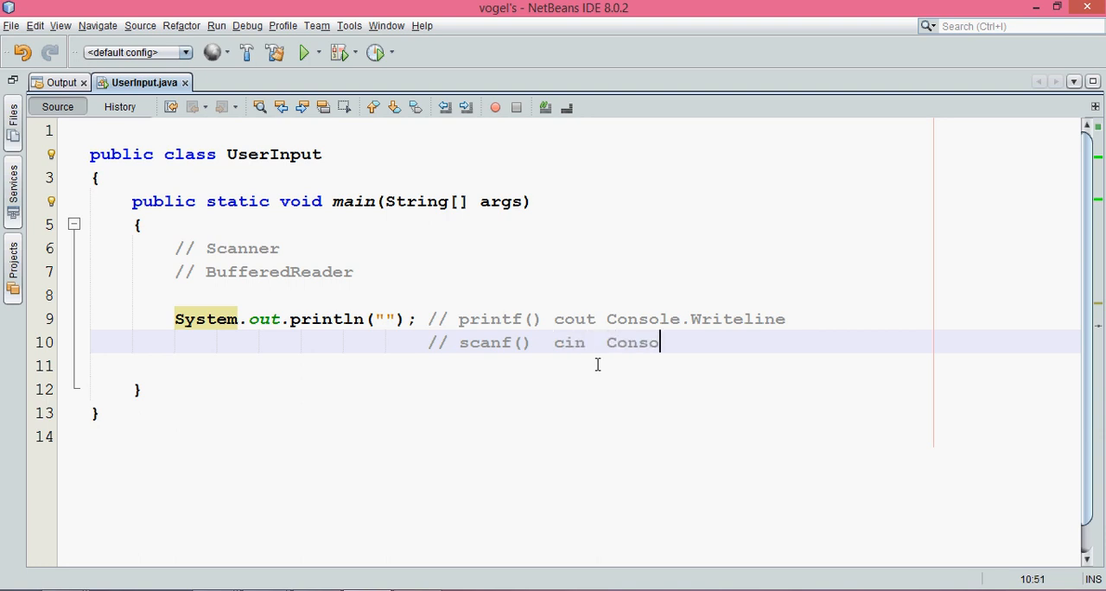
pyautogui.write('le.Rea')
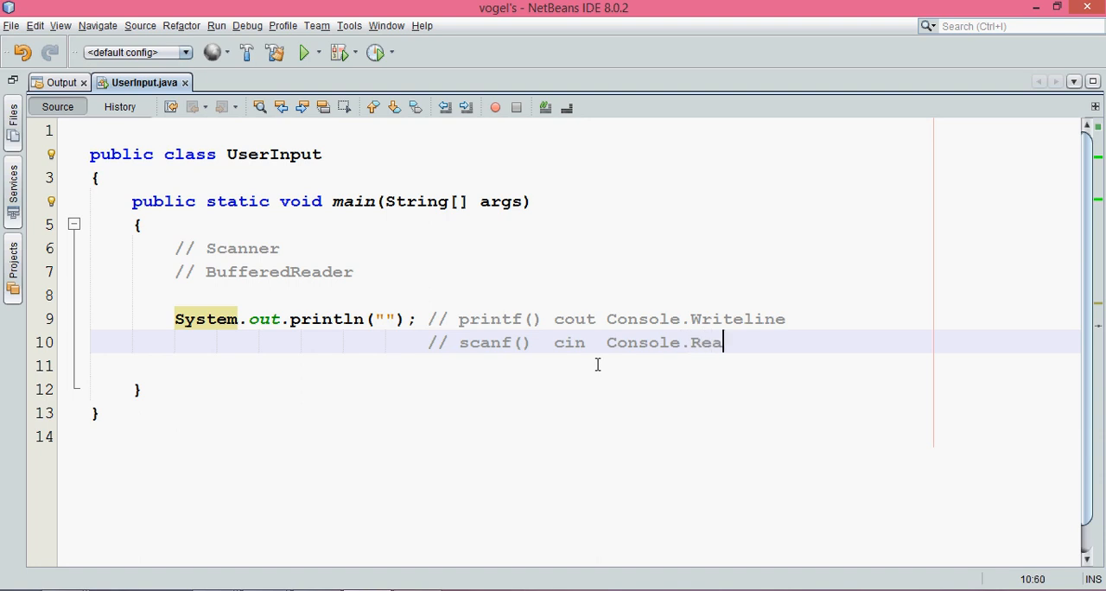
pyautogui.write('dLine(')
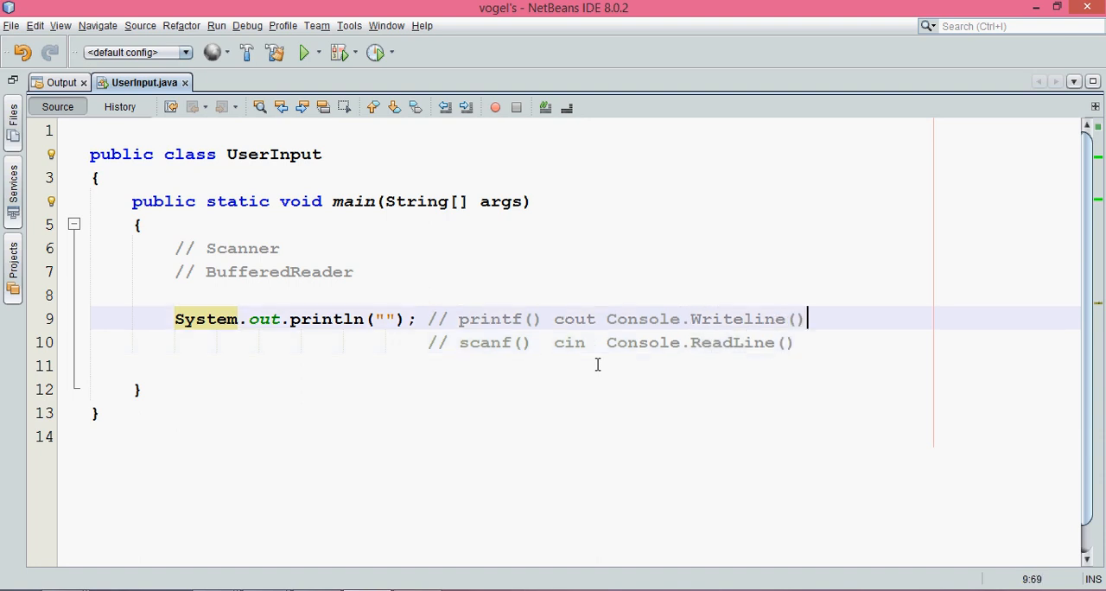
pyautogui.write(';')
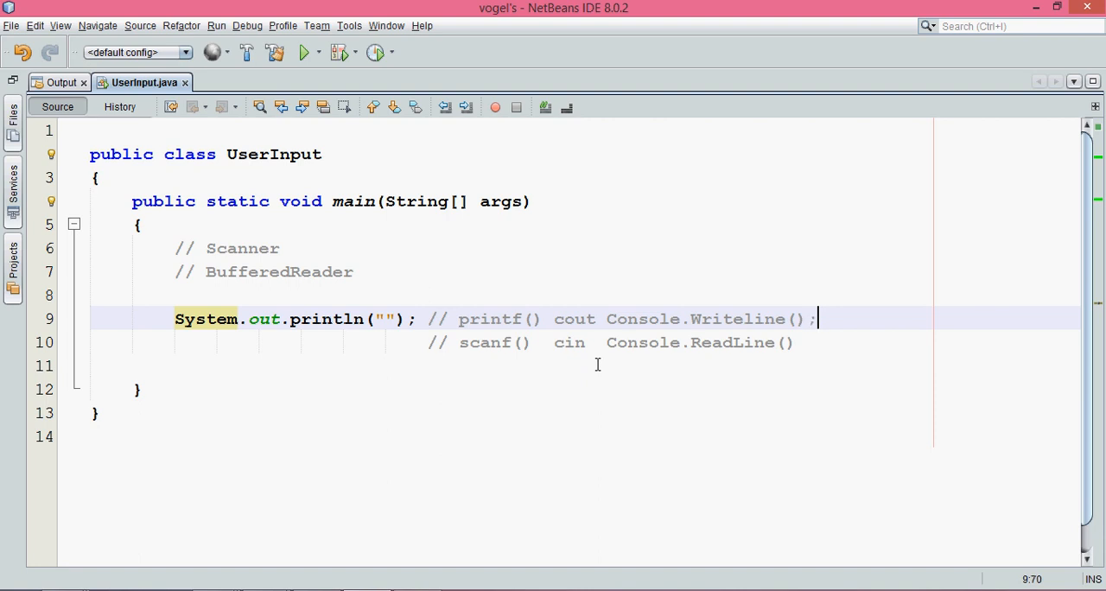
# End the output comment with a semicolon as Console.WriteLine(); and return to line 10's start
pyautogui.click(741, 319)
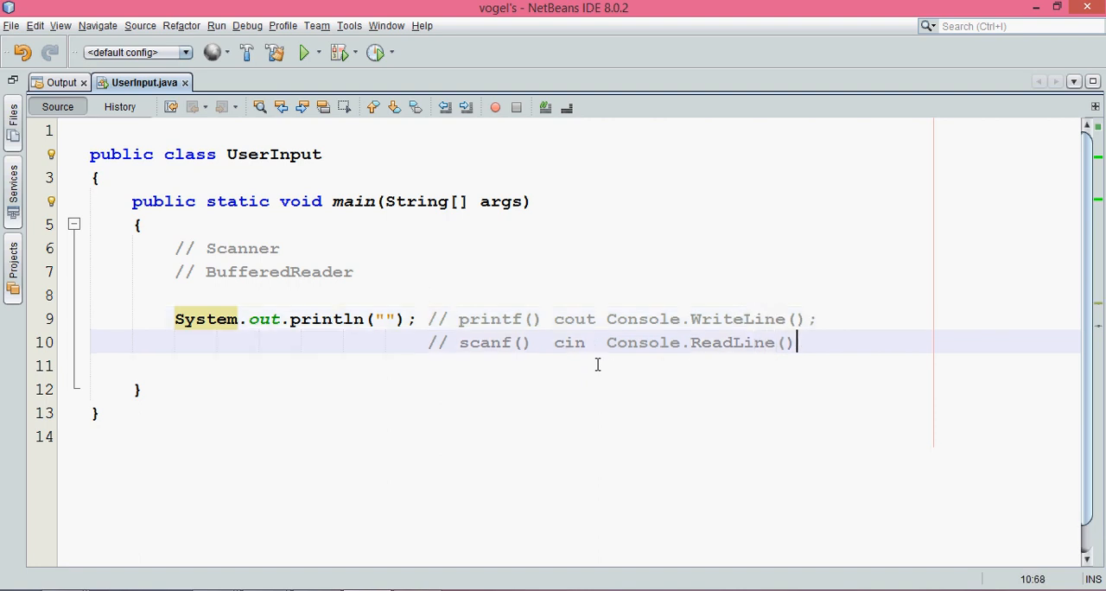
pyautogui.write(';')
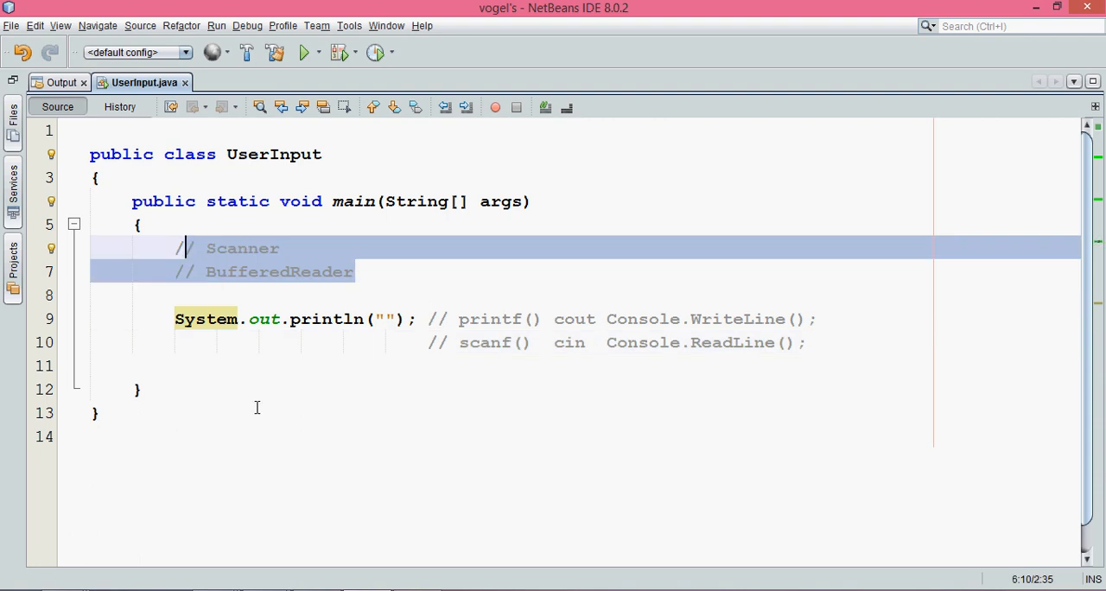
pyautogui.click(182, 343)
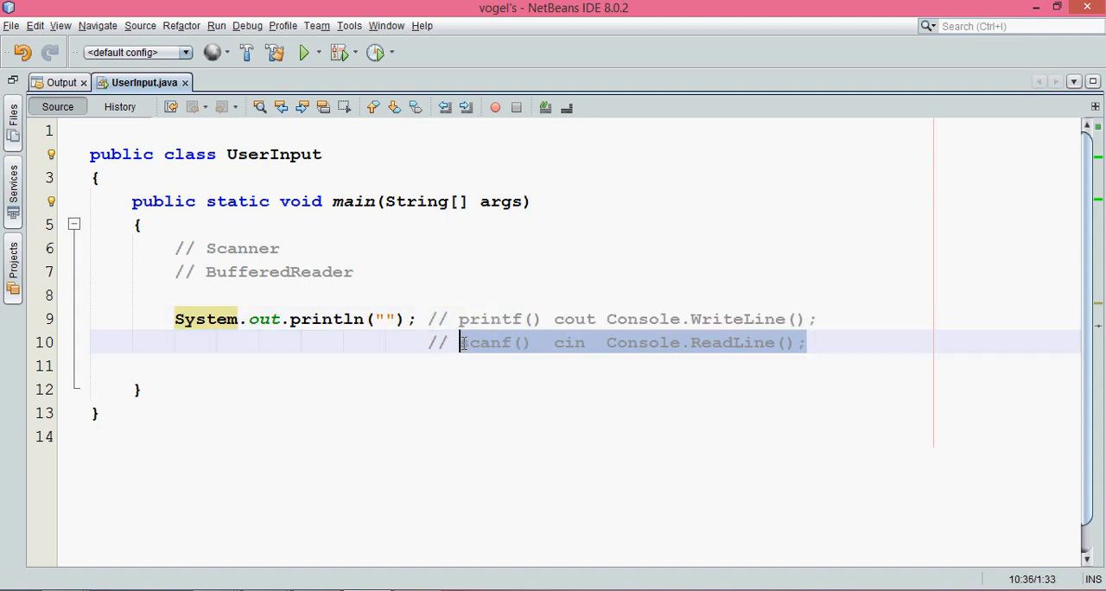
pyautogui.click(186, 342)
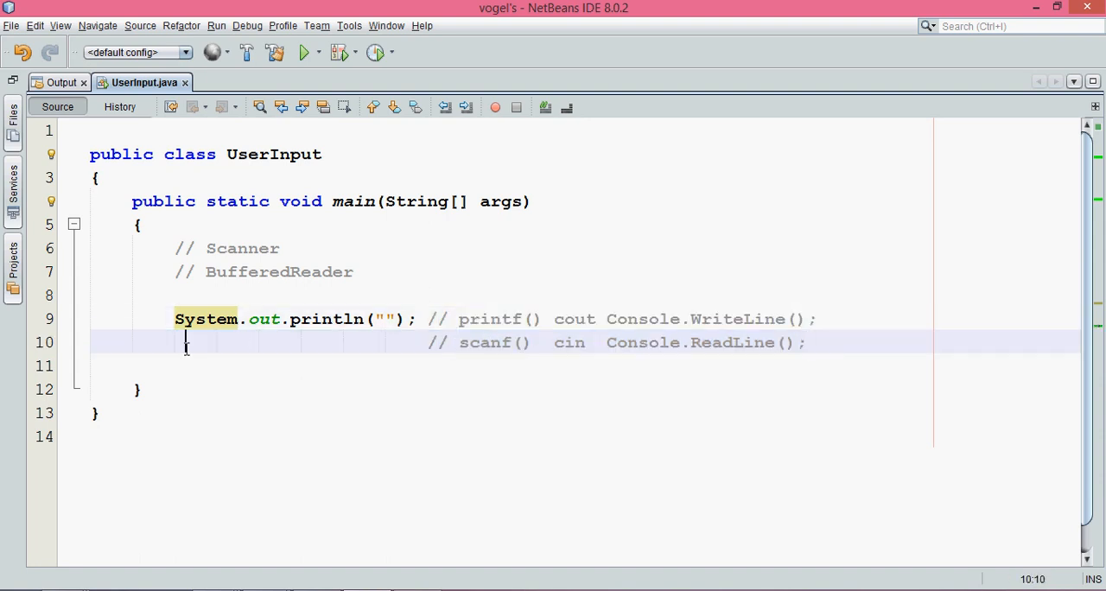
# Insert a System.in.read(); statement at the start of line 10
pyautogui.write('S')
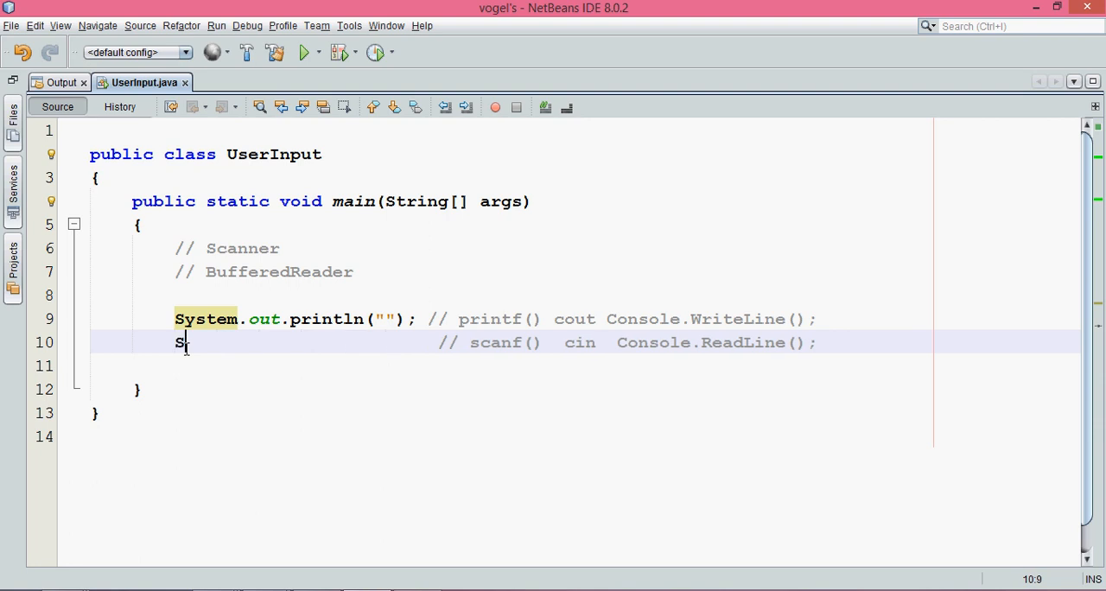
pyautogui.write('ystem')
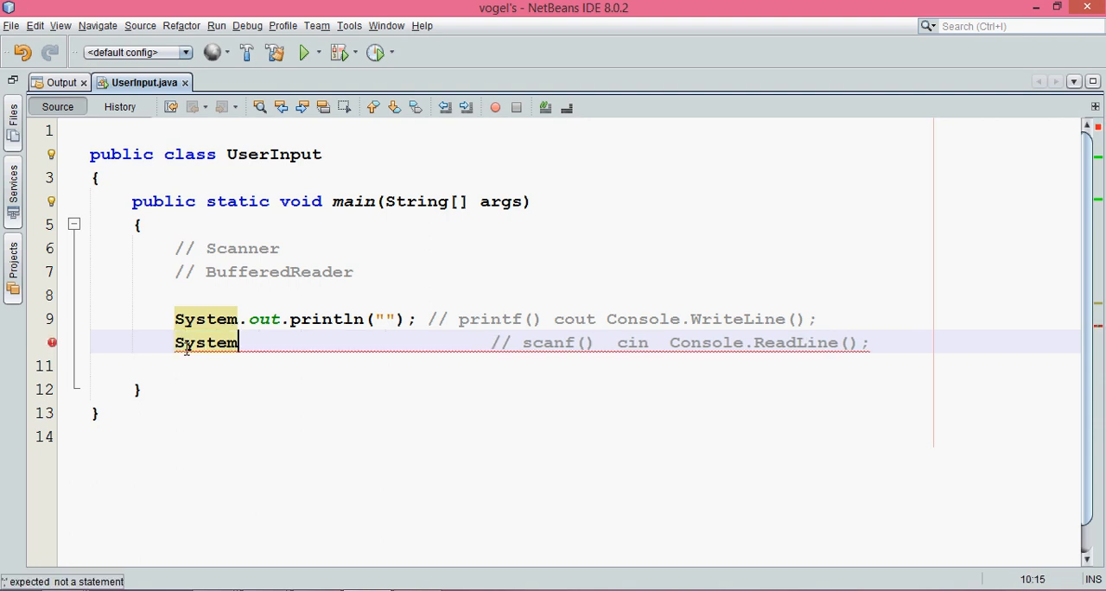
pyautogui.write('.')
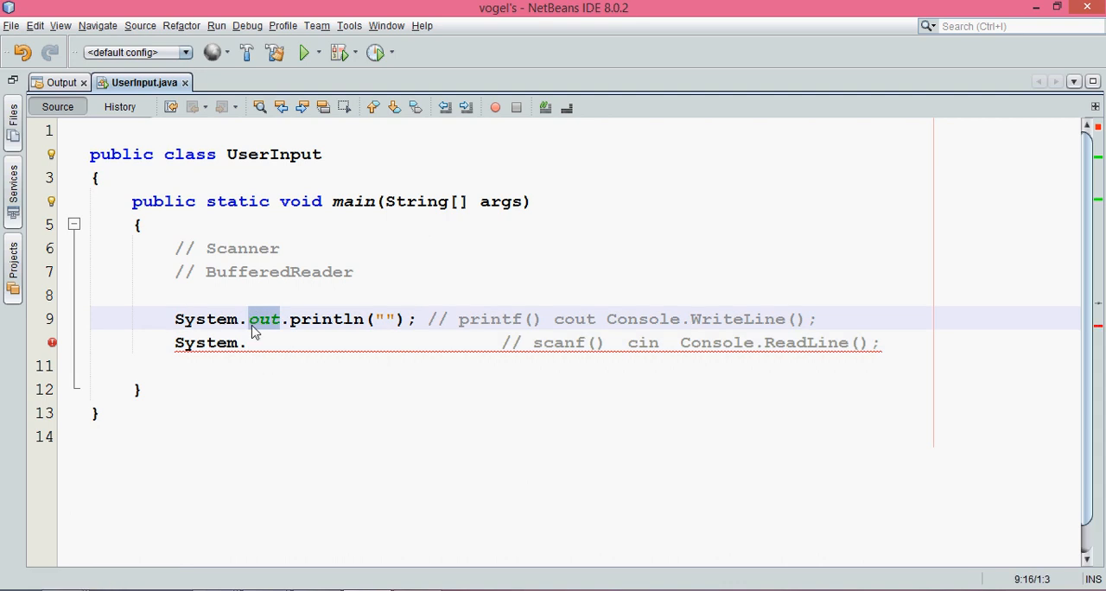
pyautogui.write('in')
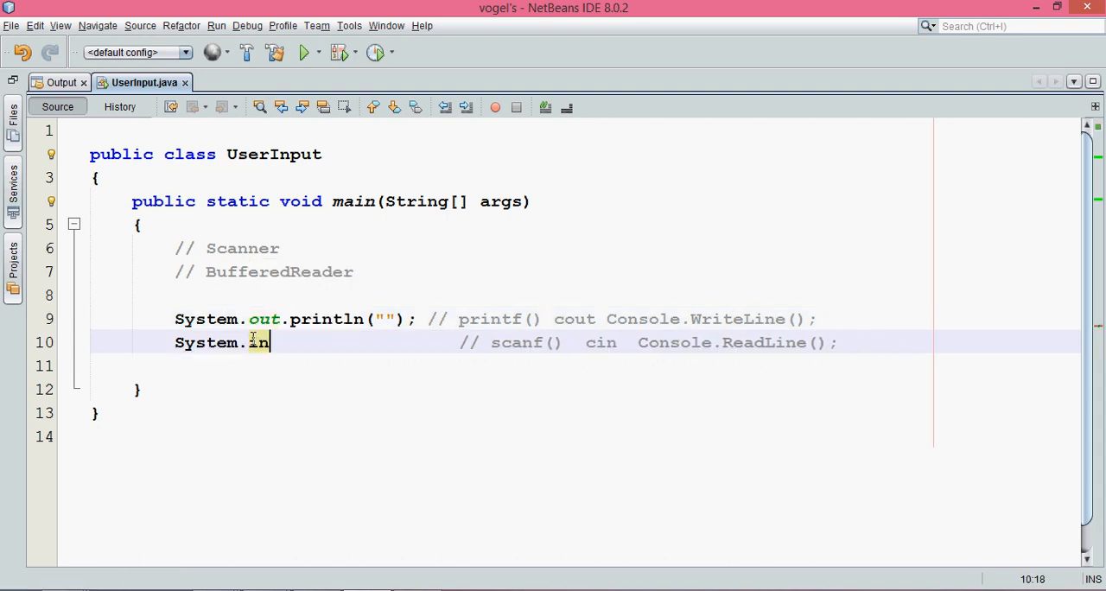
pyautogui.write('.')
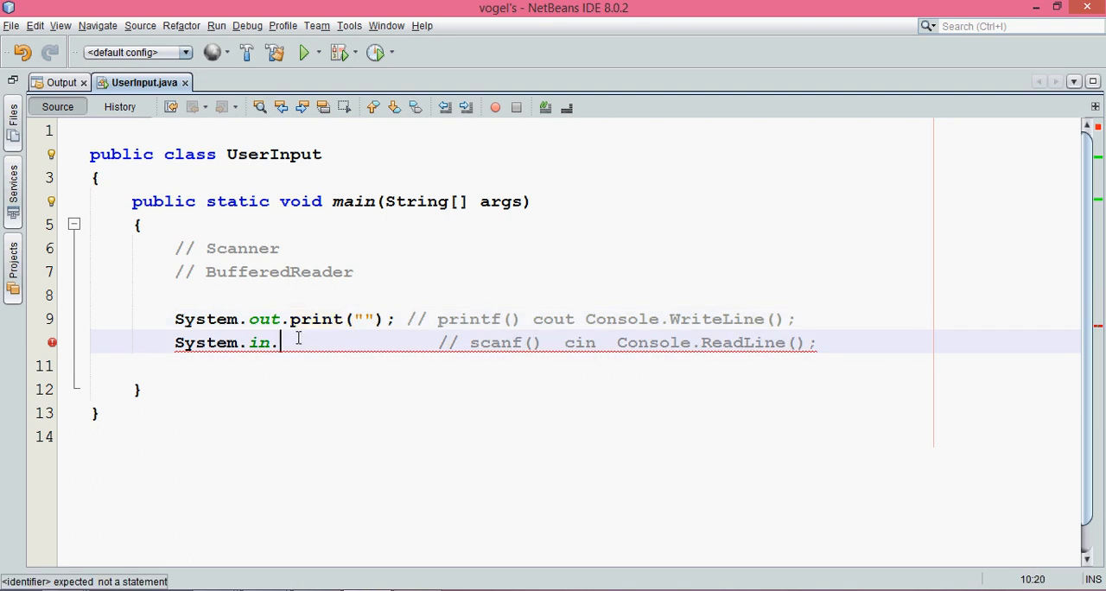
pyautogui.write('read();')
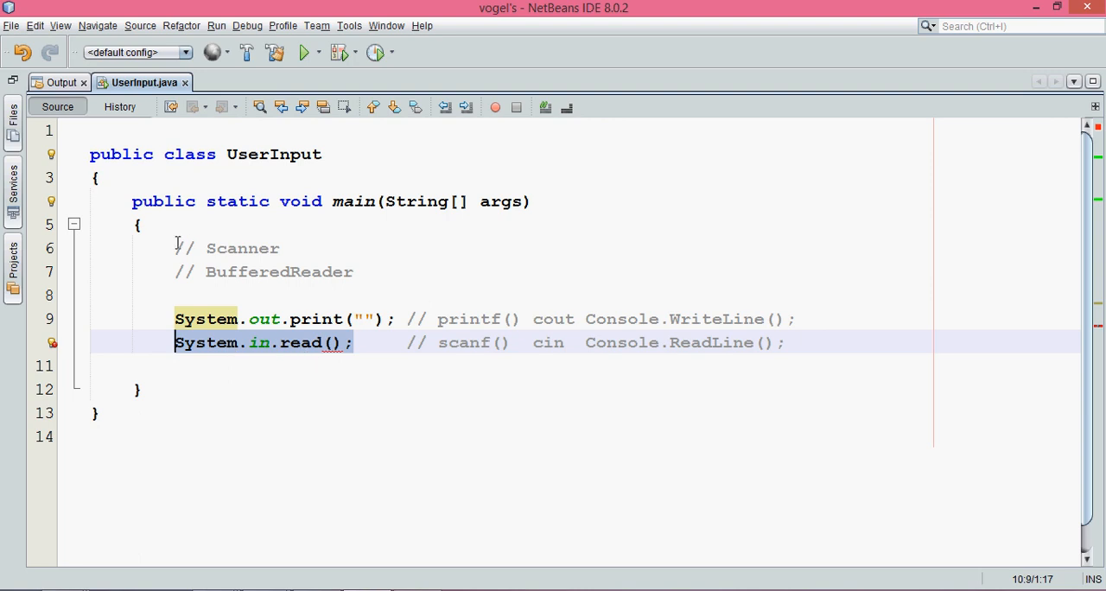
pyautogui.moveTo(175, 248); pyautogui.dragTo(786, 343)
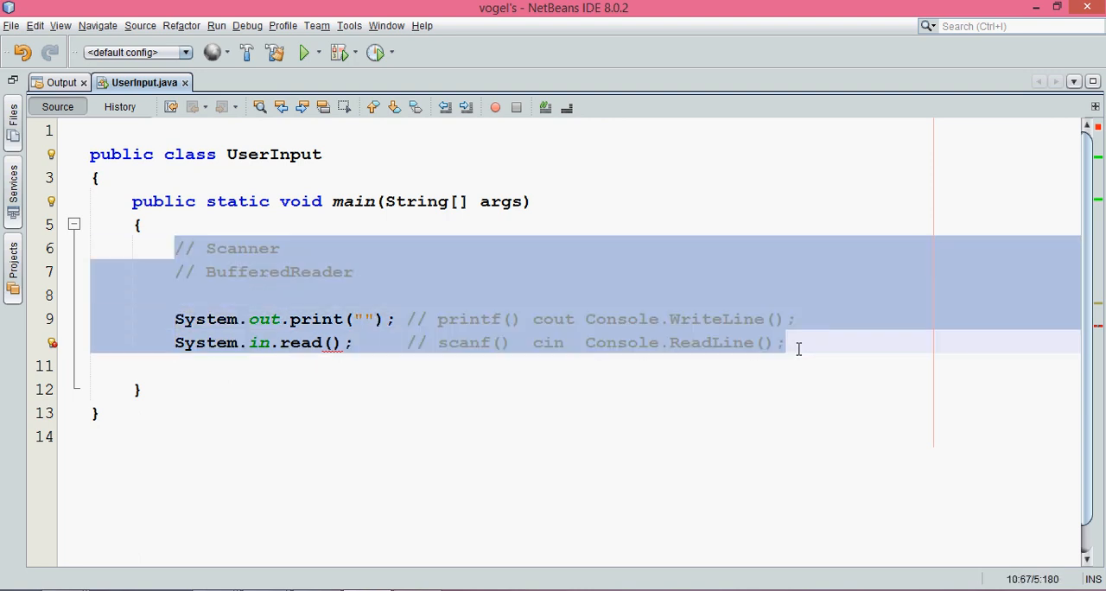
# Delete the selected lines, declare main with 'throws Exception', and save UserInput.java
pyautogui.press('Delete')
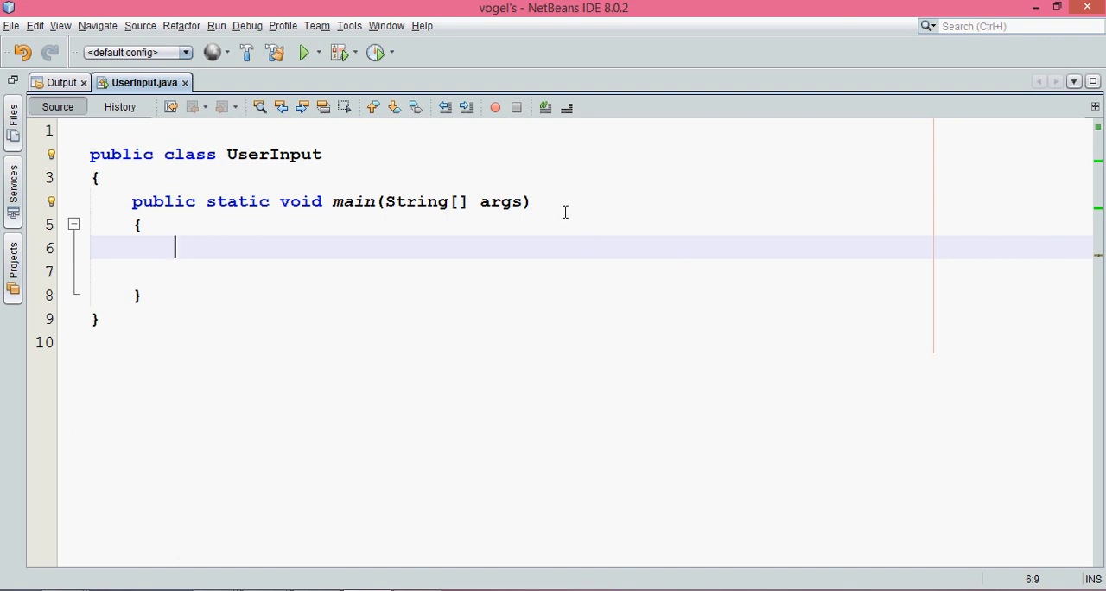
pyautogui.write('thorw')
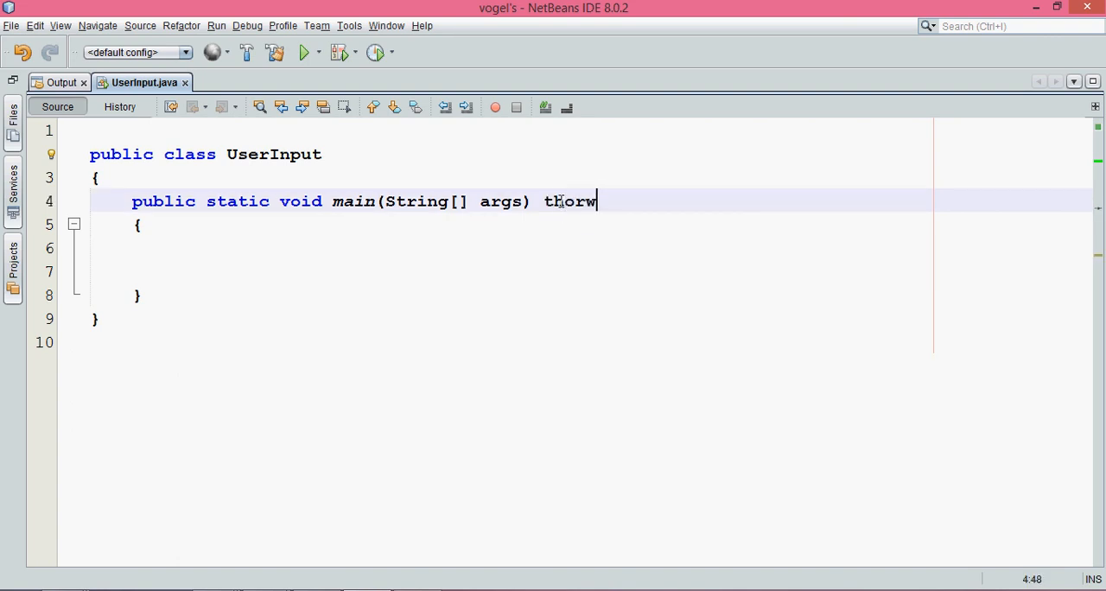
pyautogui.write('hrows')
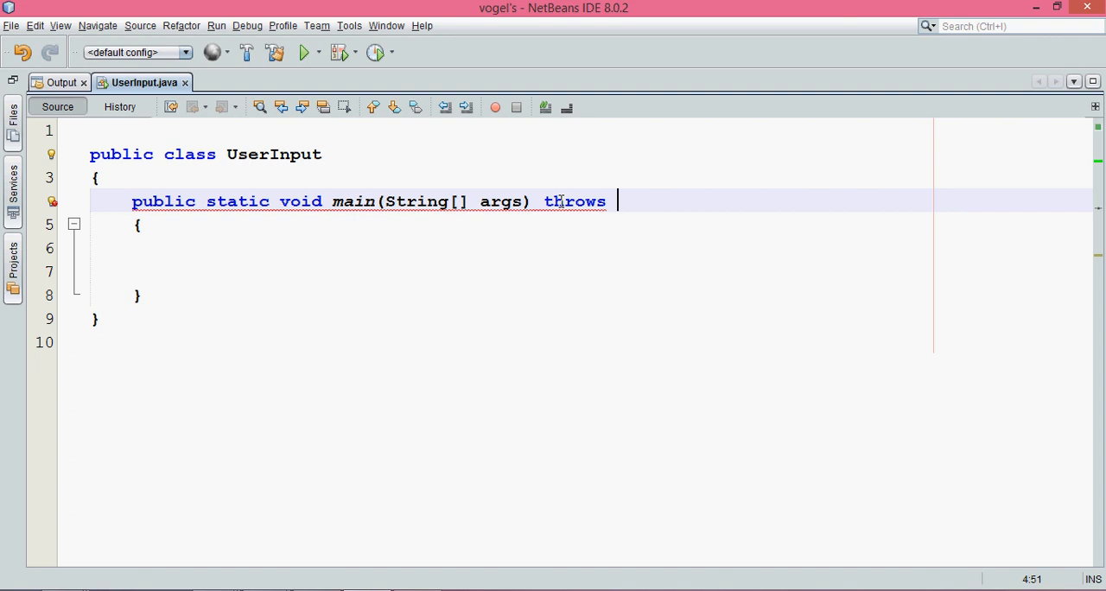
pyautogui.write('Exception')
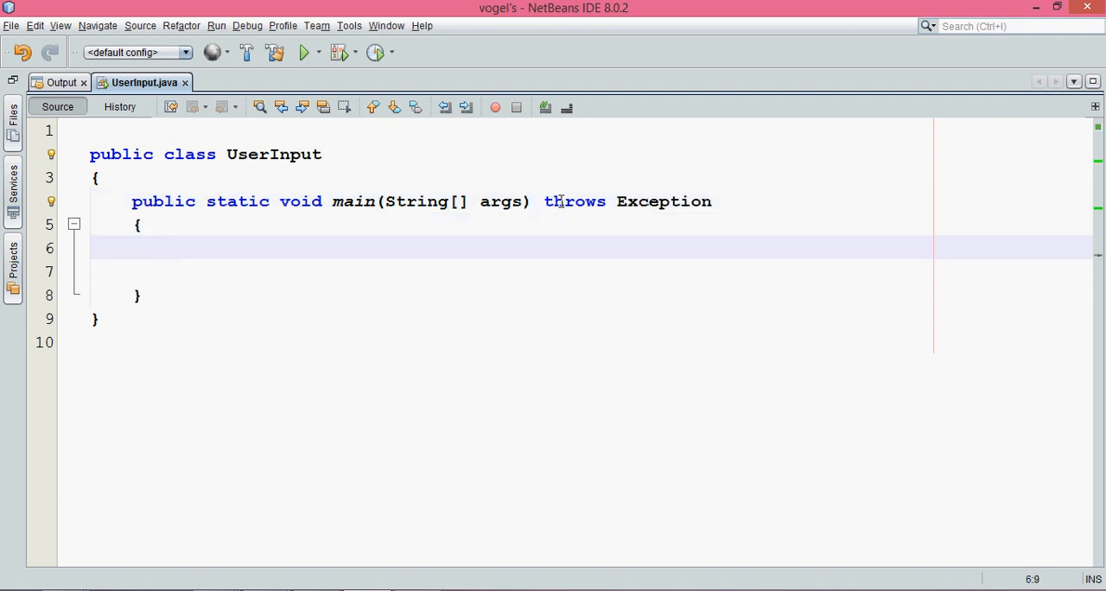
pyautogui.press('ctrl+s')
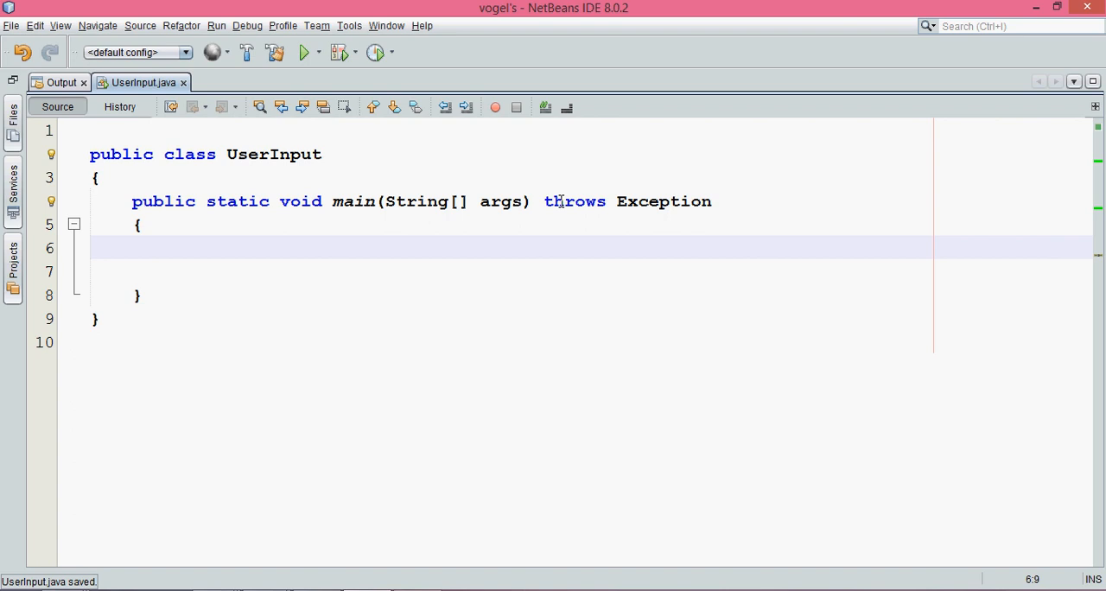
# Write System.in.read(); as main's only statement and dismiss the read() documentation popup
pyautogui.write('Sysout')
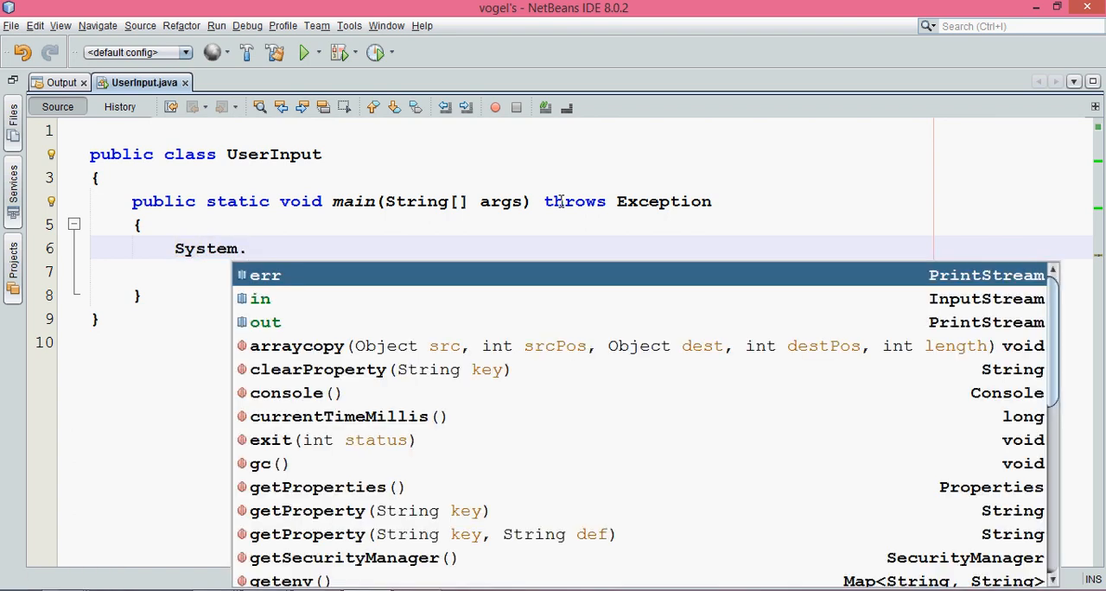
pyautogui.write('in.read();')
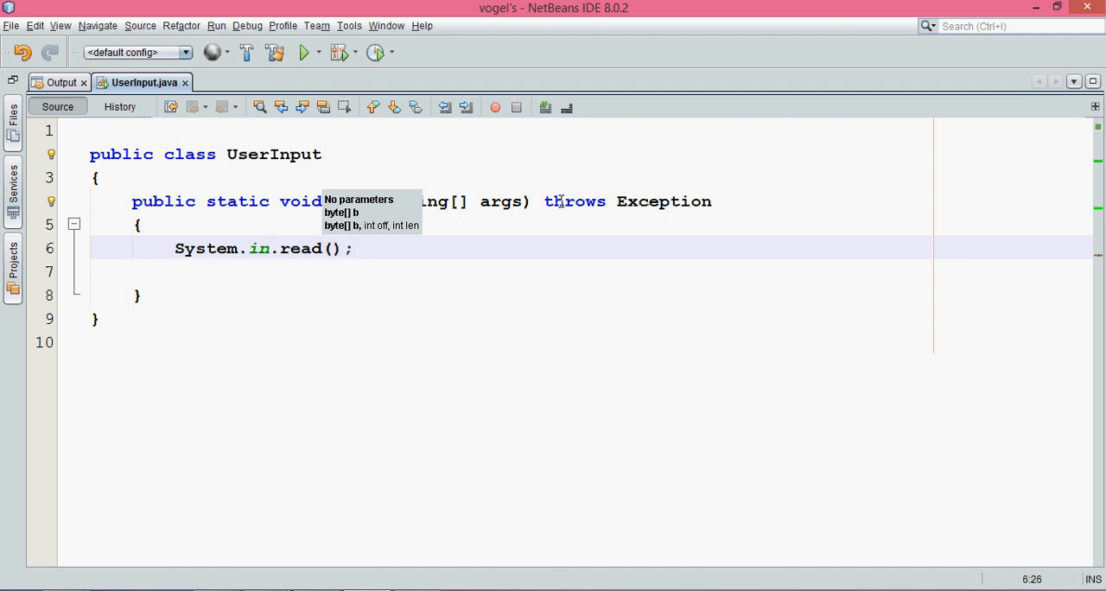
pyautogui.moveTo(295, 263)
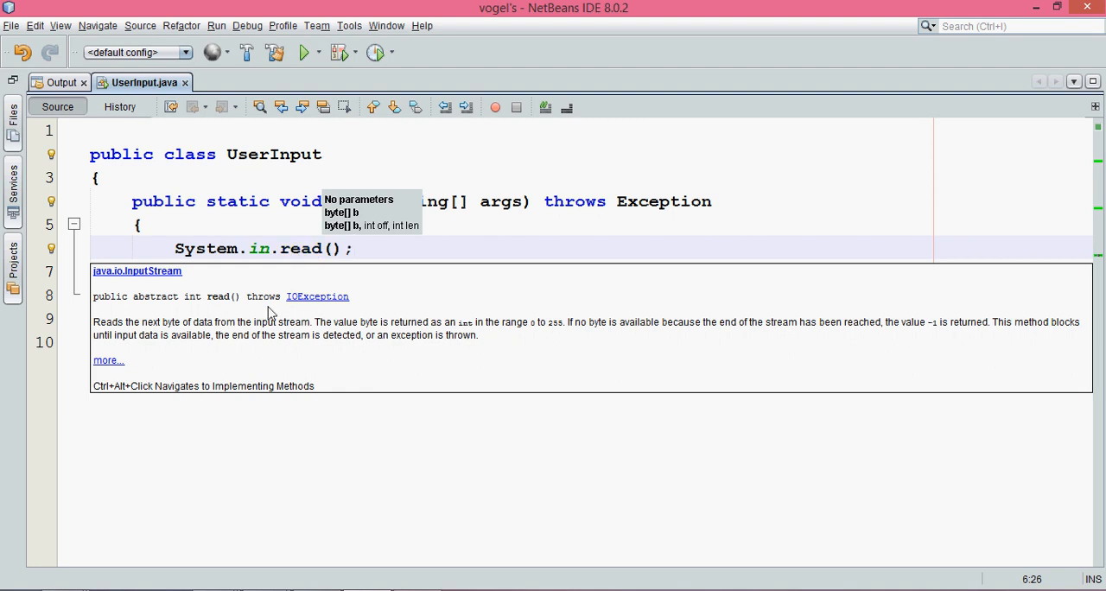
pyautogui.moveTo(194, 328)
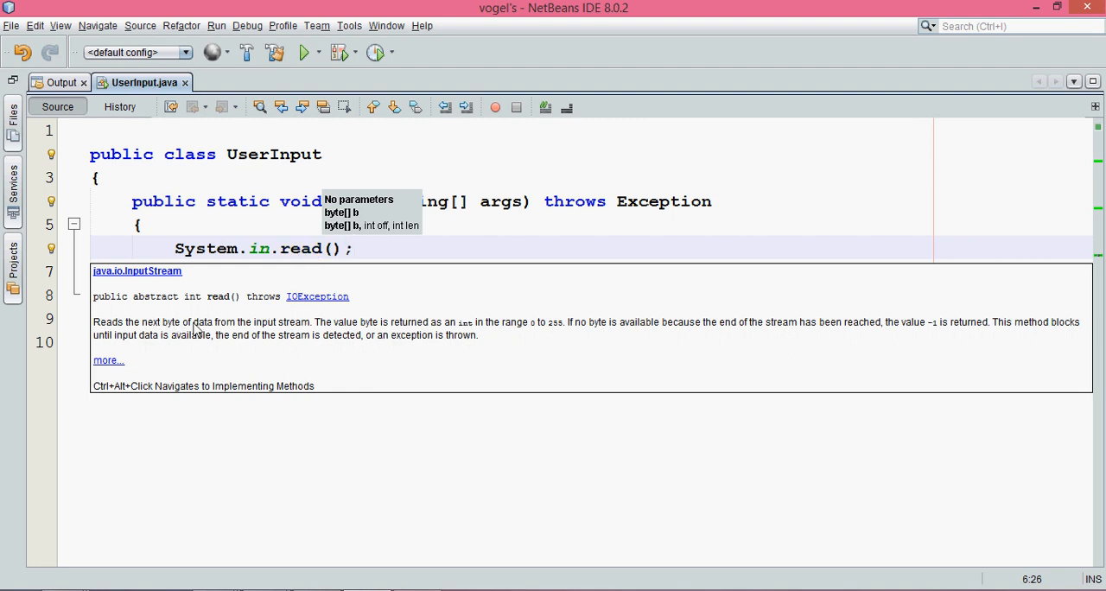
pyautogui.moveTo(305, 334)
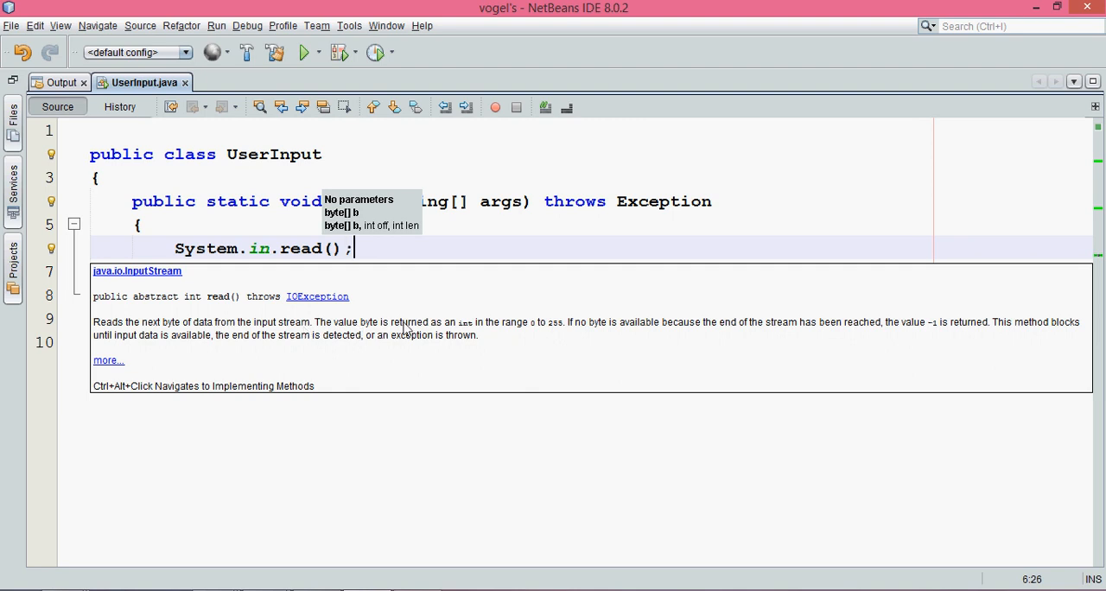
pyautogui.moveTo(540, 334)
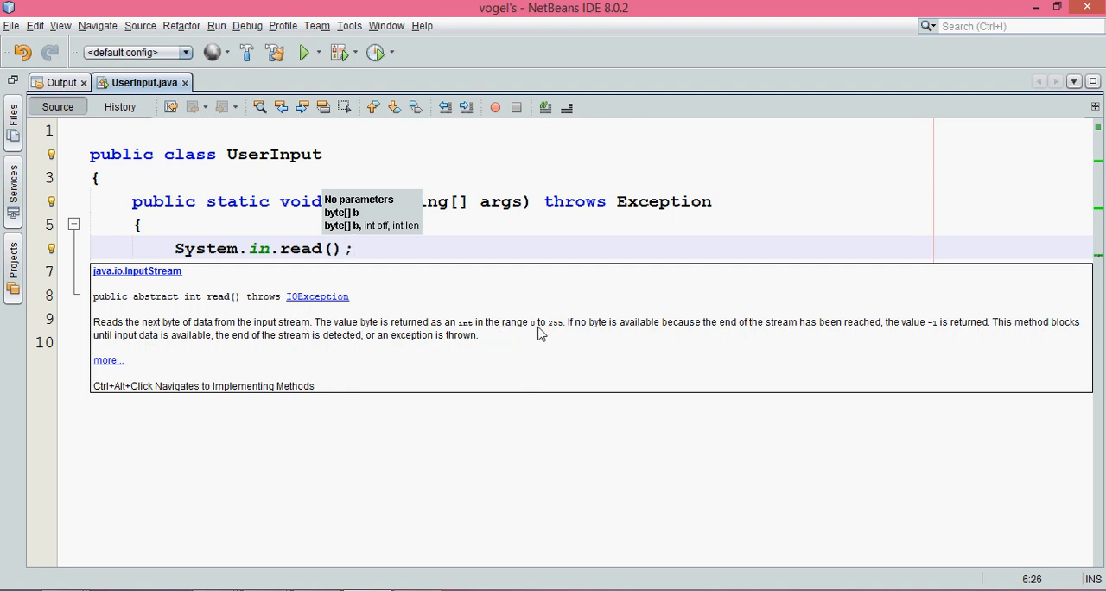
pyautogui.moveTo(562, 331)
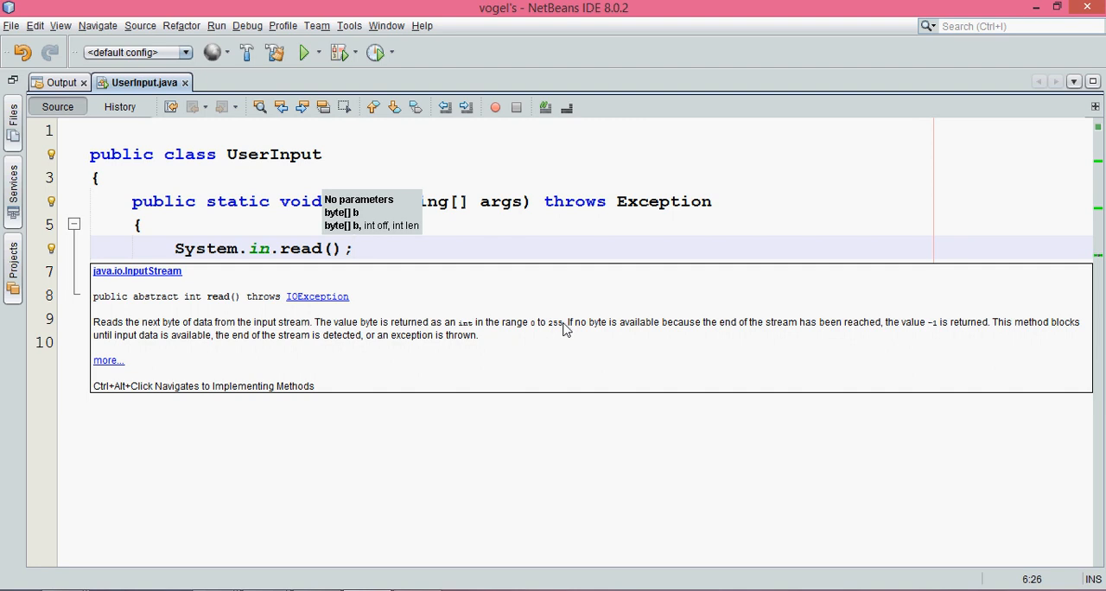
pyautogui.click(383, 249)
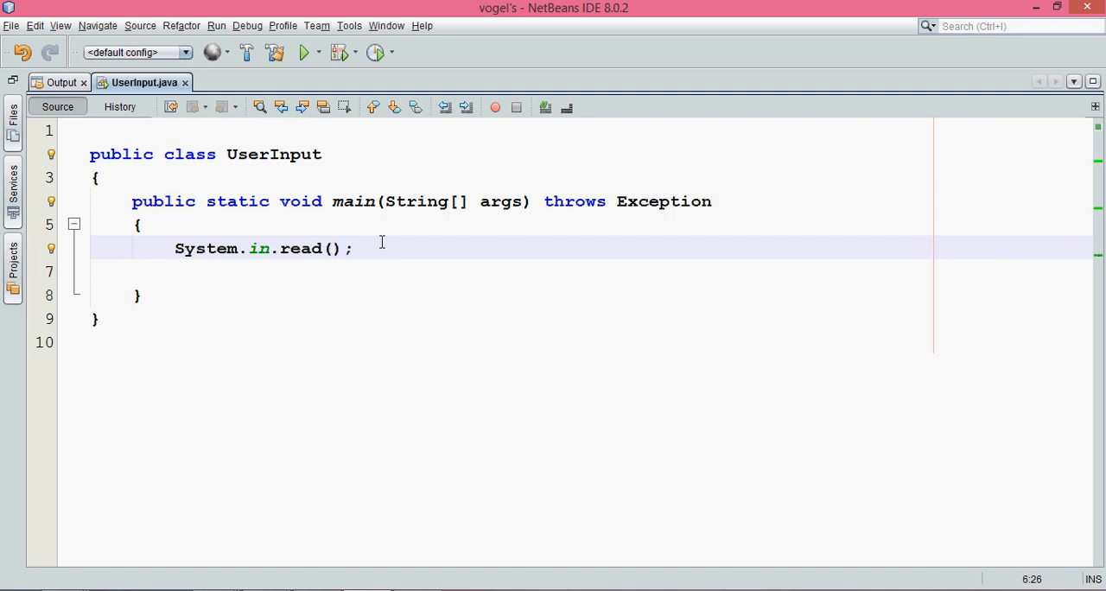
# Store the read character as 'int i = System.in.read();' and print i with System.out.println(i)
pyautogui.click(353, 248)
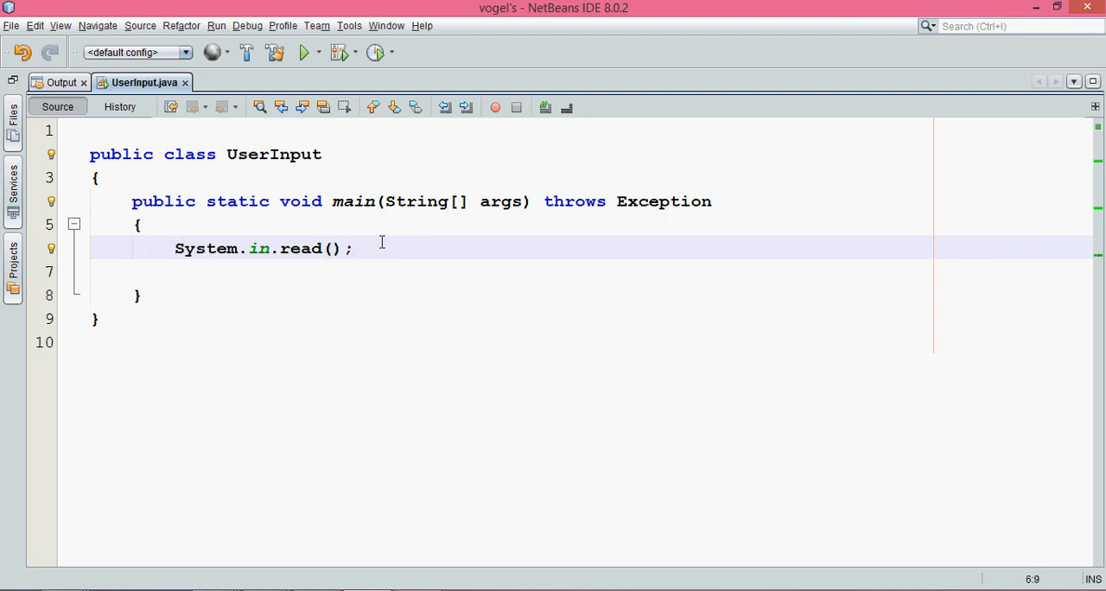
pyautogui.write('int')
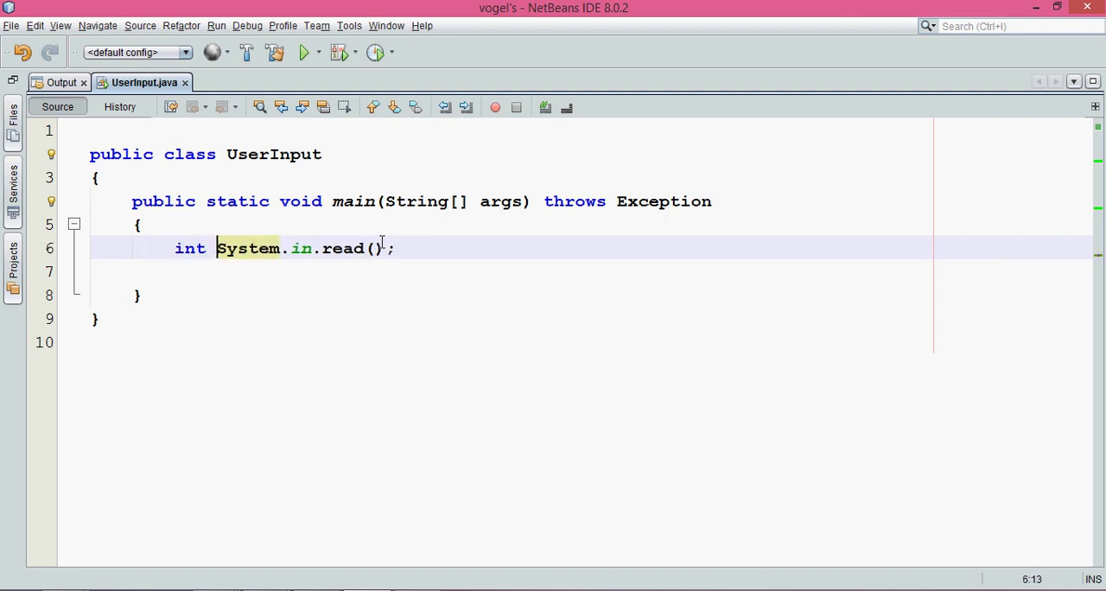
pyautogui.write('i =')
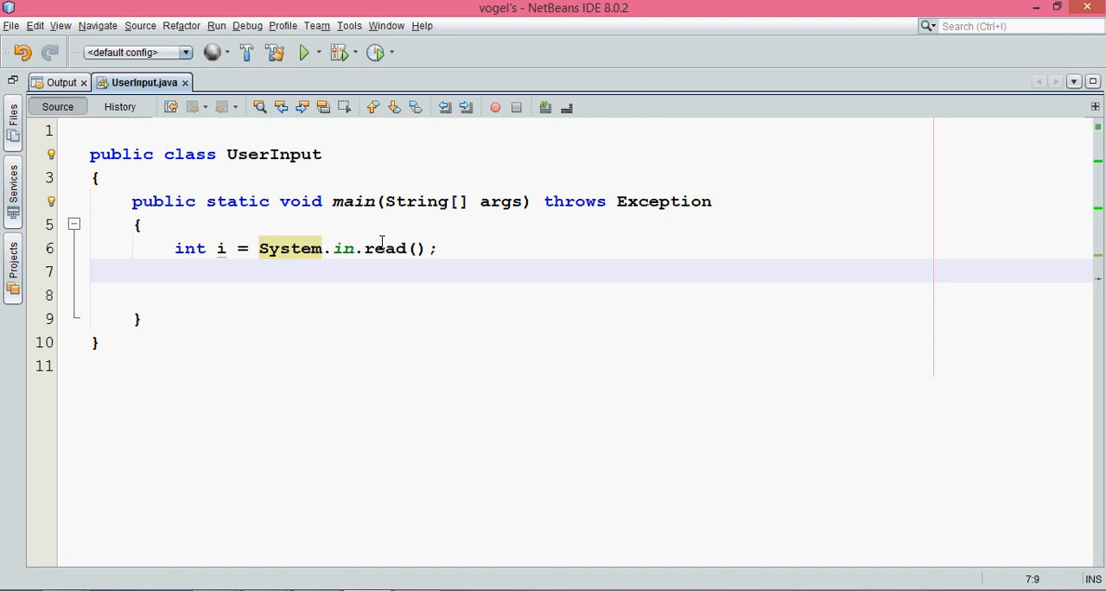
pyautogui.write('so')
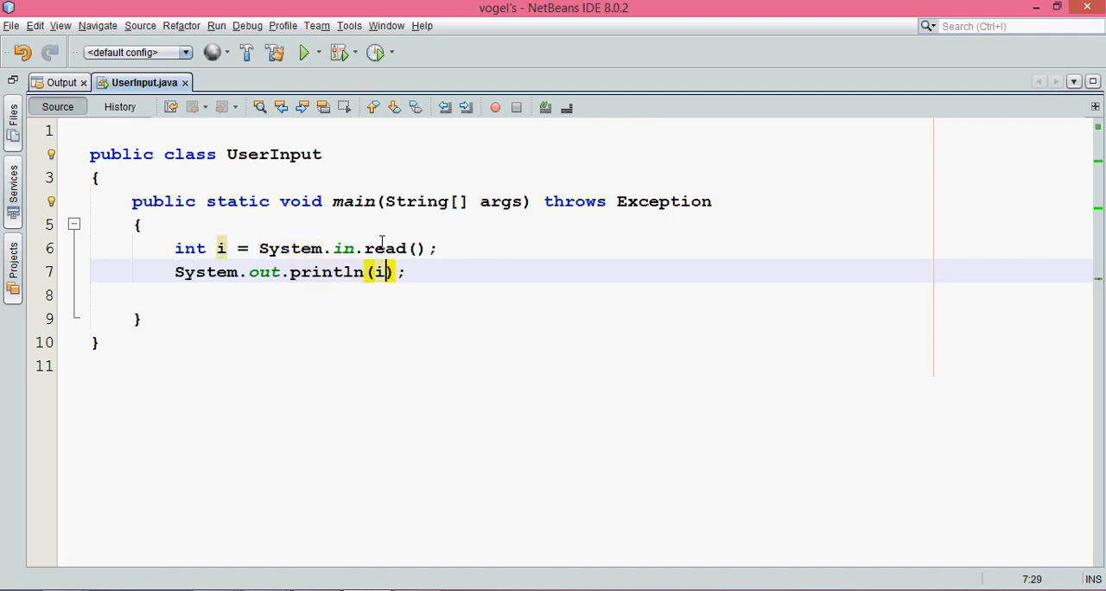
pyautogui.press('ctrl+s')
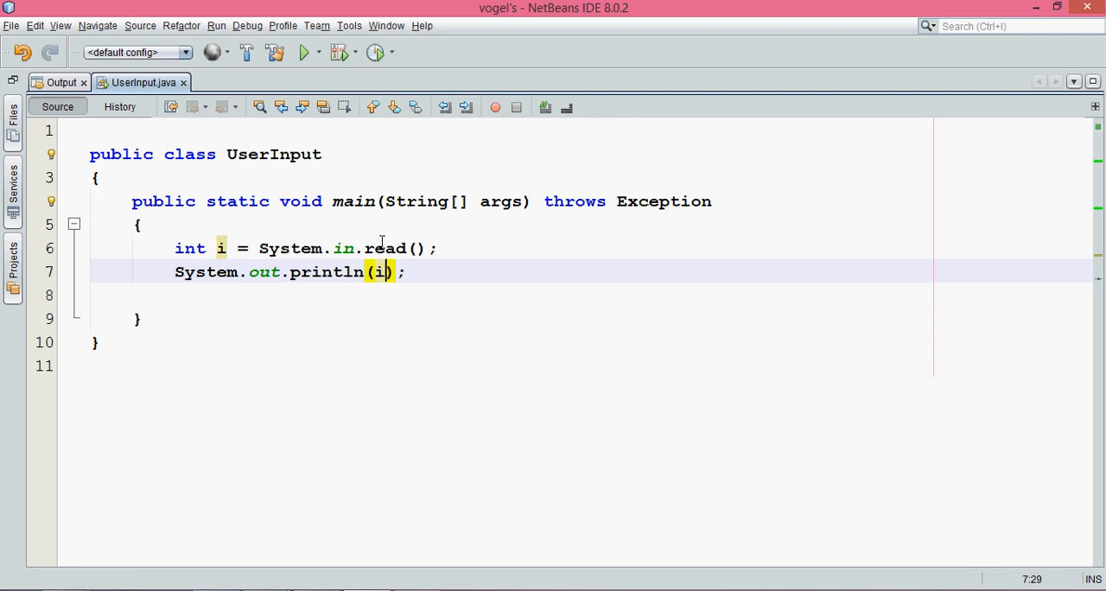
# Run the project with input 5 and confirm it prints 53 with BUILD SUCCESSFUL
pyautogui.click(304, 53)
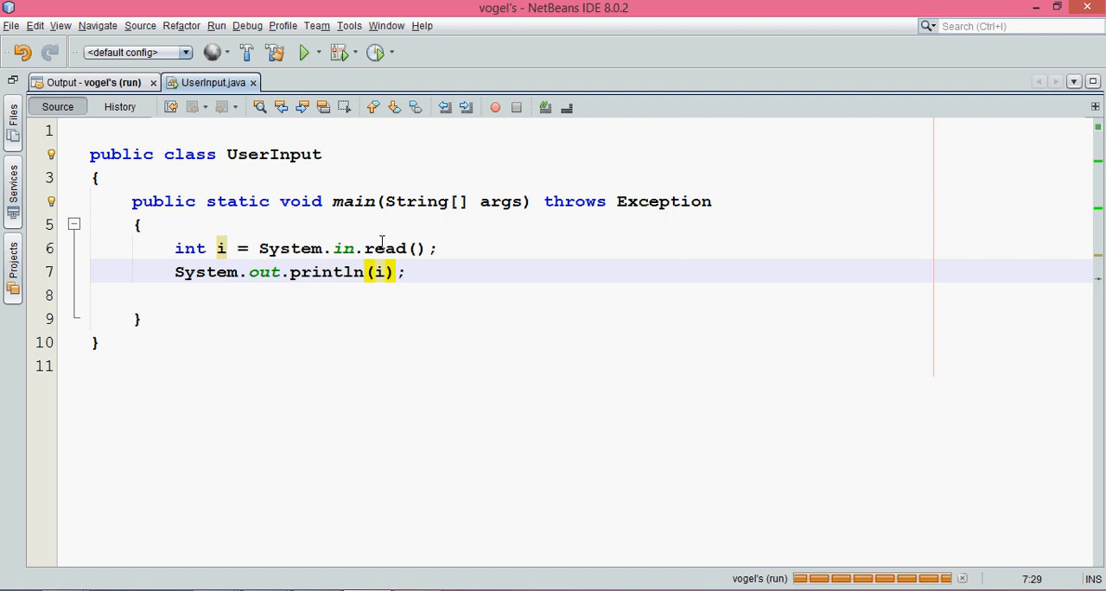
pyautogui.click(304, 53)
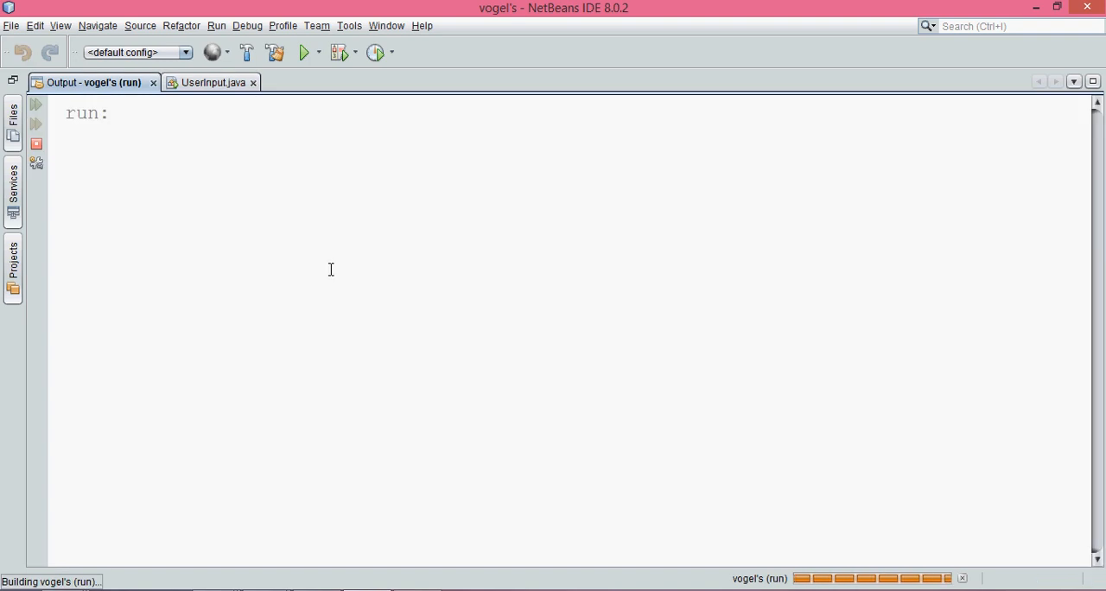
pyautogui.moveTo(178, 201)
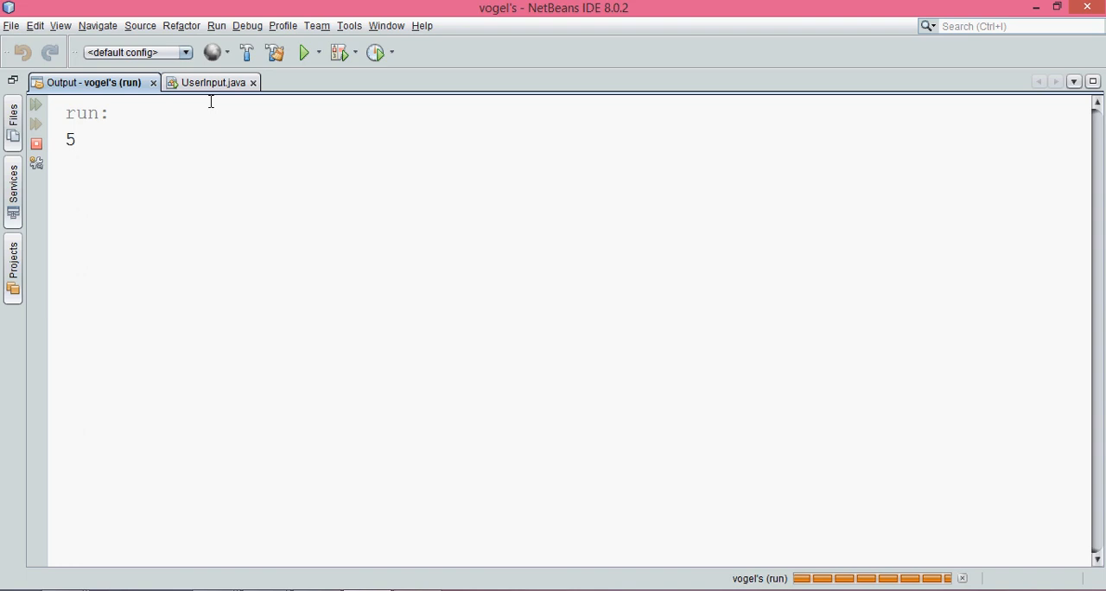
pyautogui.click(207, 82)
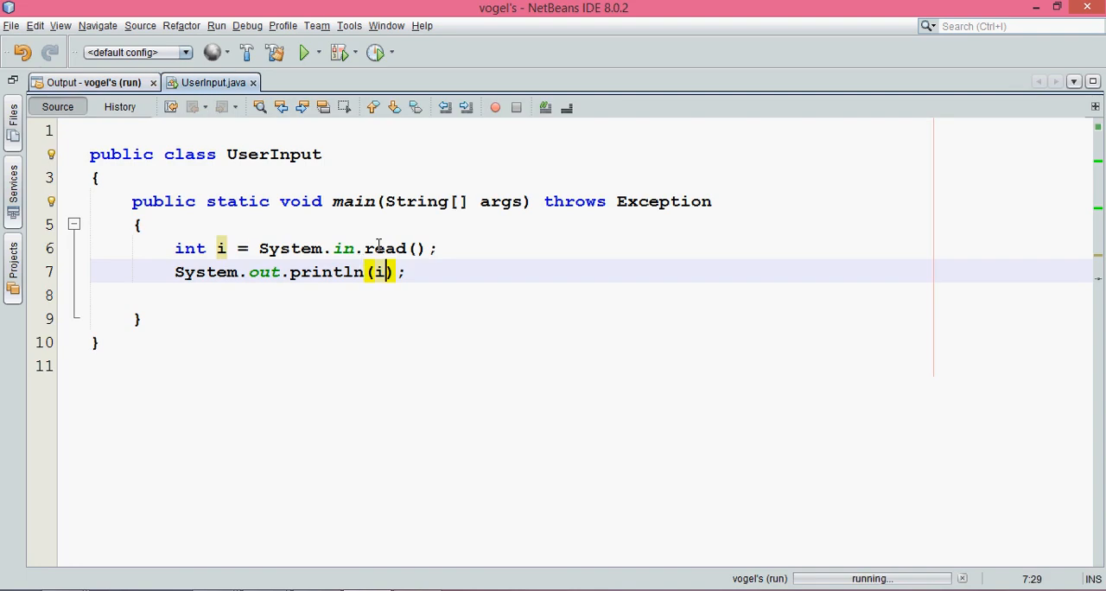
pyautogui.click(229, 248)
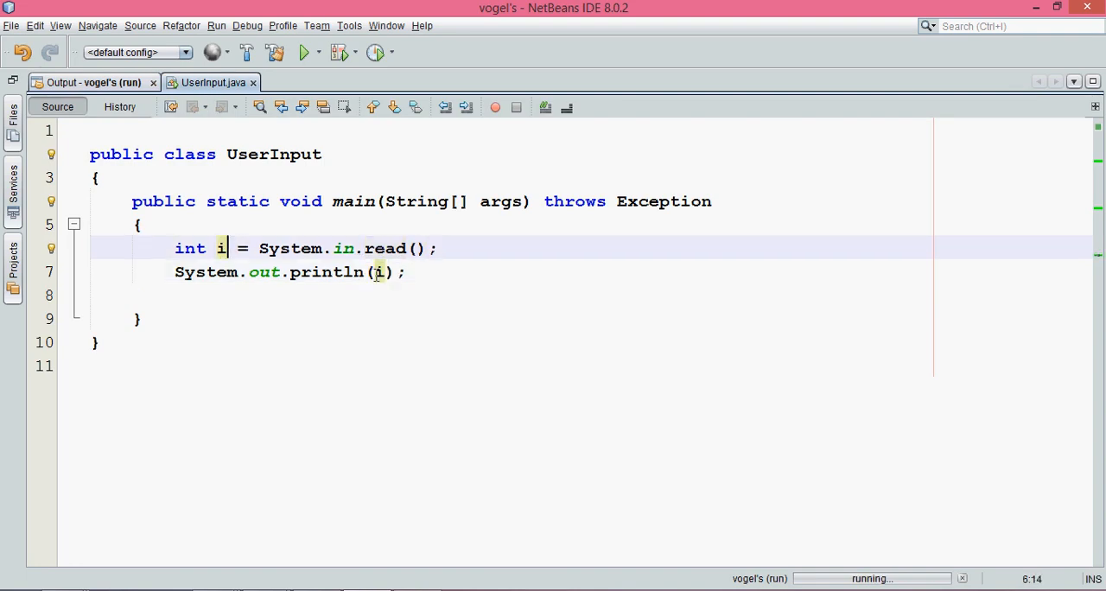
pyautogui.click(378, 272)
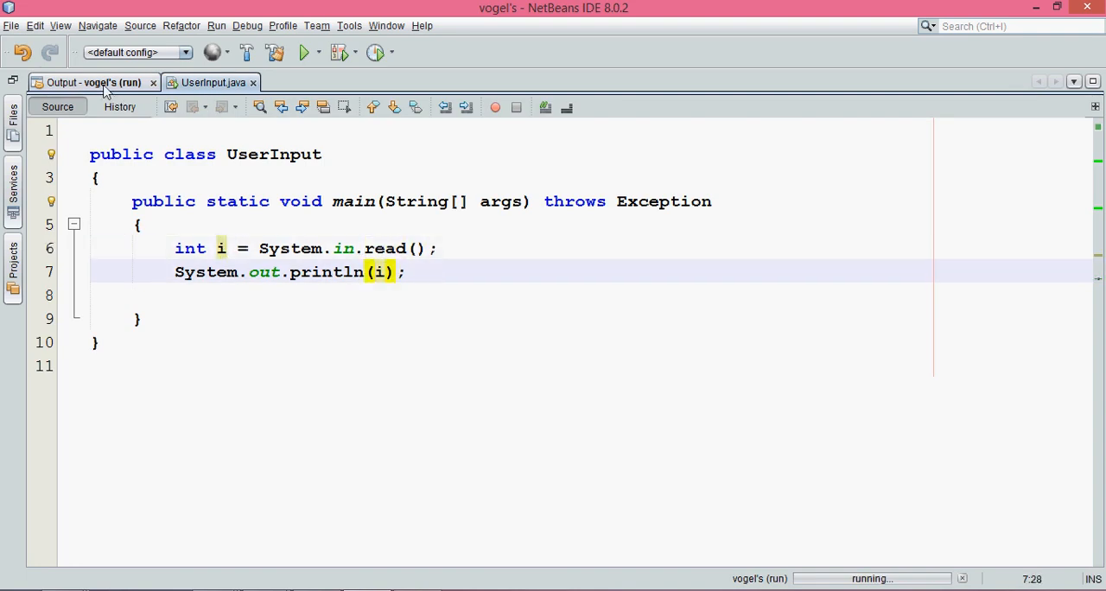
pyautogui.click(93, 82)
pyautogui.write('5')
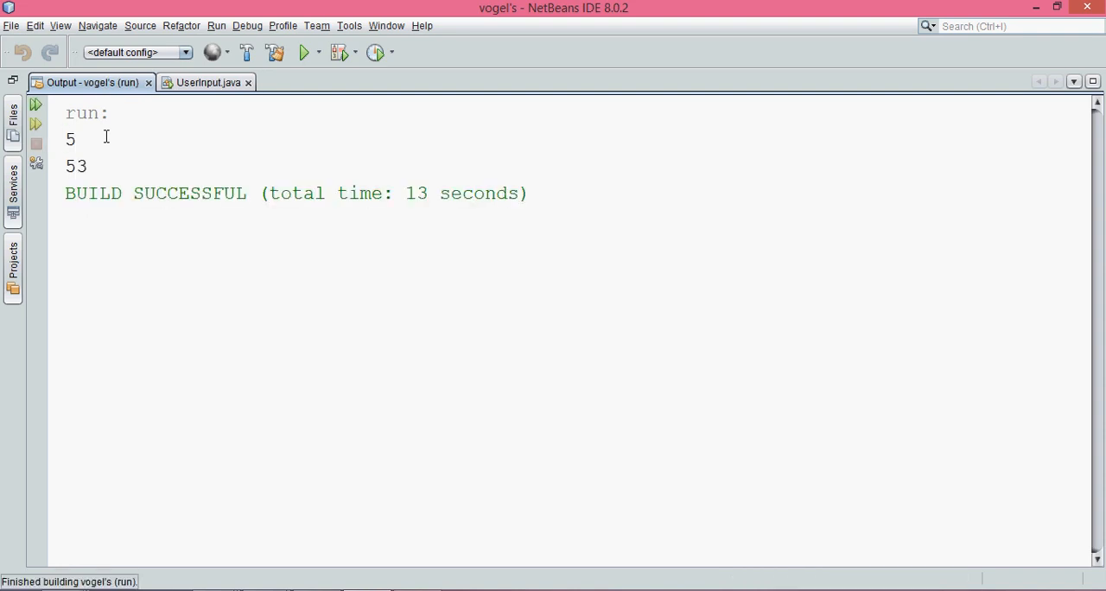
pyautogui.moveTo(101, 148)
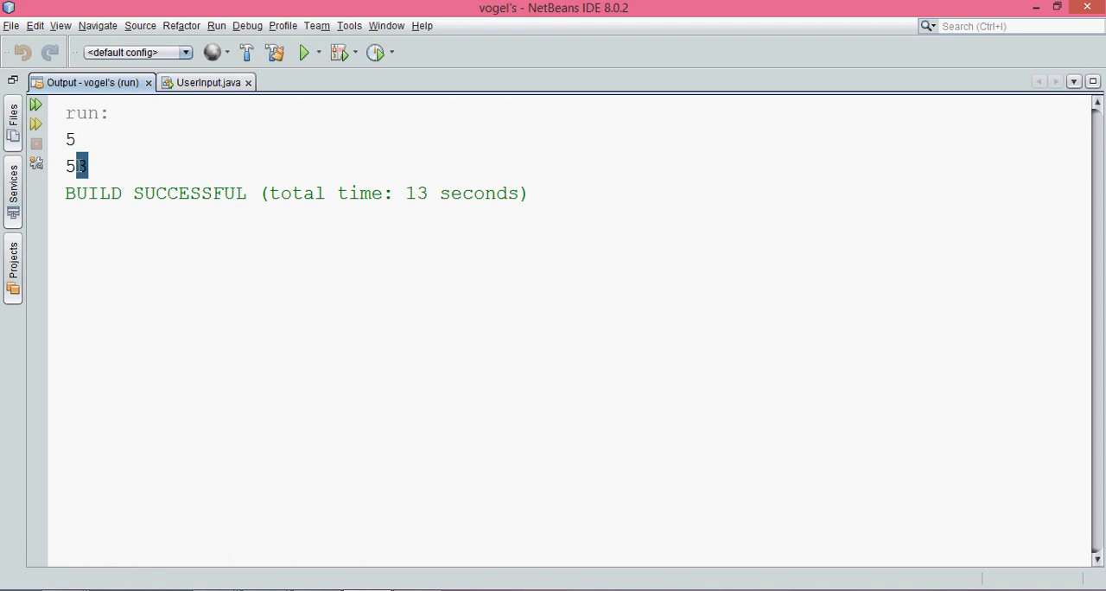
pyautogui.click(206, 82)
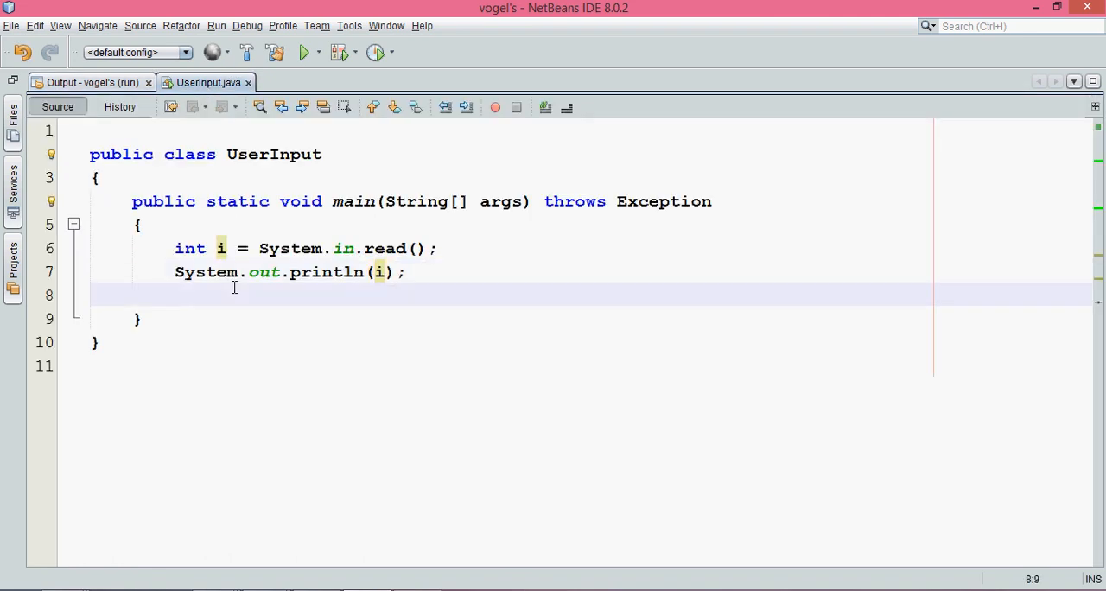
# Run the project again with input 0, see 48 printed, and return to UserInput.java
pyautogui.click(305, 53)
pyautogui.write('0')
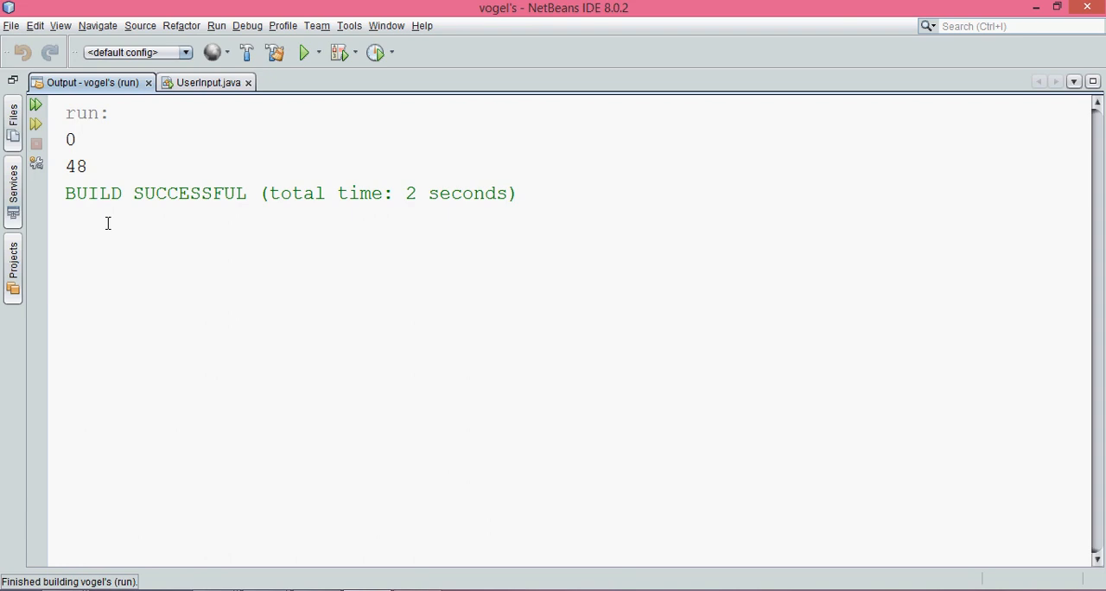
pyautogui.moveTo(95, 185)
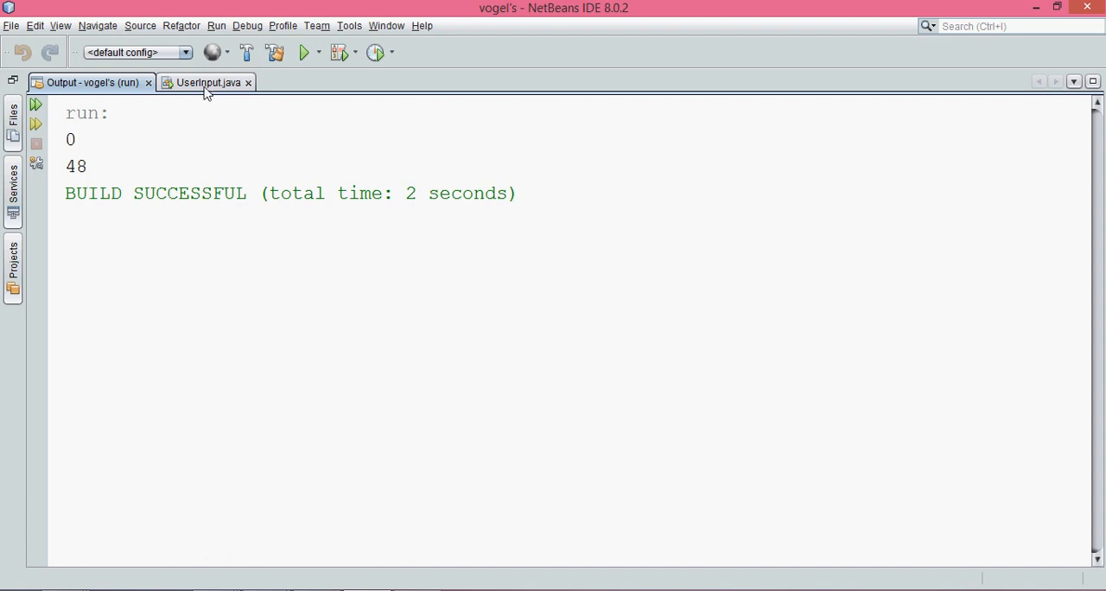
pyautogui.moveTo(206, 82)
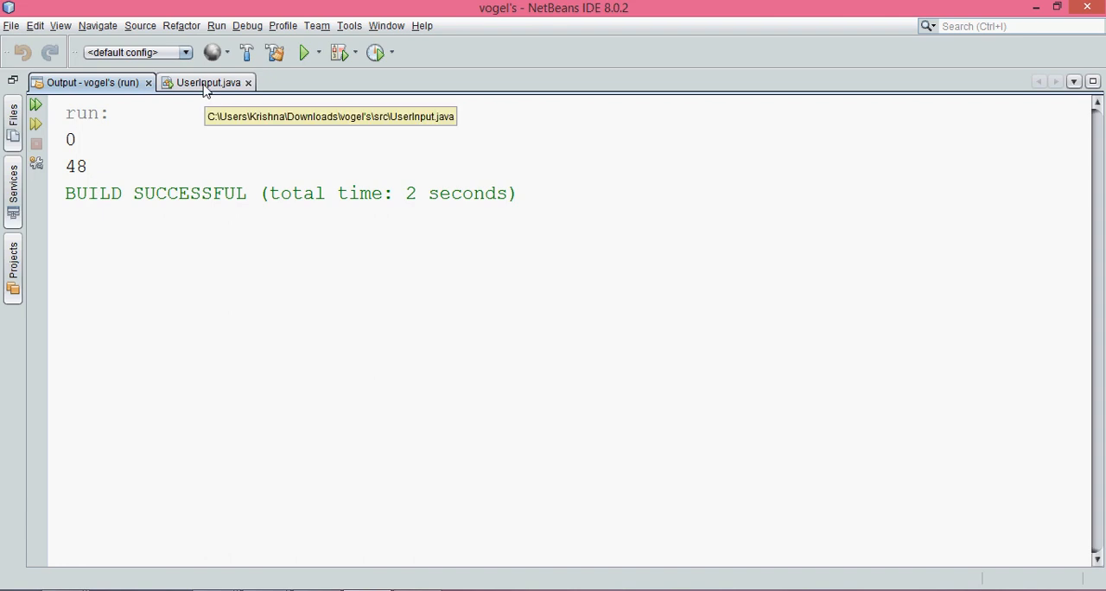
pyautogui.moveTo(207, 86)
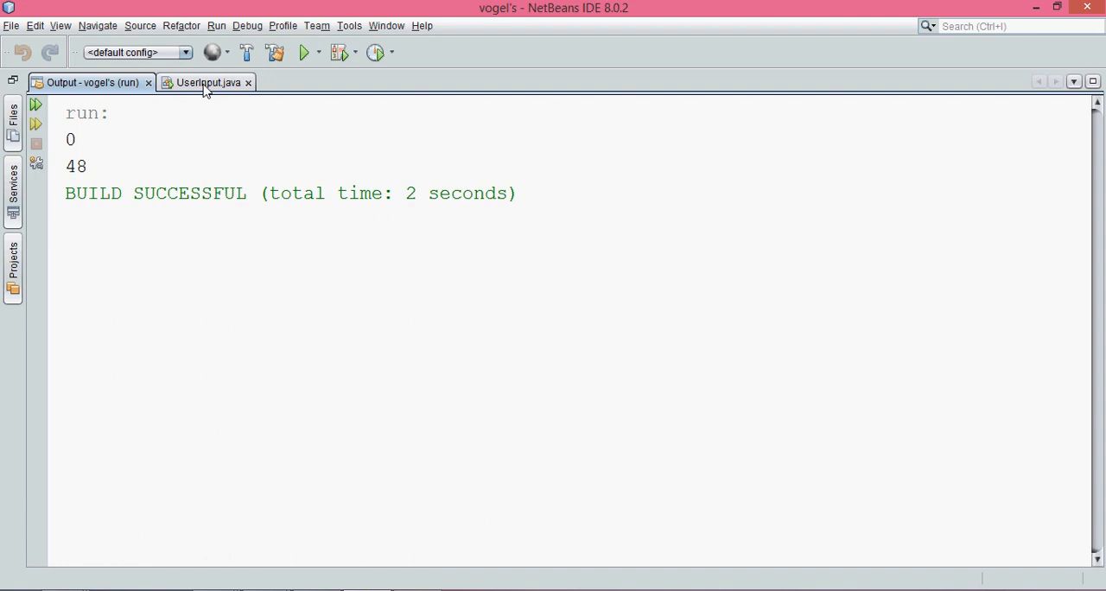
pyautogui.click(205, 82)
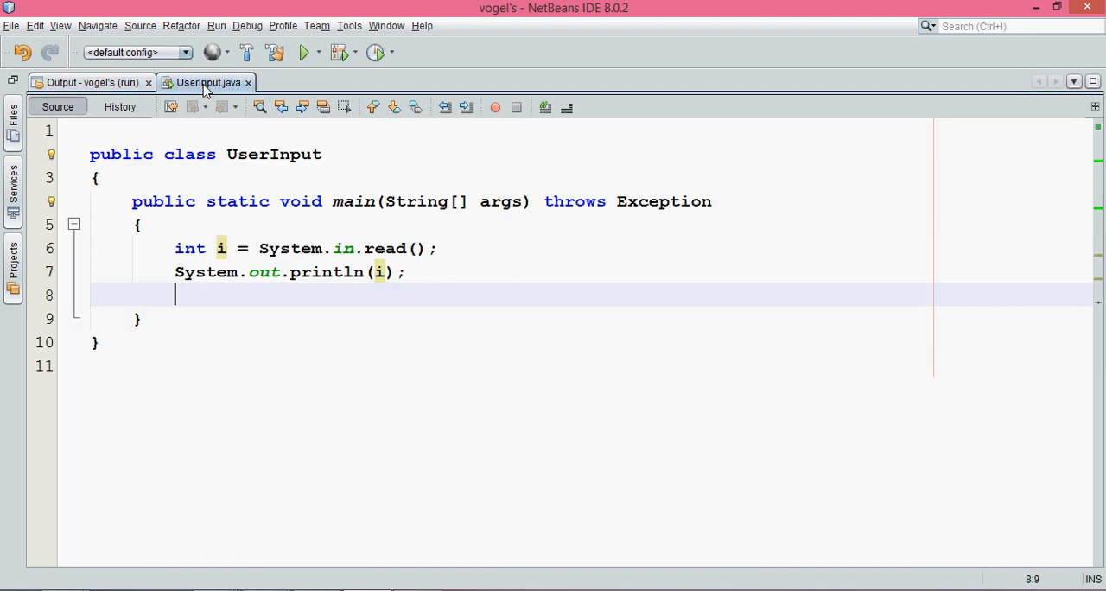
# Run the program with input A, see it print 65, and return to UserInput.java
pyautogui.click(406, 272)
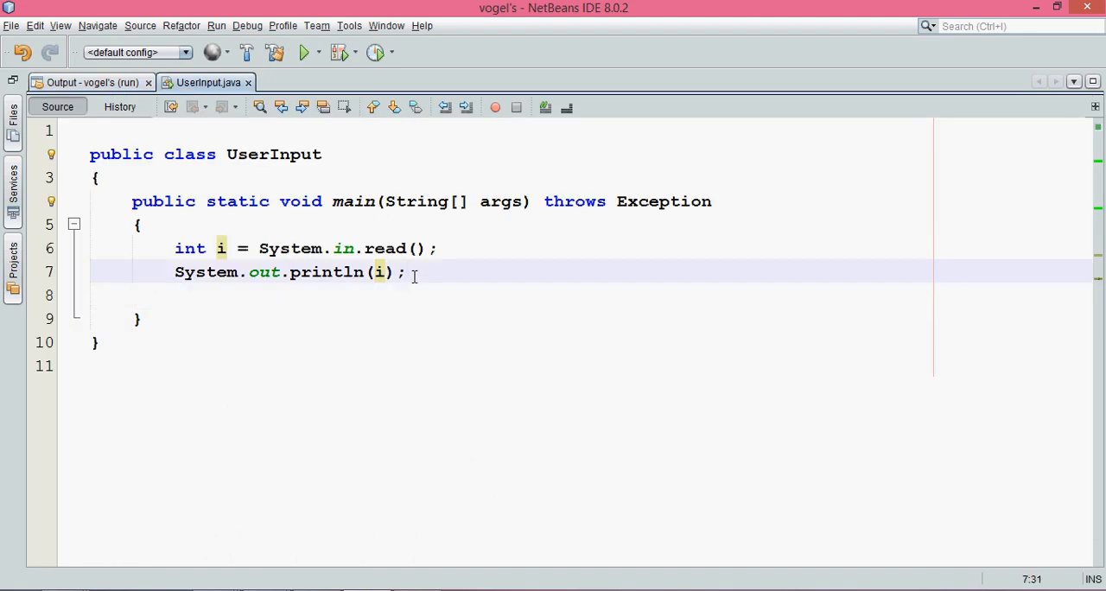
pyautogui.click(304, 52)
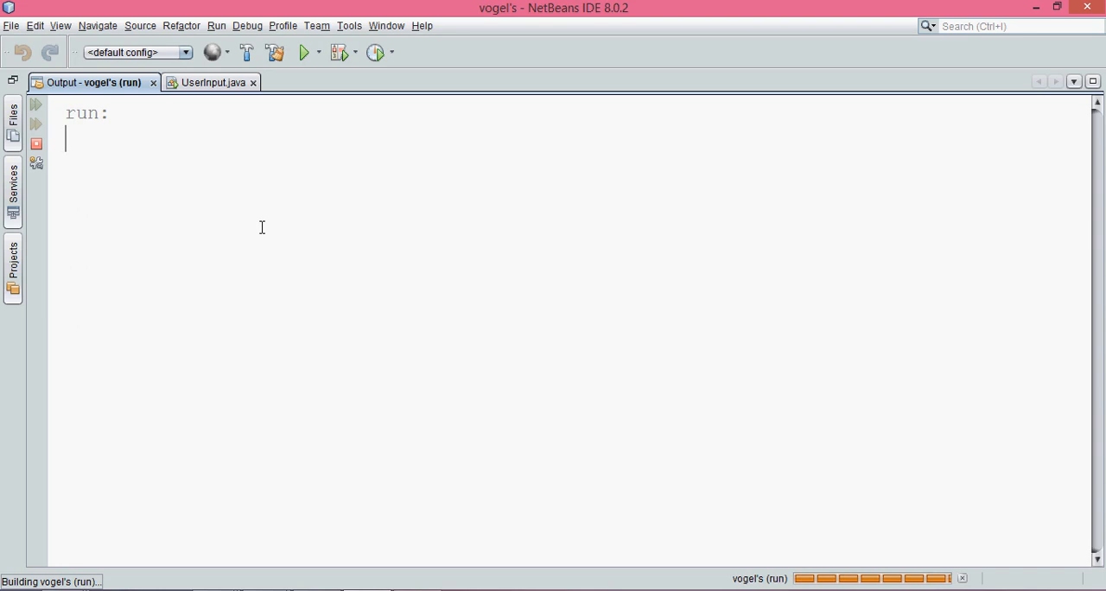
pyautogui.write('A')
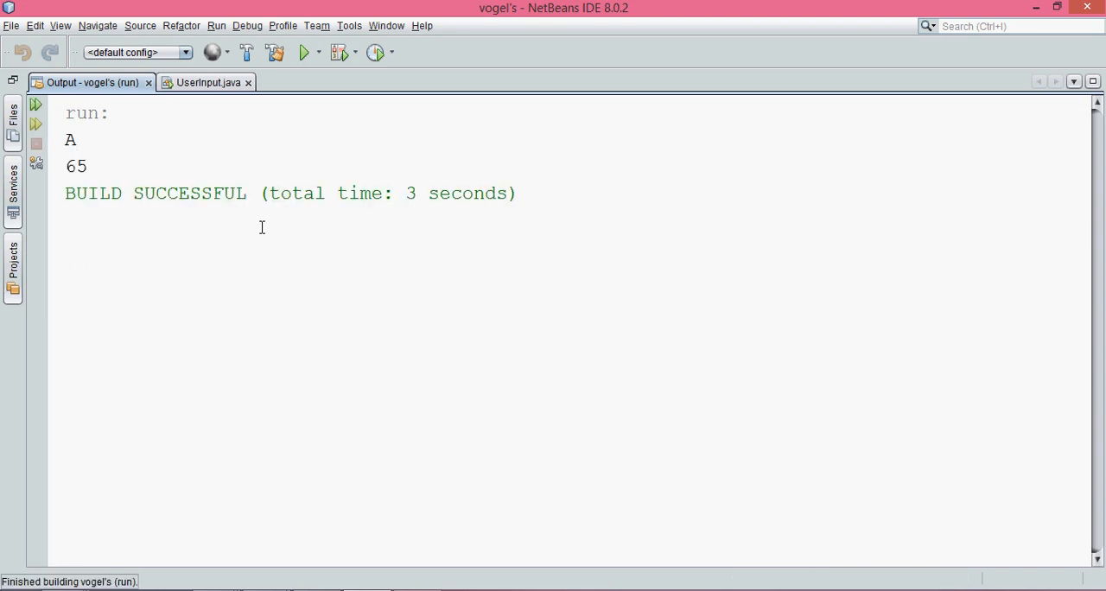
pyautogui.click(206, 82)
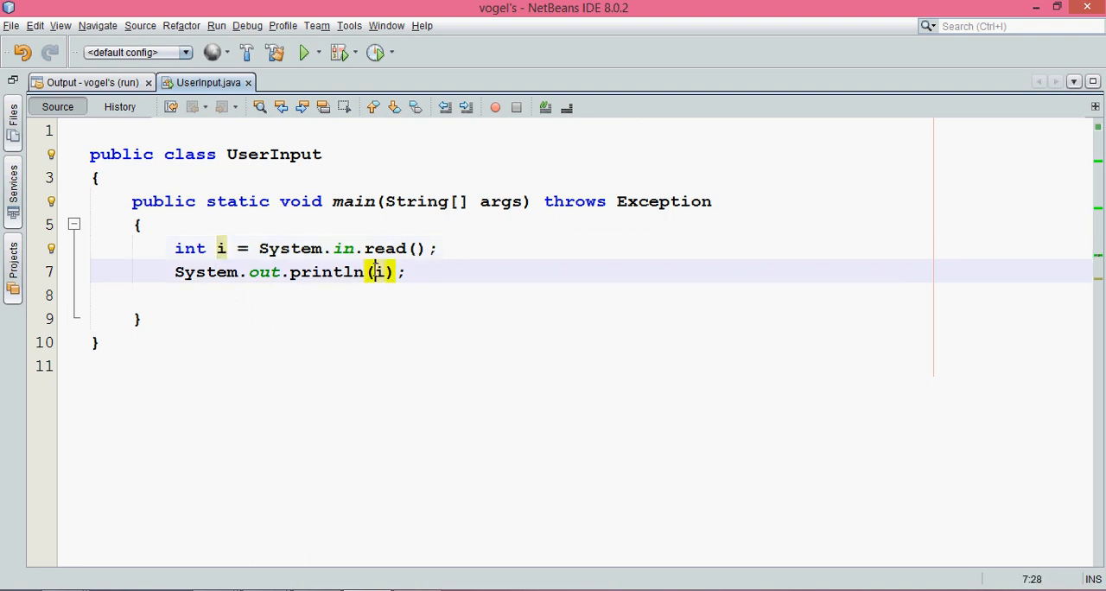
# Change the print to System.out.println((char)i) and rerun with input A, which prints A
pyautogui.write('(c')
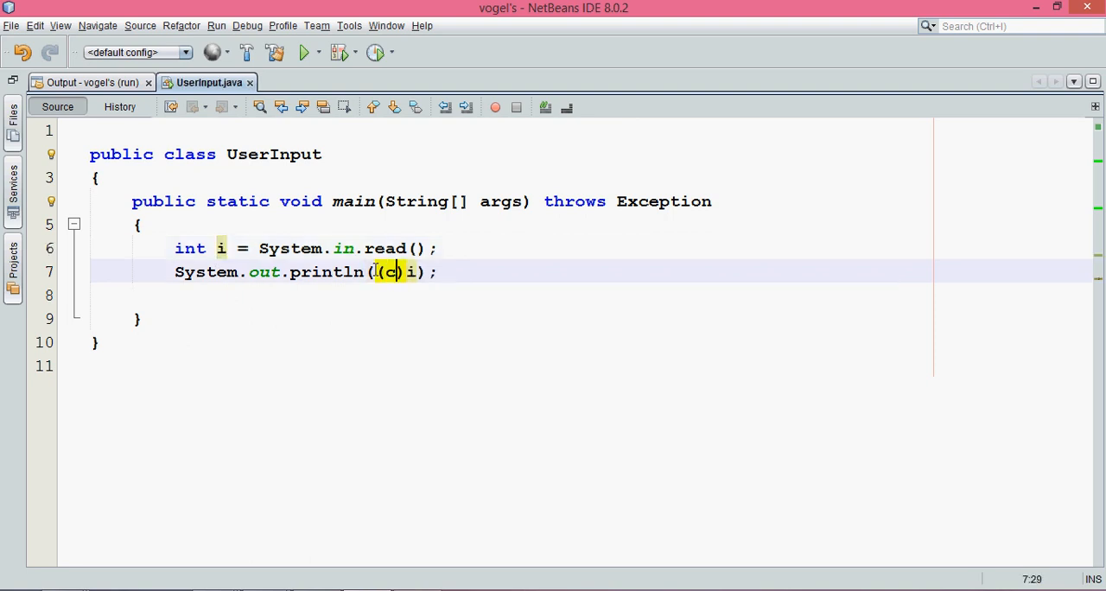
pyautogui.write('har')
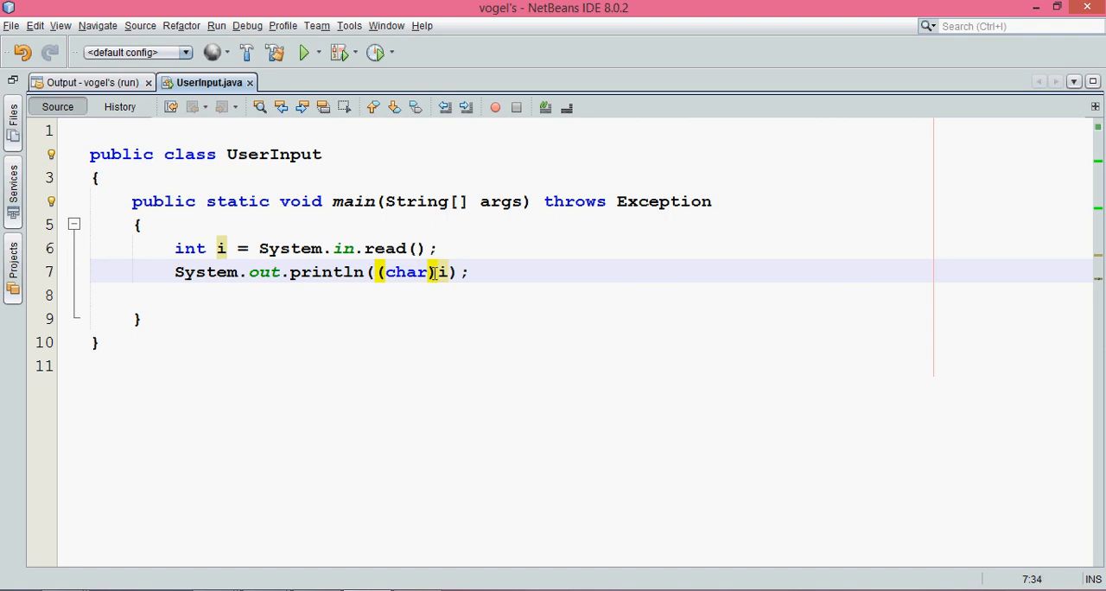
pyautogui.click(304, 53)
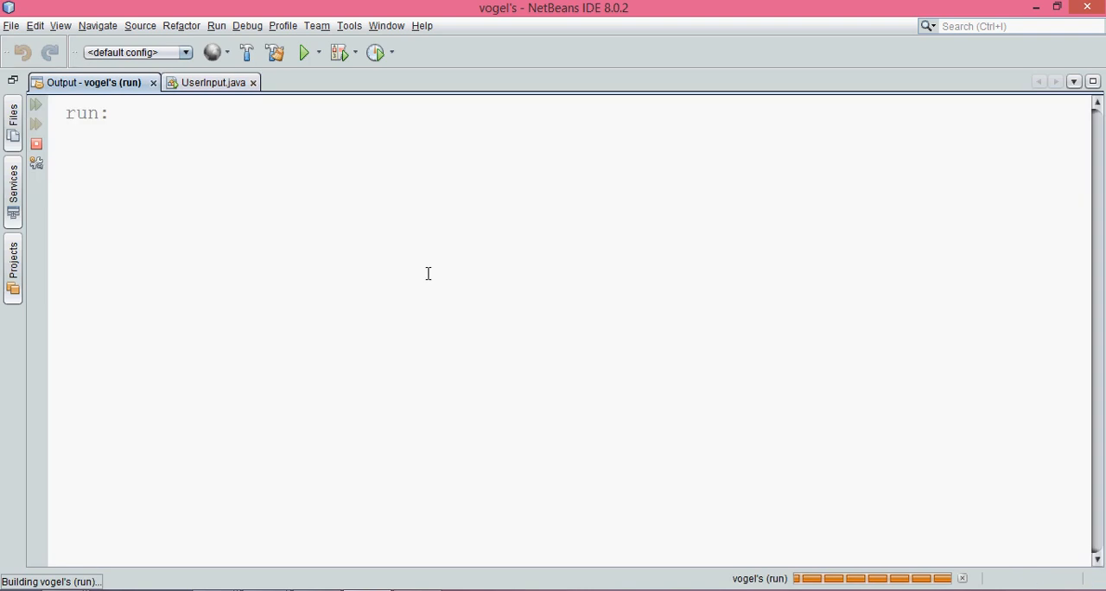
pyautogui.write('A')
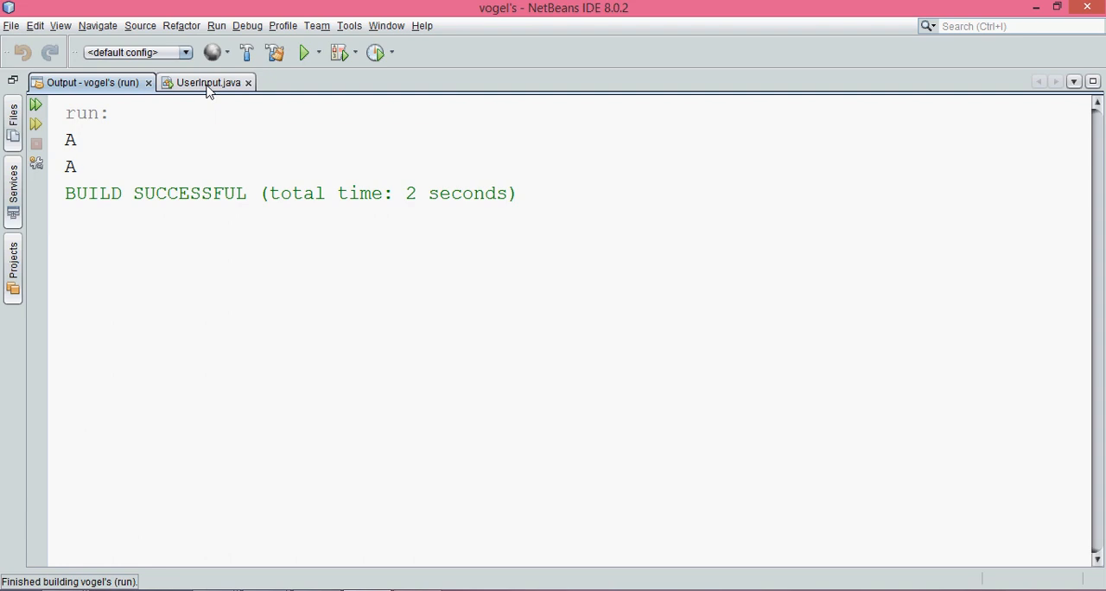
pyautogui.click(205, 82)
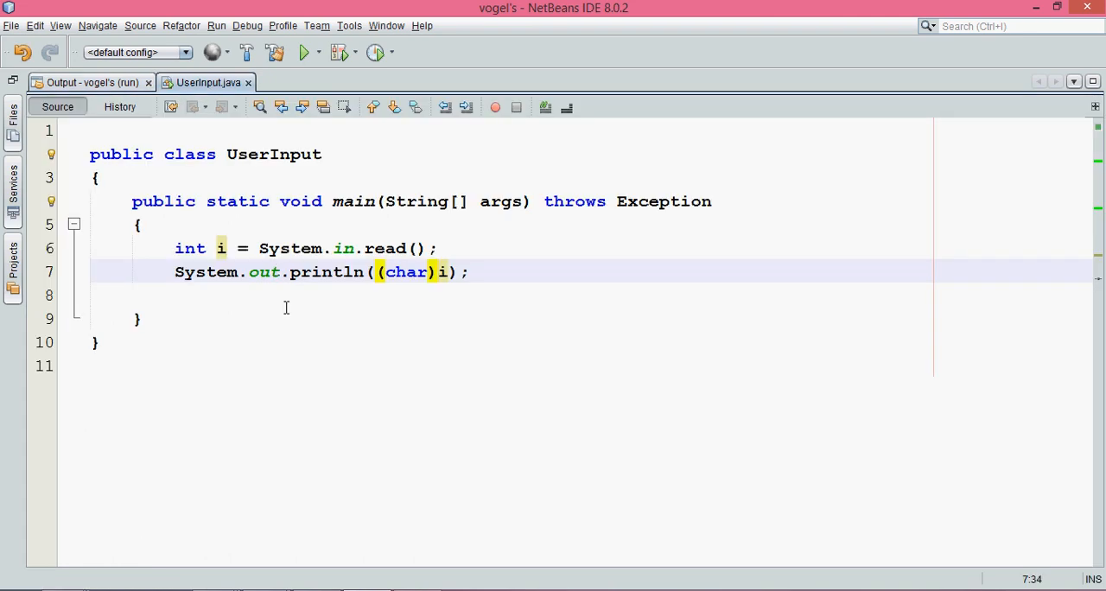
pyautogui.moveTo(427, 247)
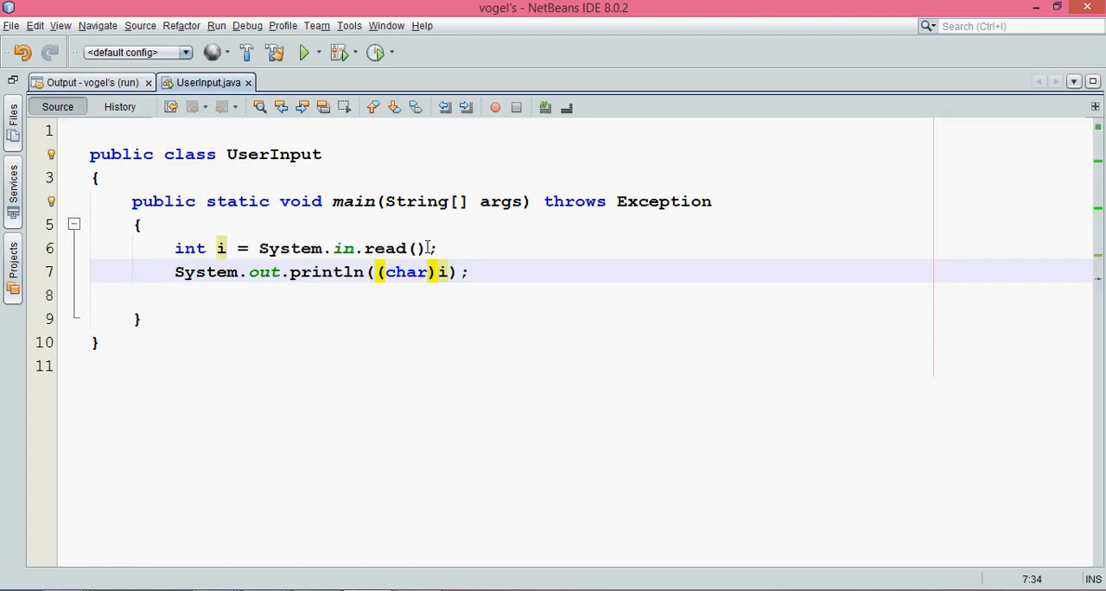
pyautogui.doubleClick(385, 248)
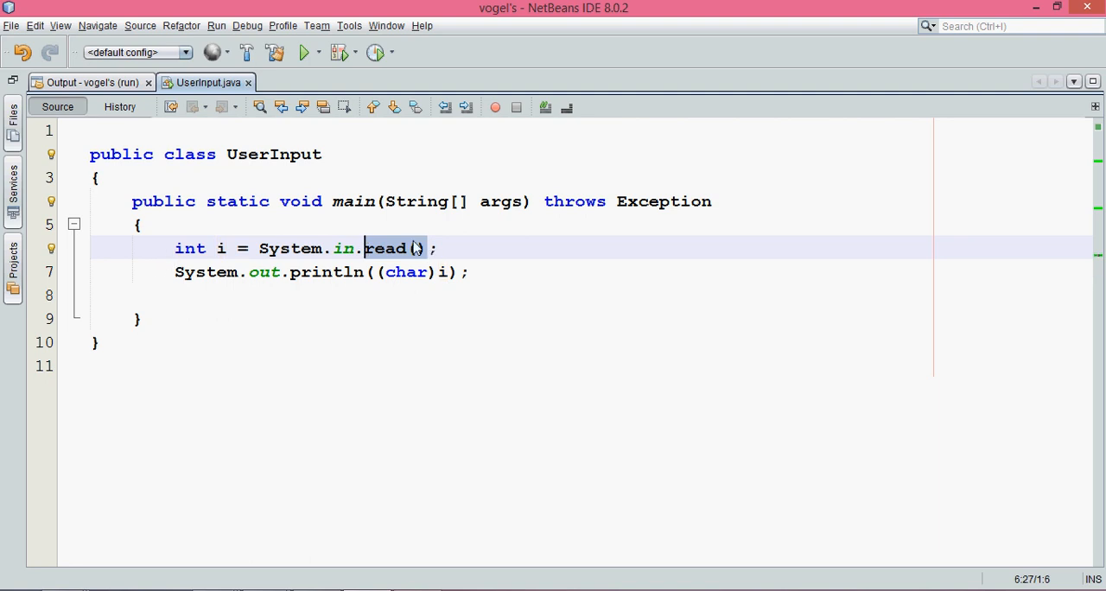
pyautogui.click(393, 248)
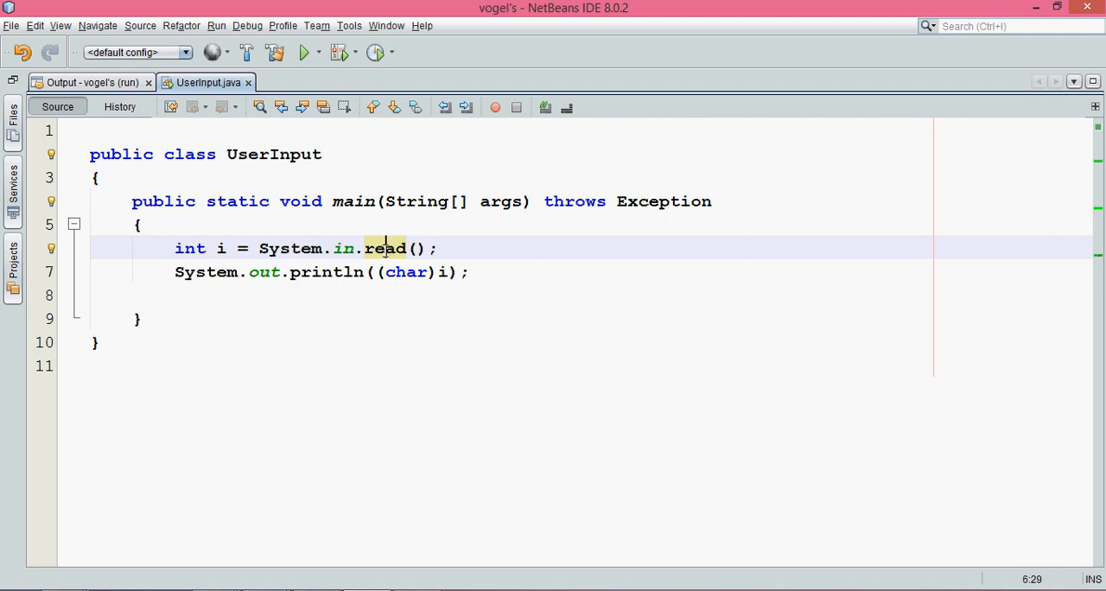
pyautogui.moveTo(277, 298)
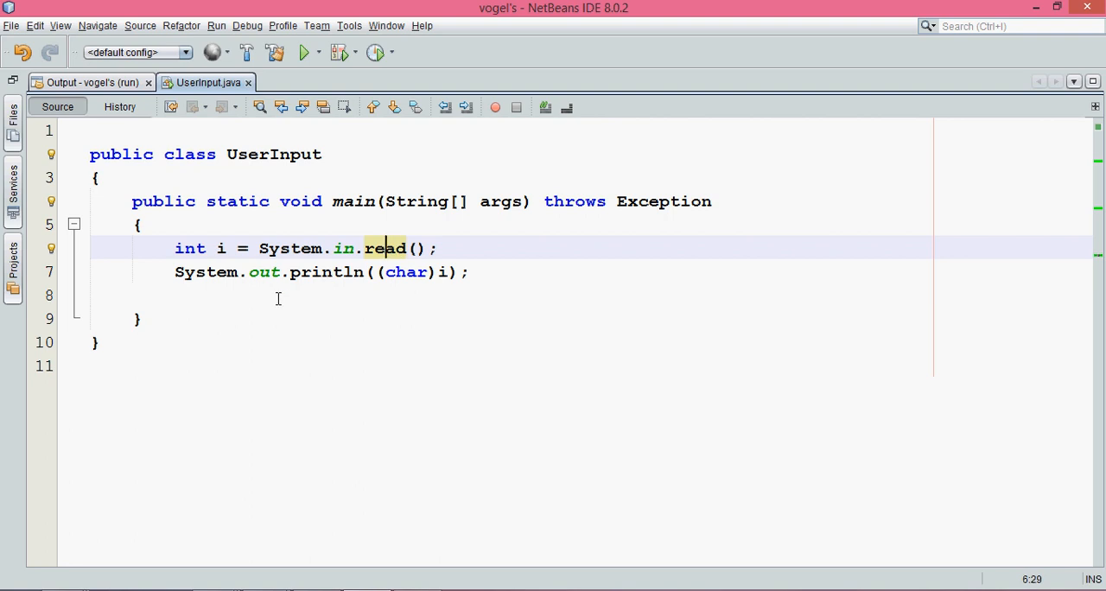
# Add String str = ""; below the println, discard the draft while loop, and save
pyautogui.press('Return')
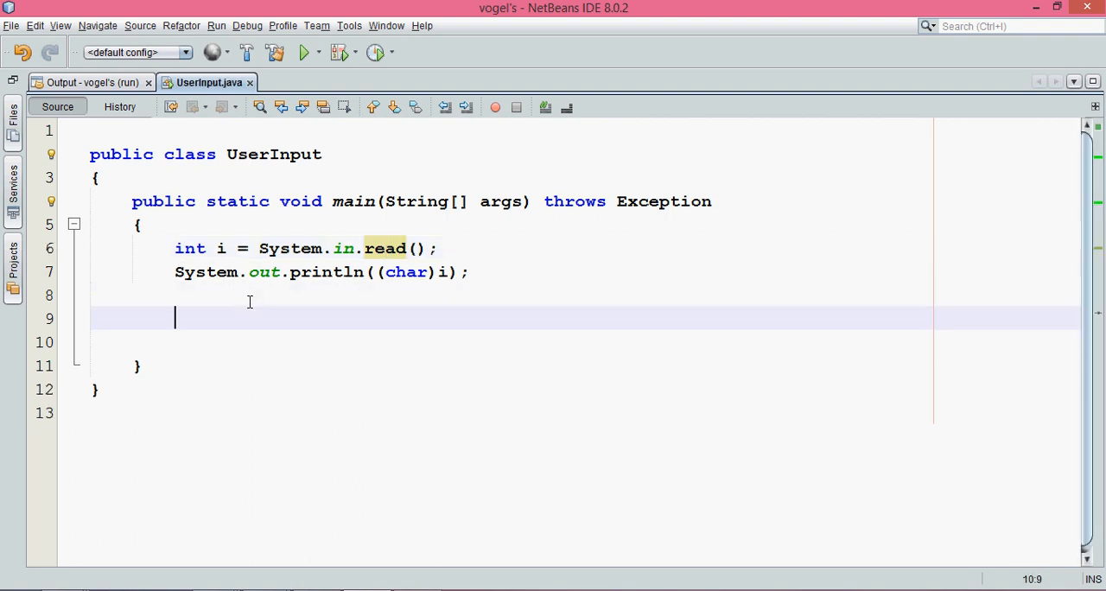
pyautogui.write('String')
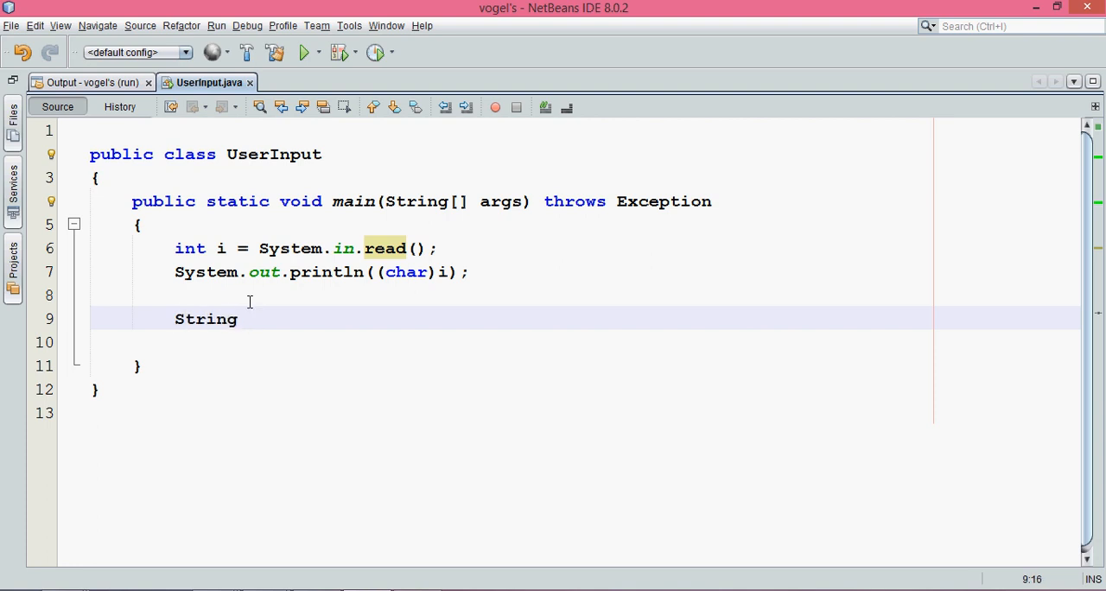
pyautogui.write('str = "";')
pyautogui.write('while(')
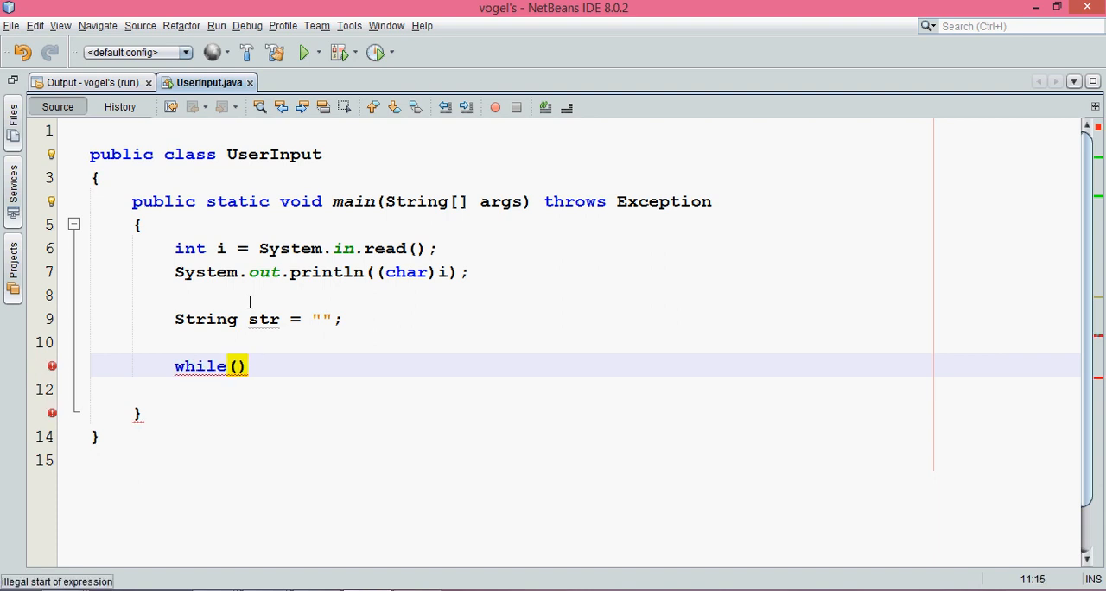
pyautogui.write('Syste')
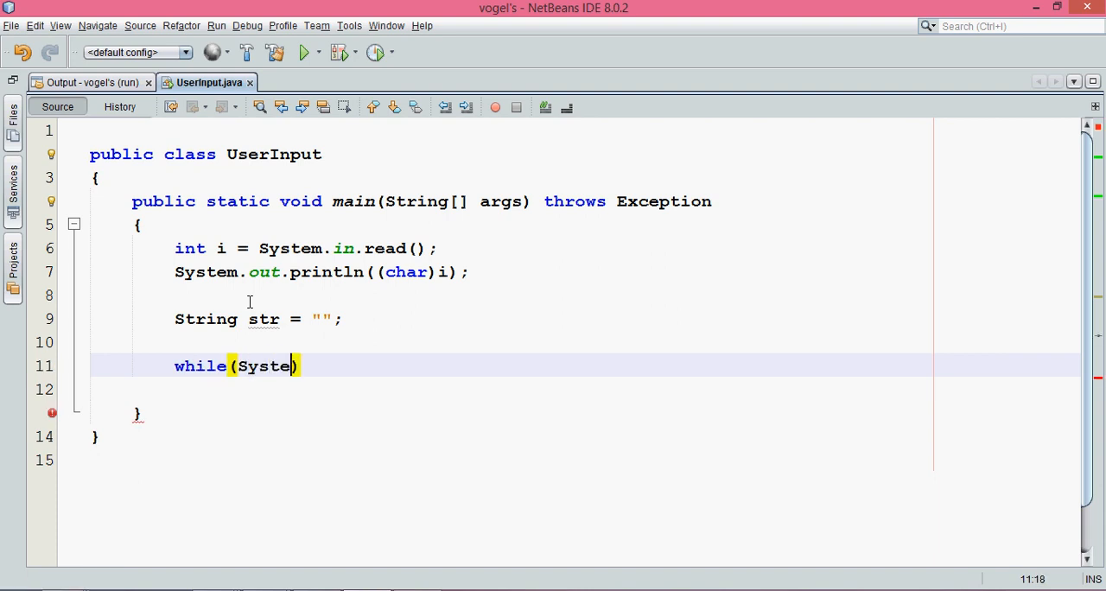
pyautogui.write('.in.read(')
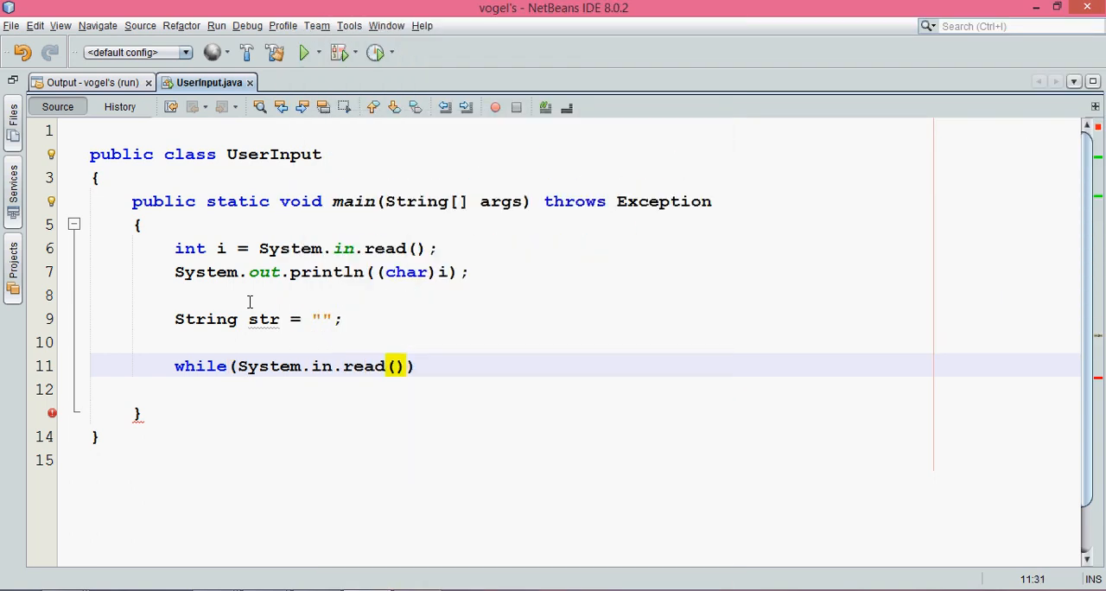
pyautogui.write('!=')
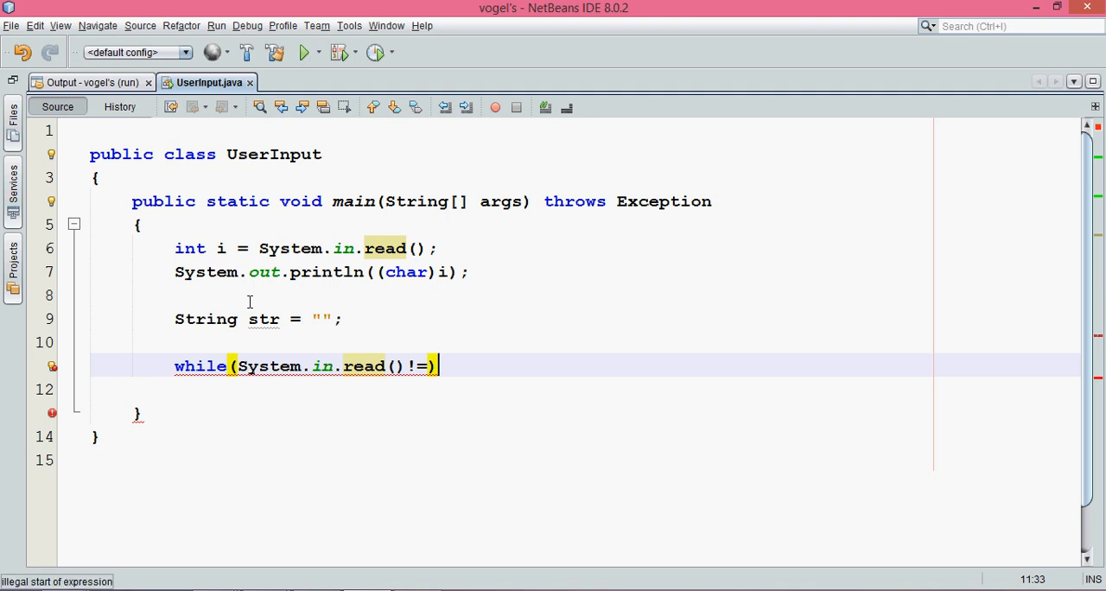
pyautogui.press('Backspace')
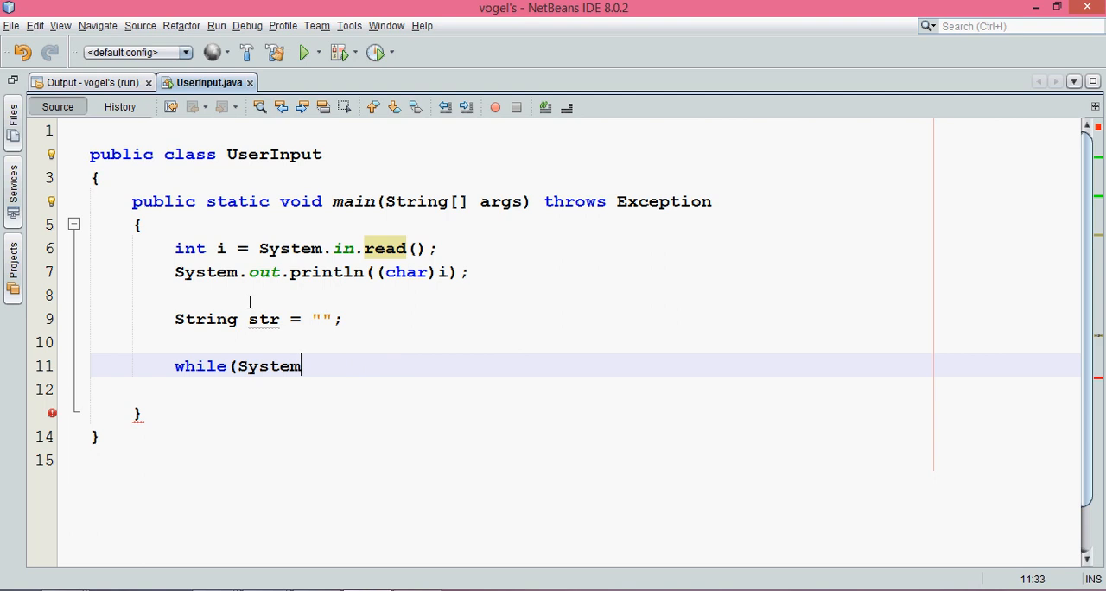
pyautogui.press('ctrl+z')
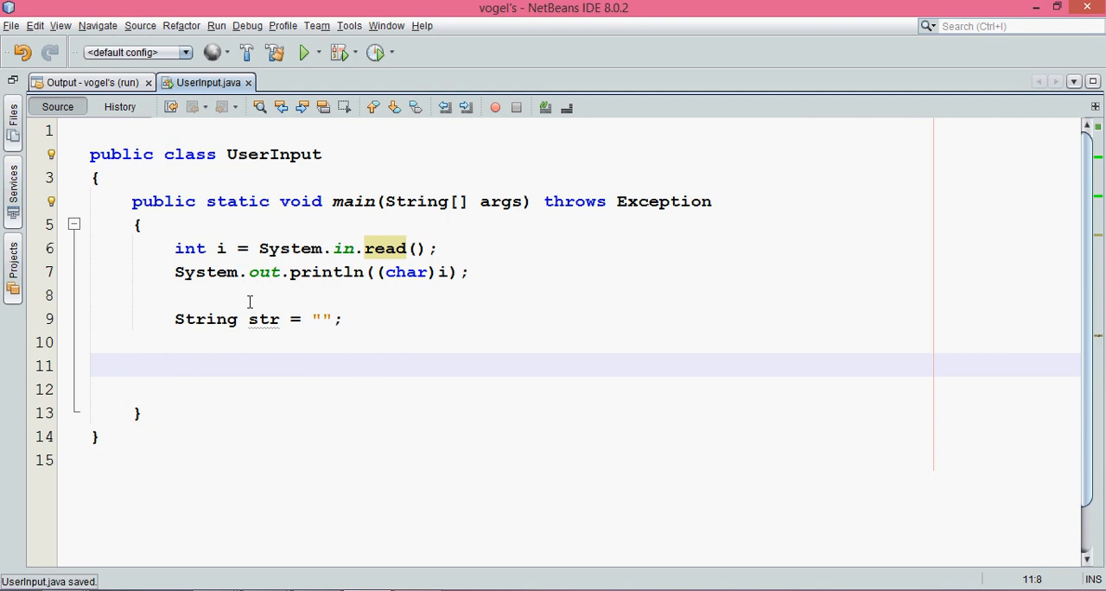
# Run the program again; the build finishes with BUILD SUCCESSFUL in 2 seconds
pyautogui.click(164, 365)
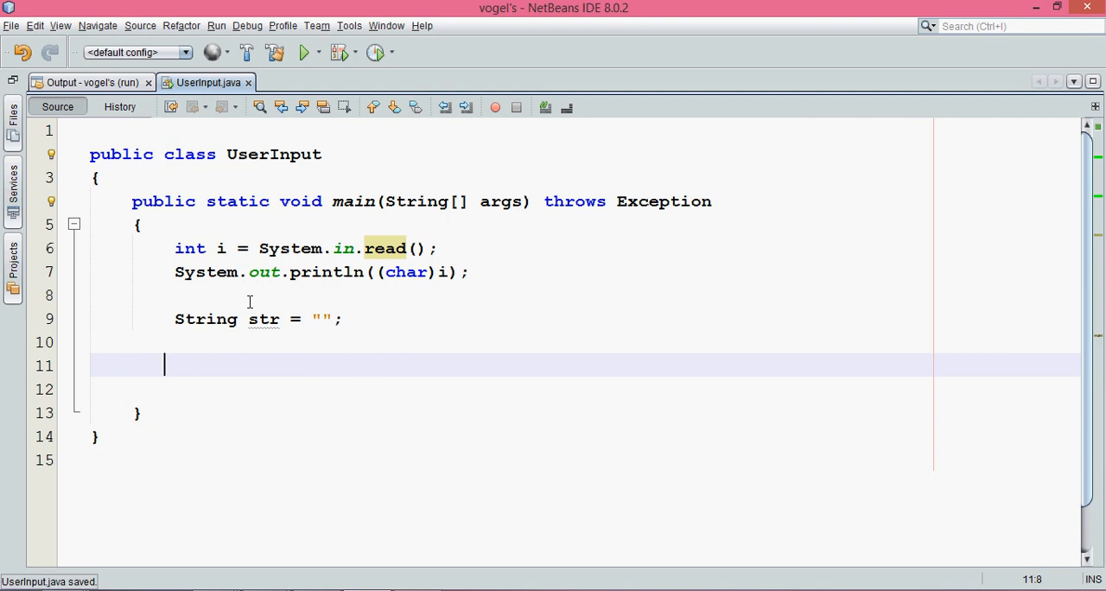
pyautogui.click(305, 52)
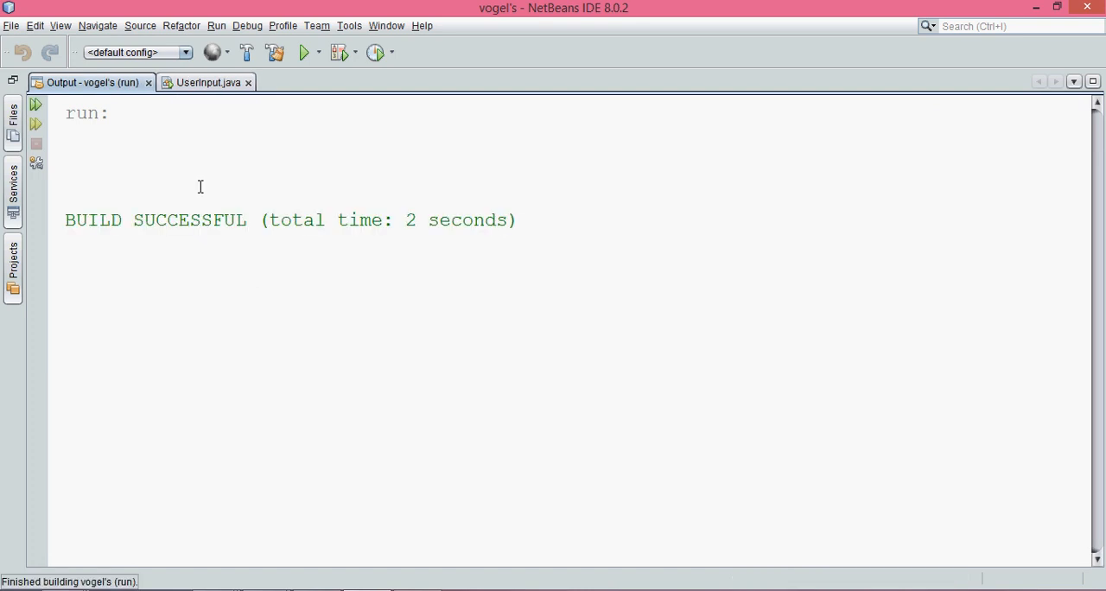
# Write a while(System.in.read()!=48) loop below str, beginning a str = assignment inside
pyautogui.click(206, 82)
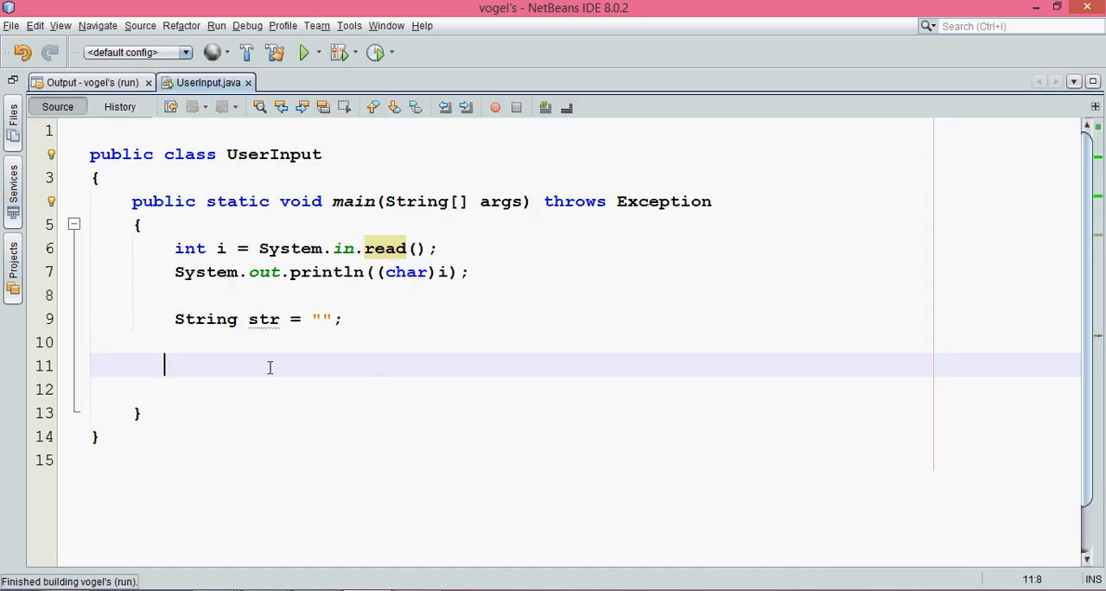
pyautogui.click(217, 342)
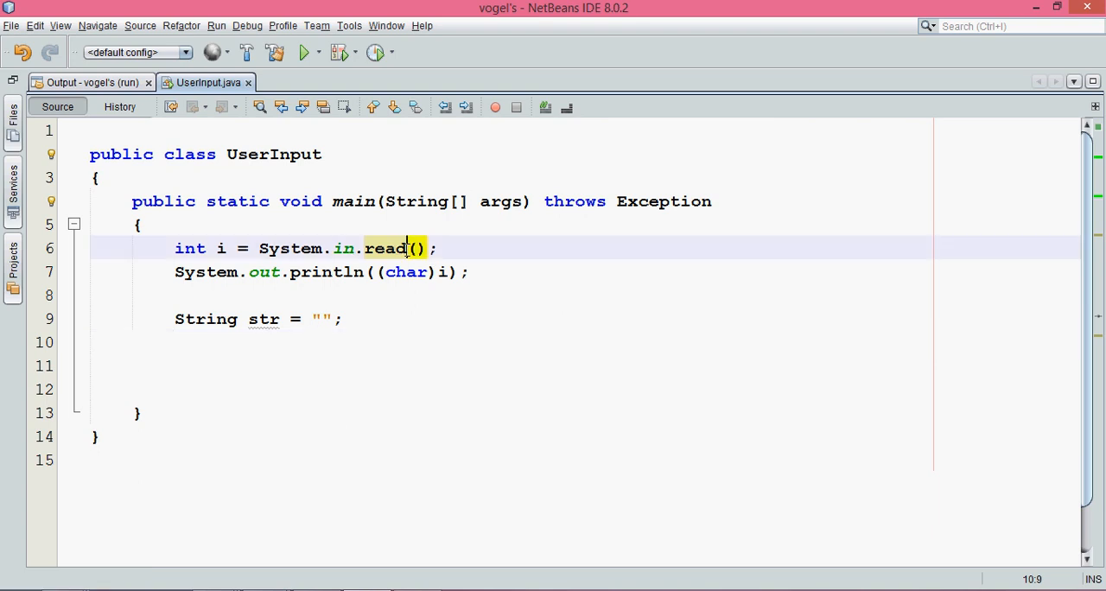
pyautogui.click(406, 248)
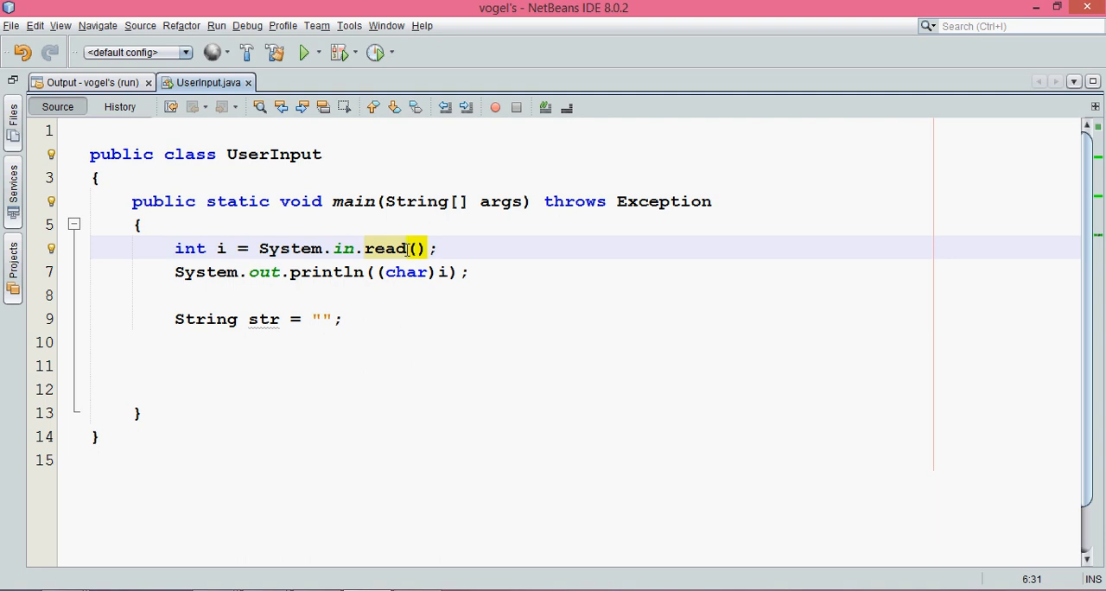
pyautogui.write('whil')
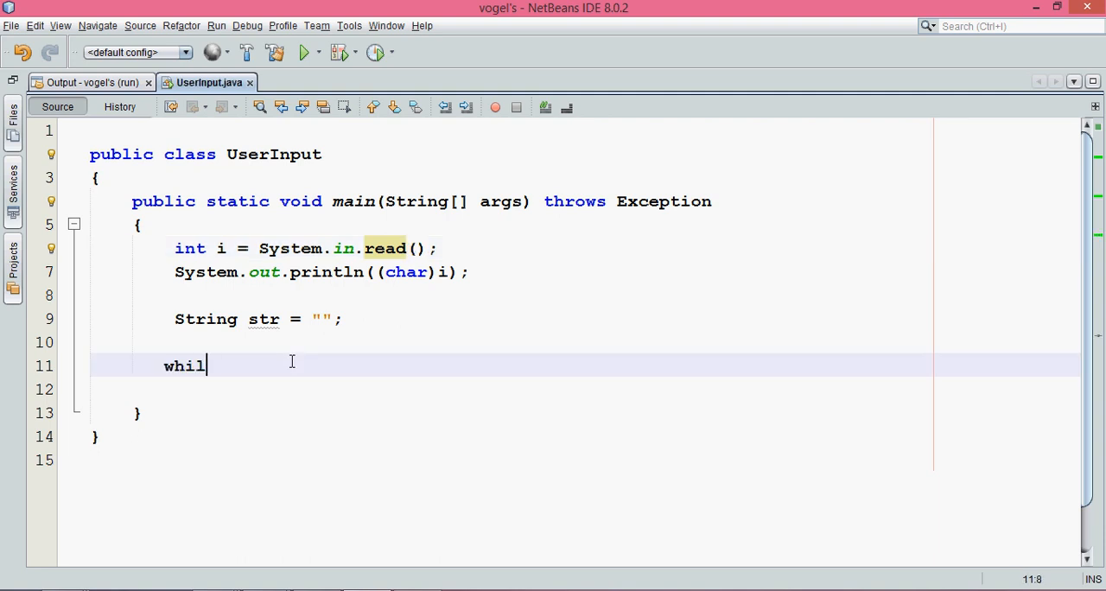
pyautogui.write('e()')
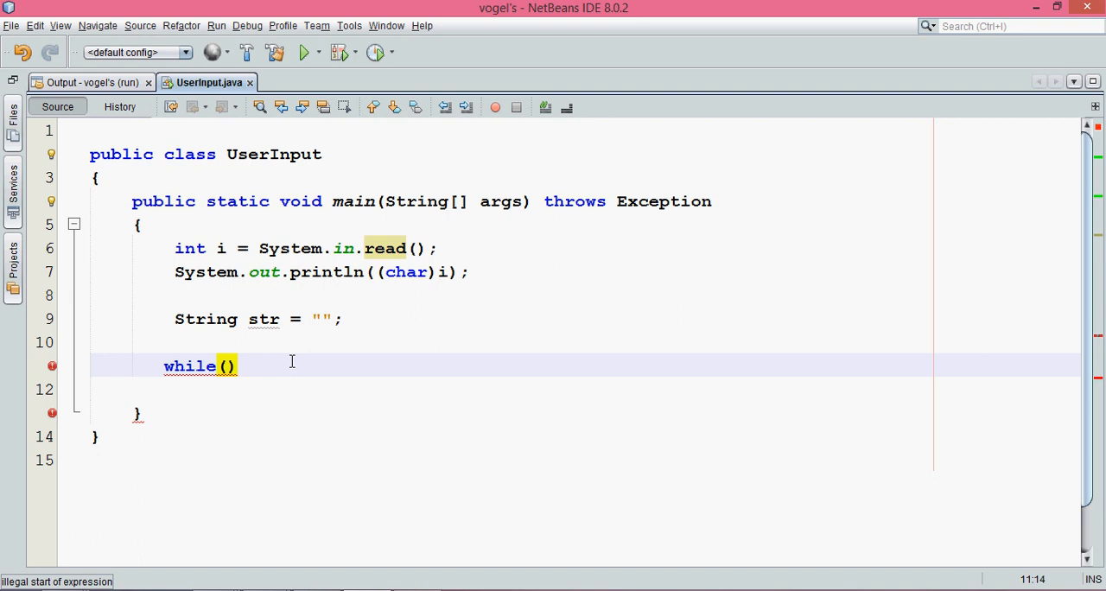
pyautogui.write('System')
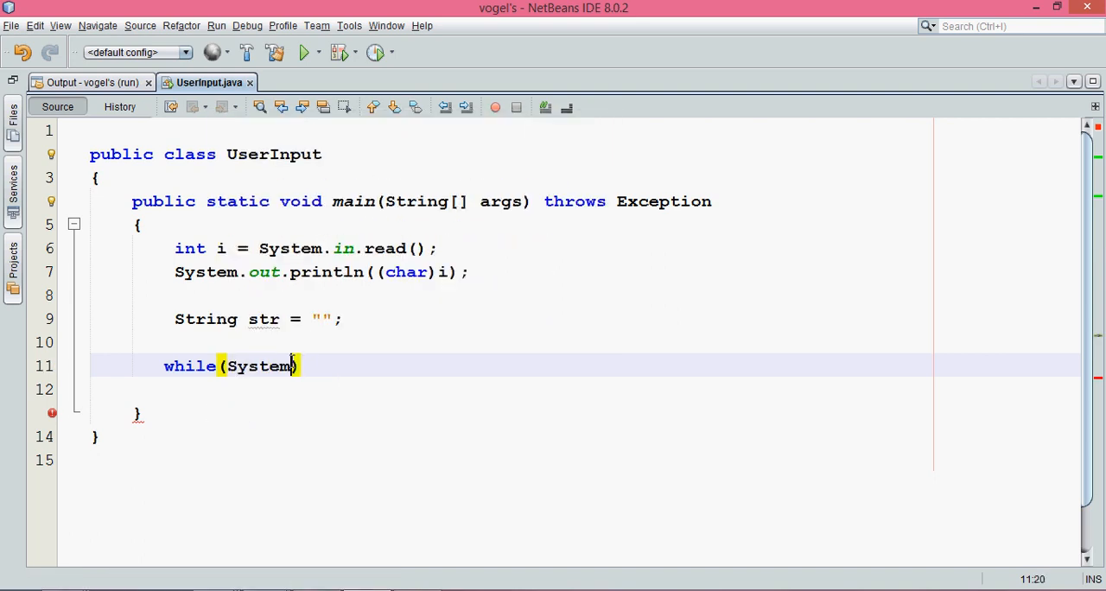
pyautogui.write('.in.read')
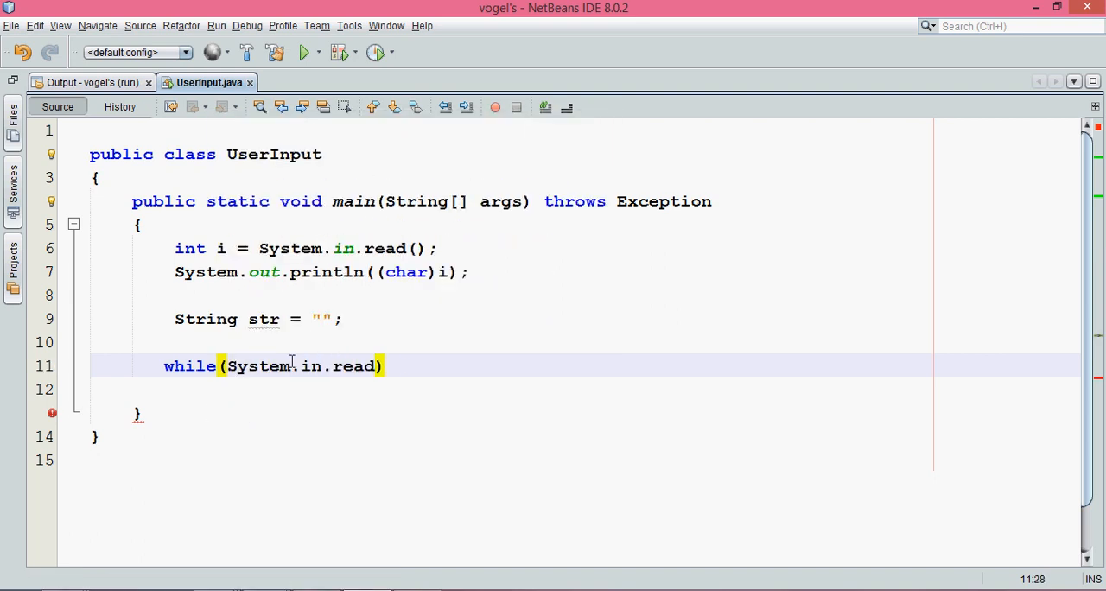
pyautogui.write('()!)')
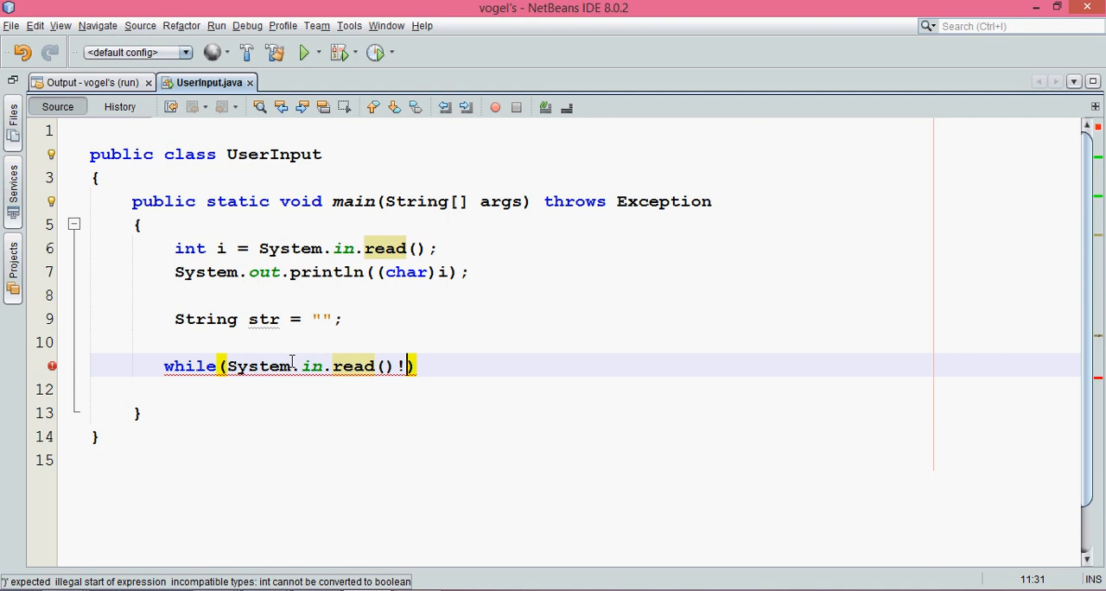
pyautogui.write('=0)')
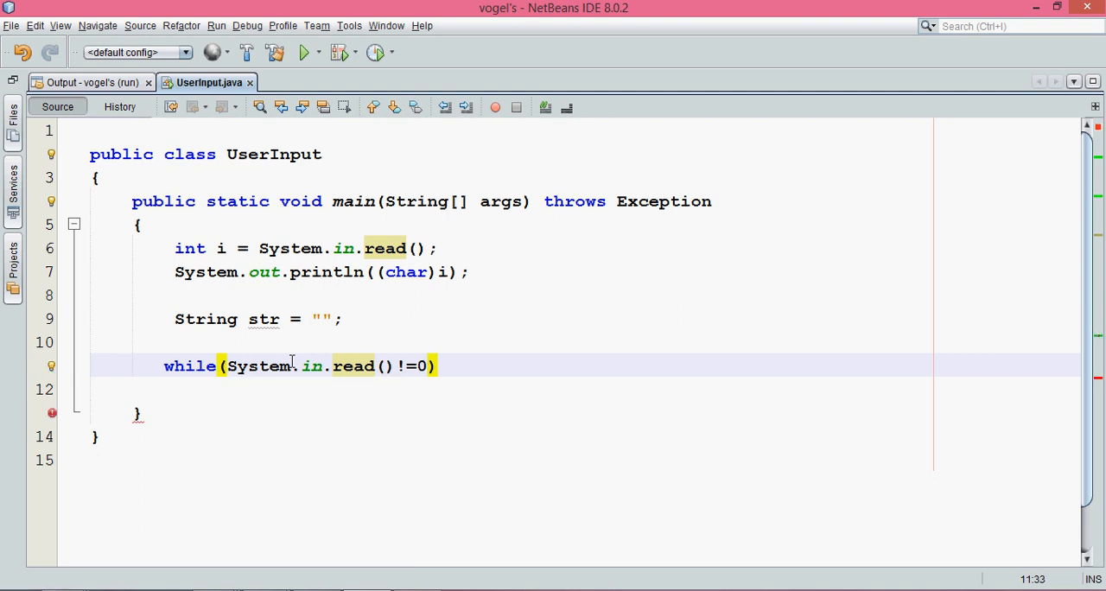
pyautogui.write('48')
pyautogui.click(585, 389)
pyautogui.write('{')
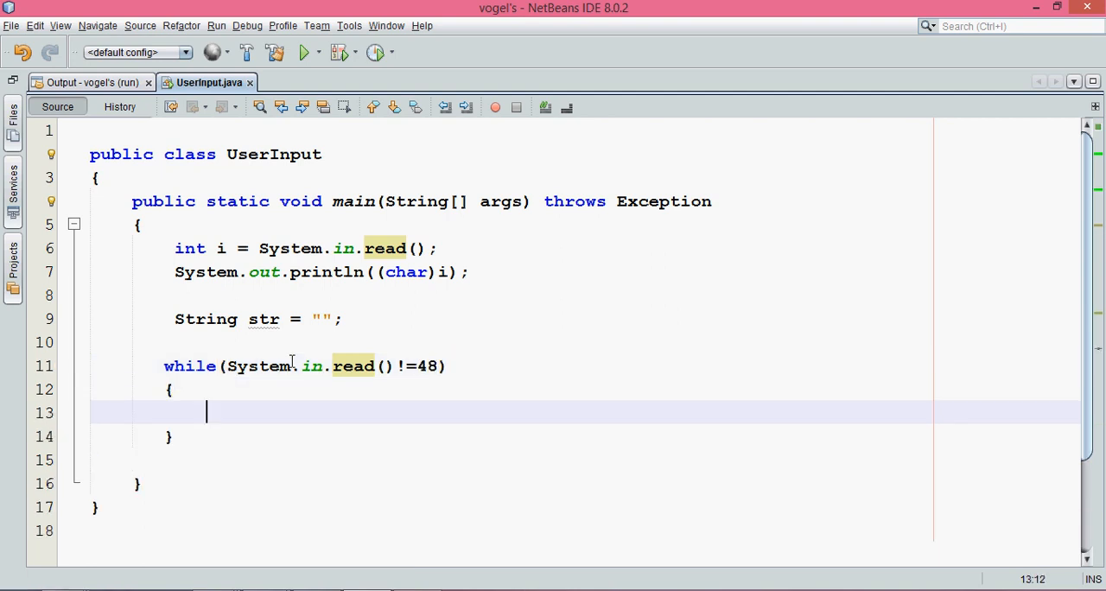
pyautogui.write('str =')
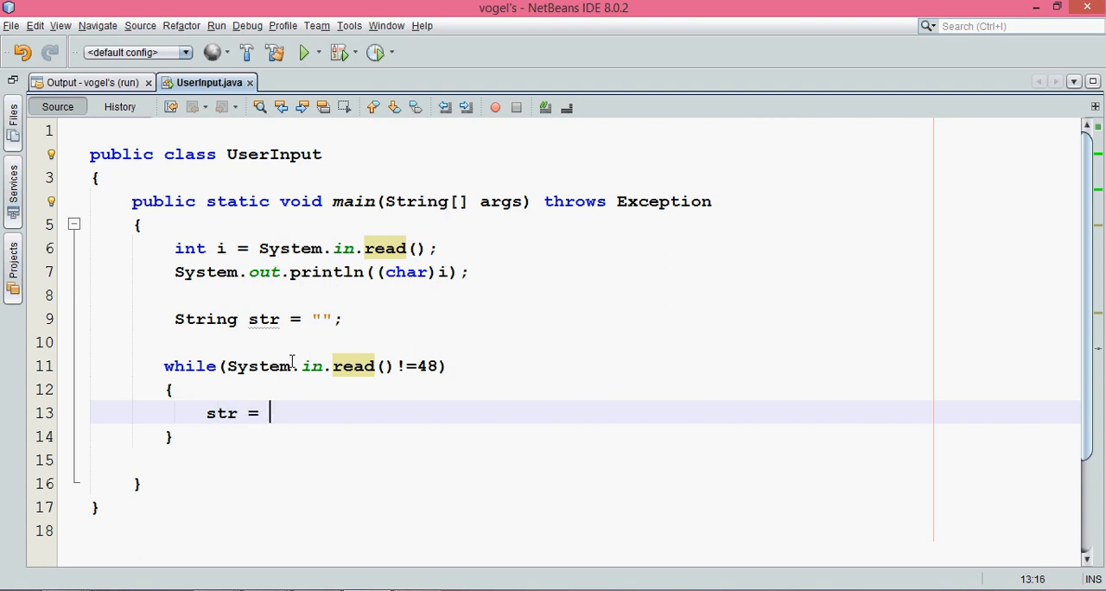
# Add int i to the loop condition and make the body str = str + (char)i;
pyautogui.click(249, 365)
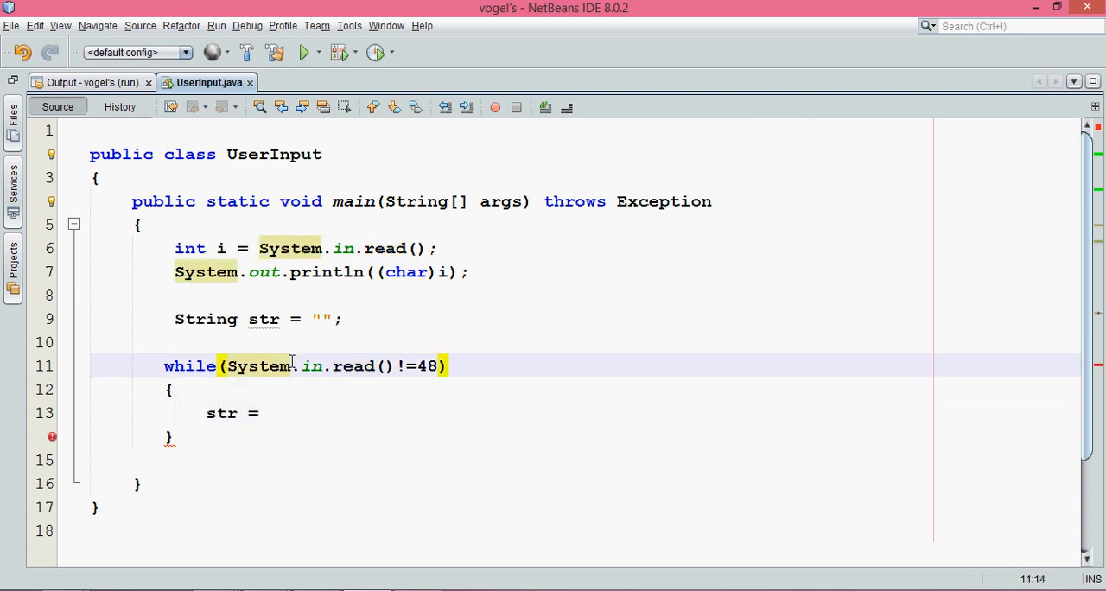
pyautogui.write('int i')
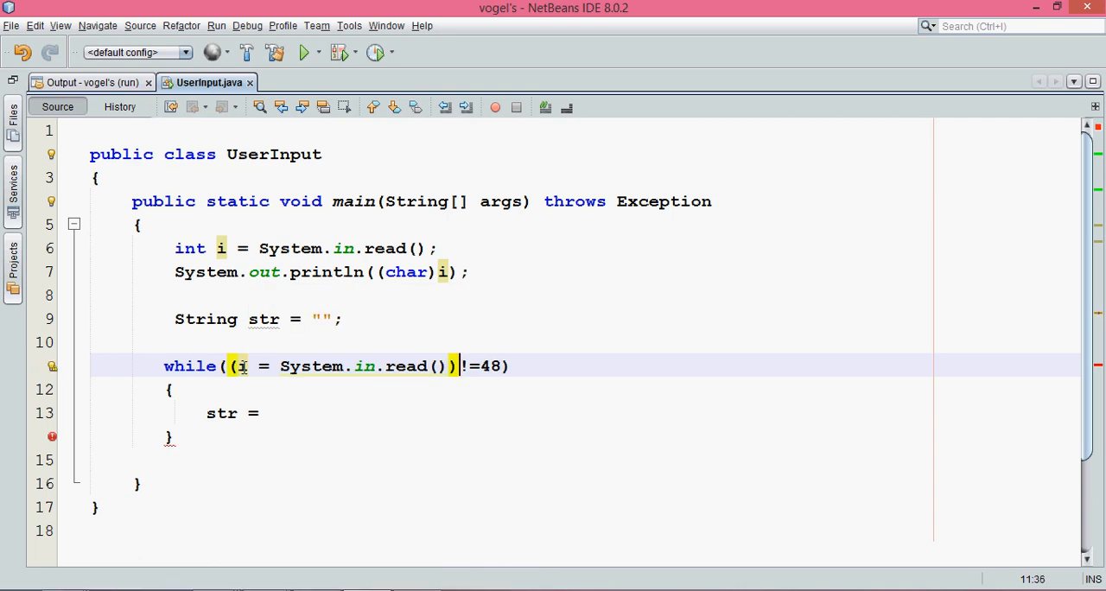
pyautogui.click(269, 413)
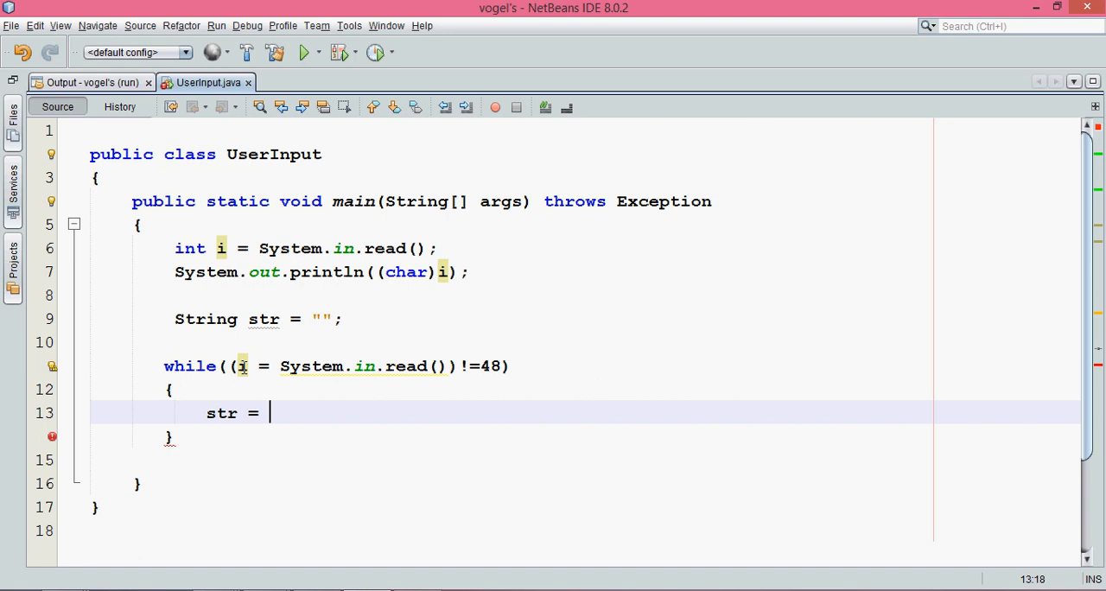
pyautogui.write('i')
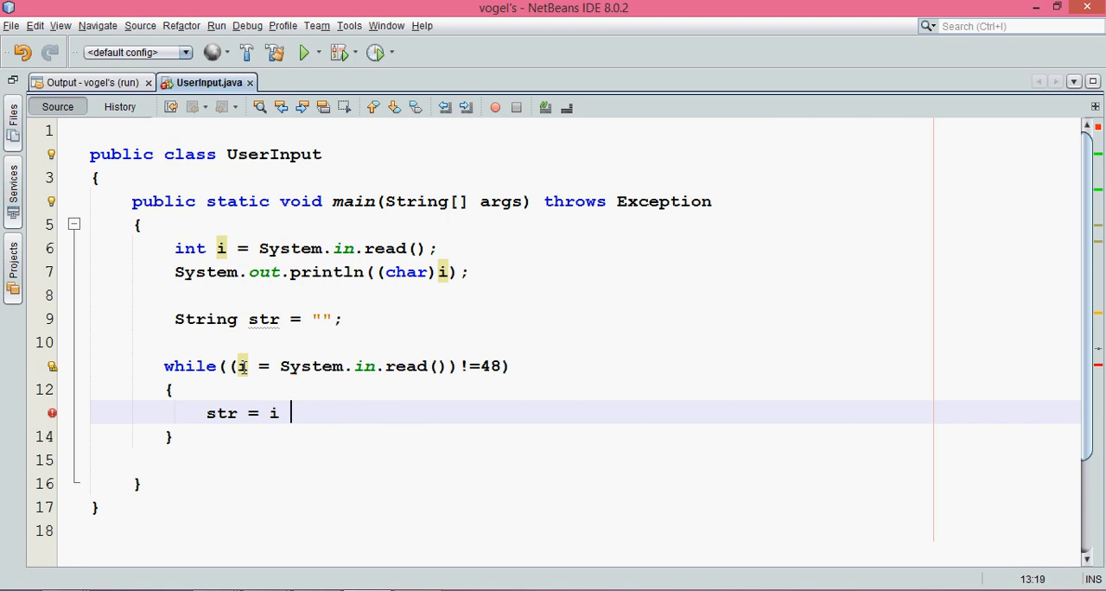
pyautogui.press('BackSpace')
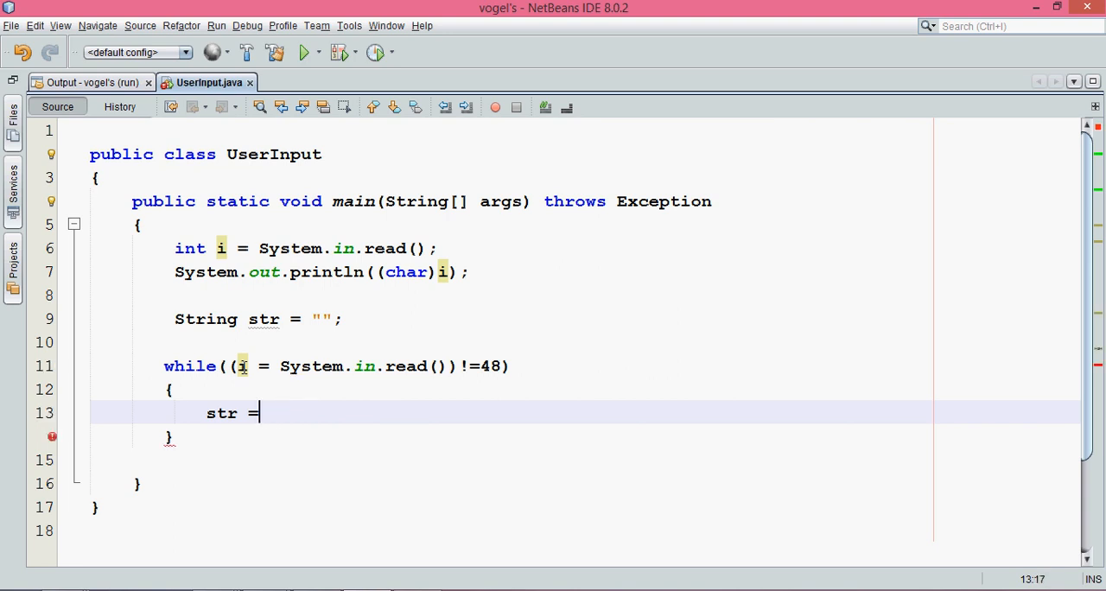
pyautogui.write('str')
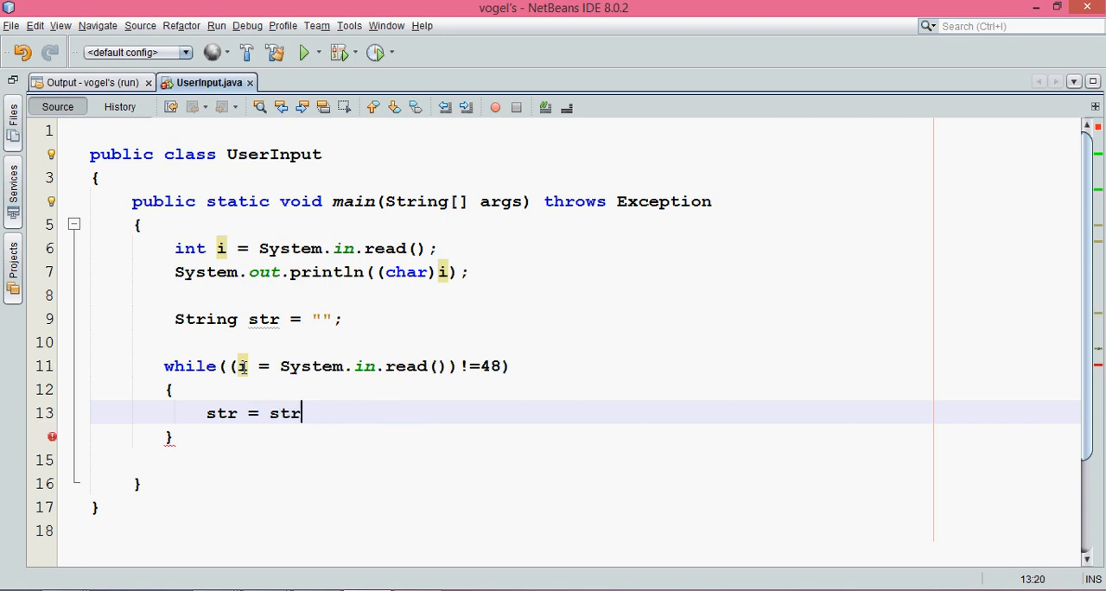
pyautogui.write('+ i;')
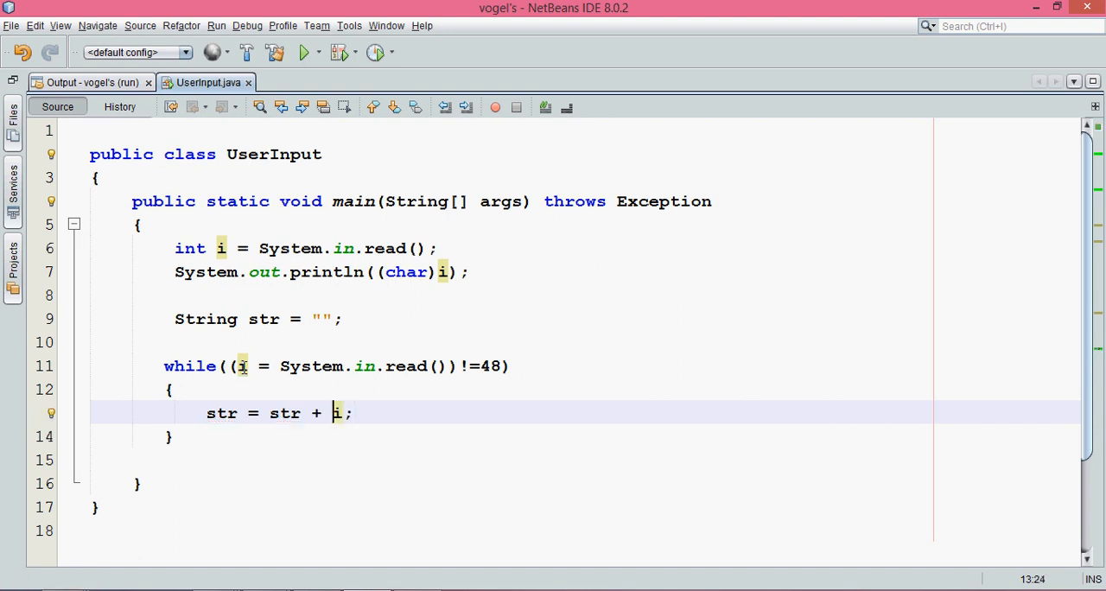
pyautogui.write('()')
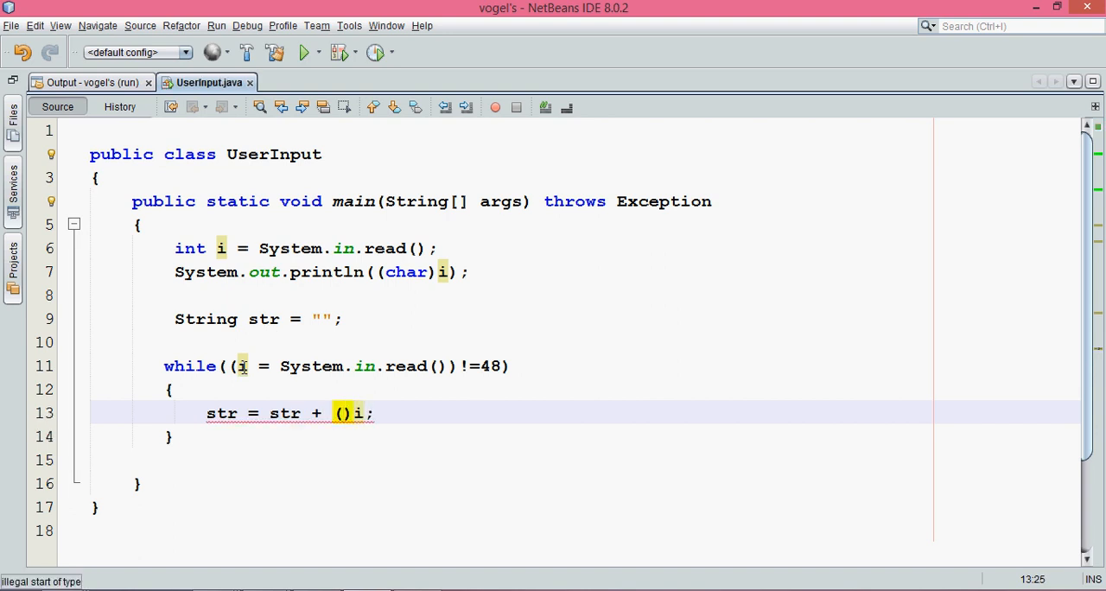
pyautogui.write('char')
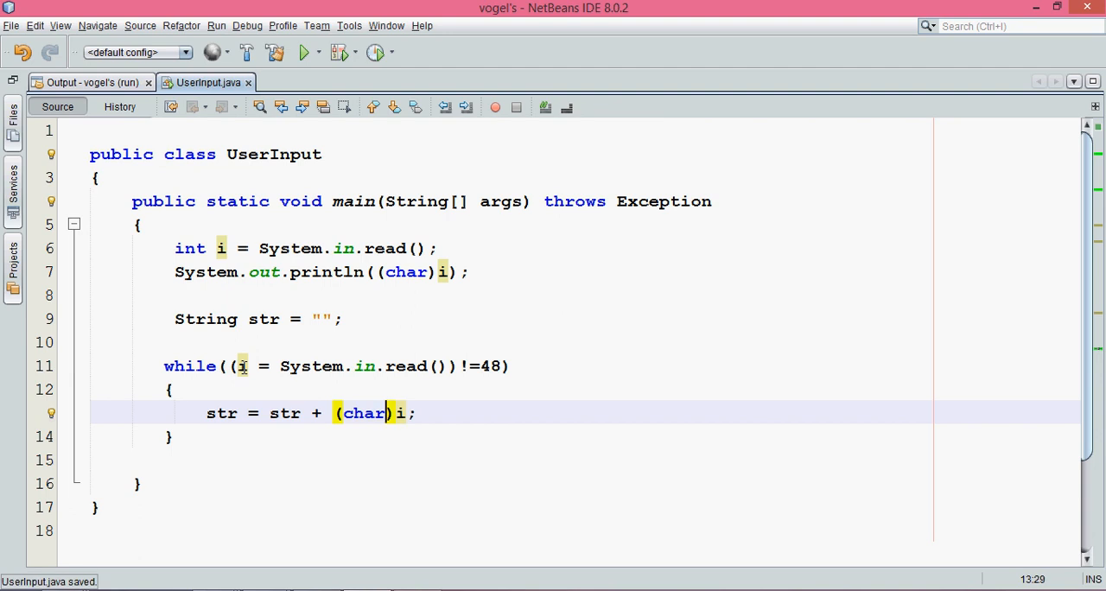
# Print str after the loop with System.out.println(str); and save the file
pyautogui.write('stem.out.println;')
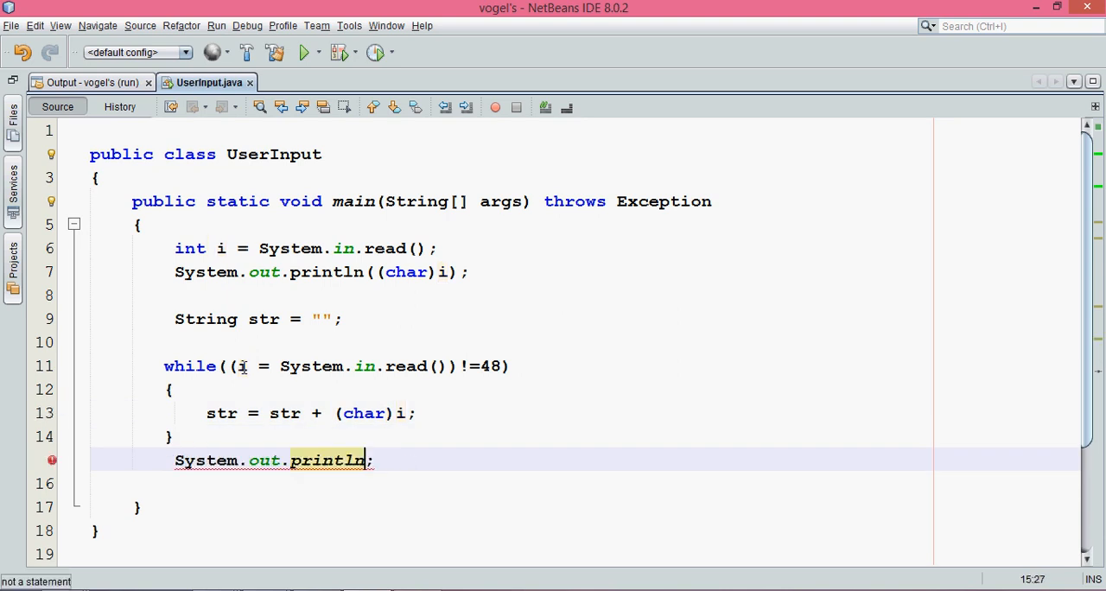
pyautogui.write('(str)')
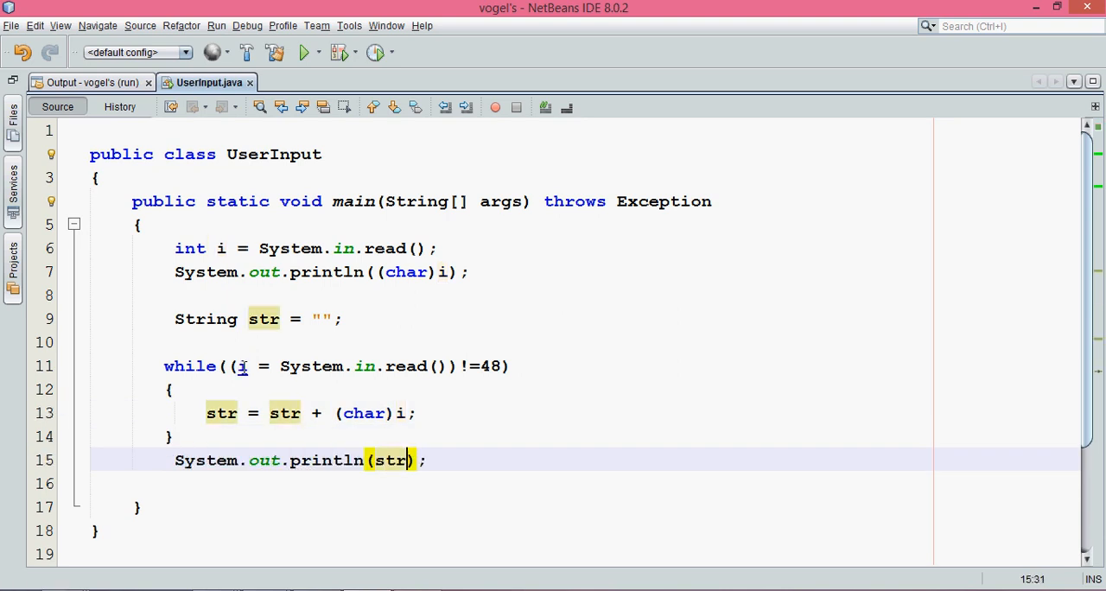
pyautogui.press('ctrl+s')
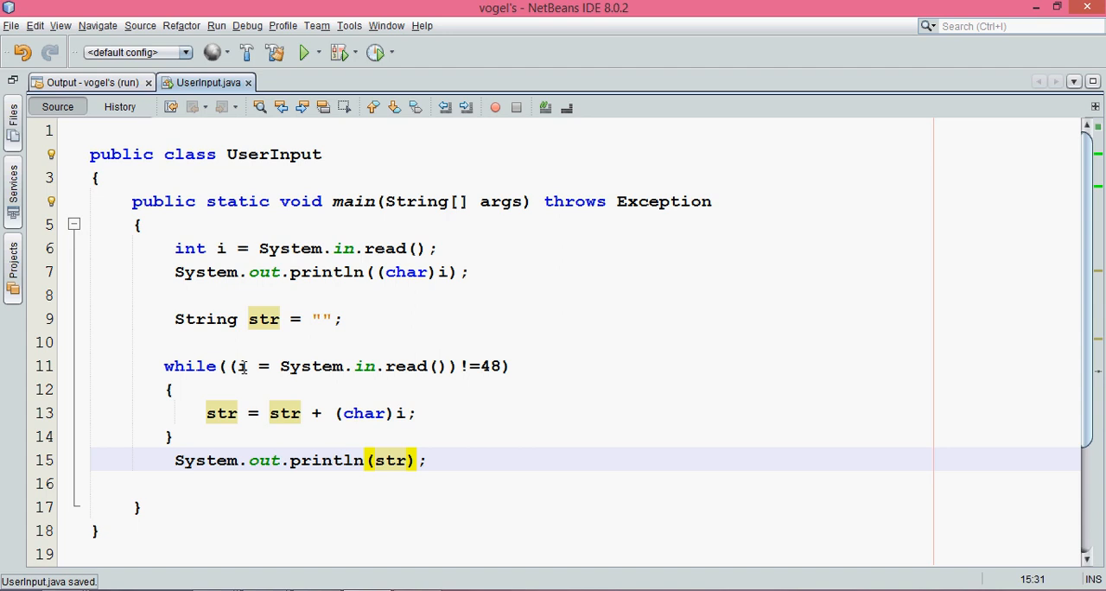
# Run the program with input Navin Reddy, return to the source, and run it again
pyautogui.click(305, 52)
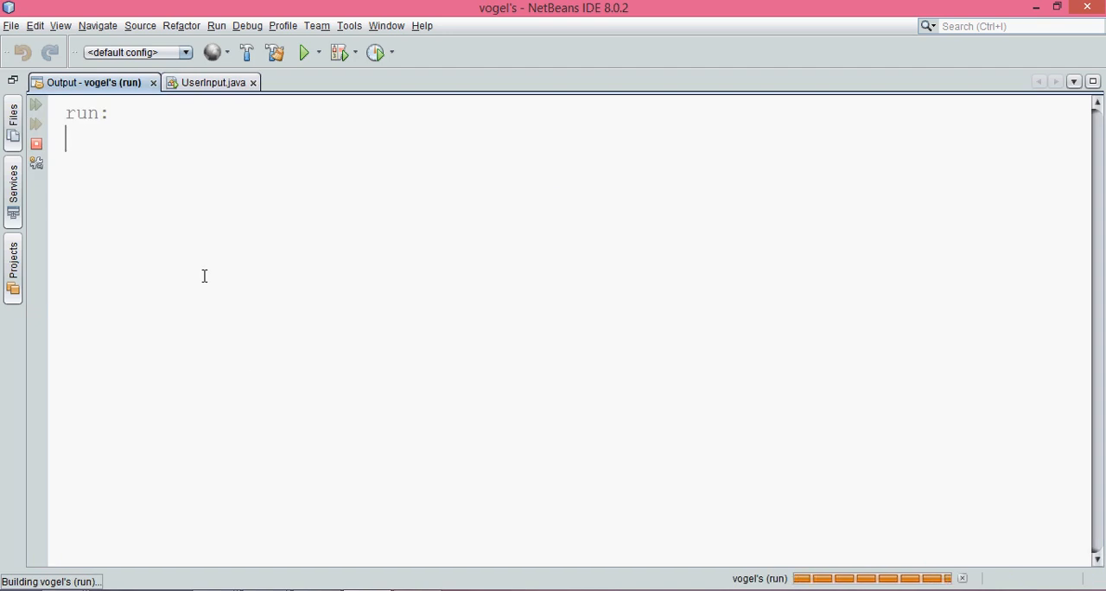
pyautogui.write('Navin Reddy')
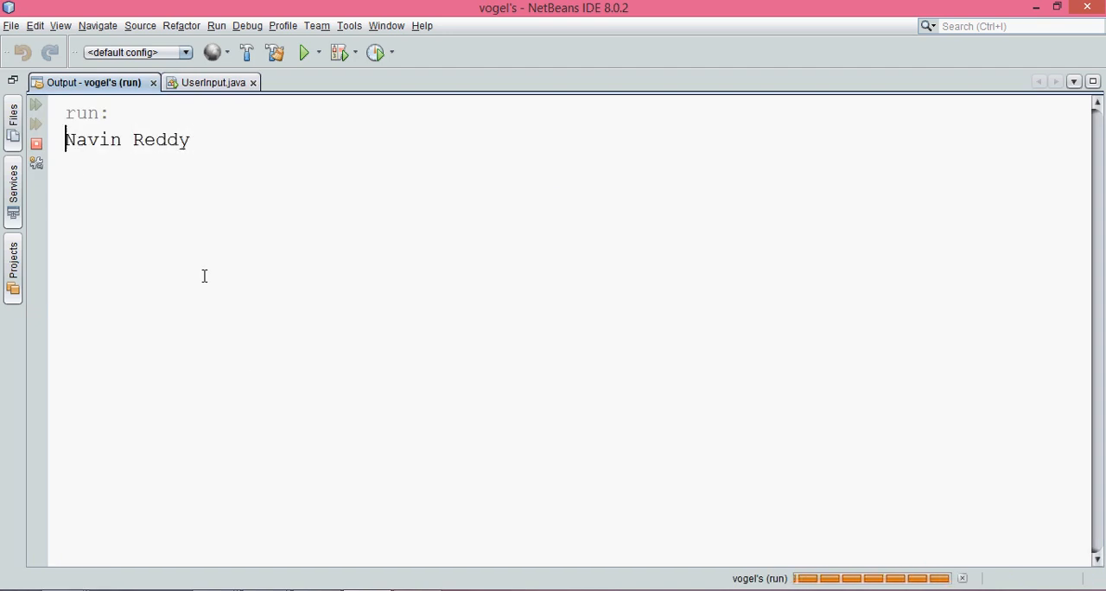
pyautogui.click(211, 82)
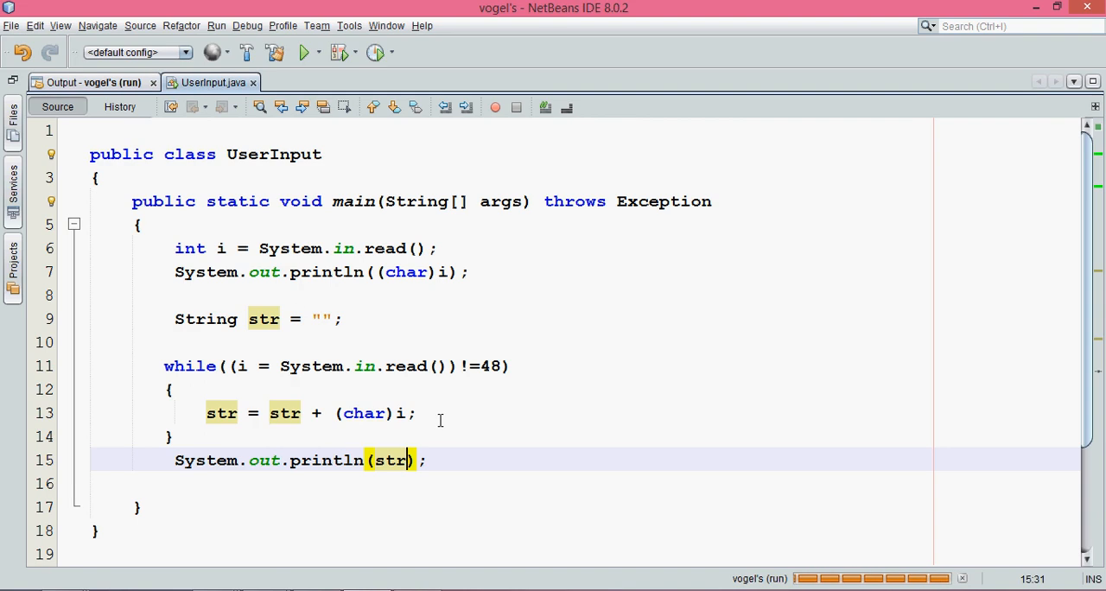
pyautogui.click(304, 53)
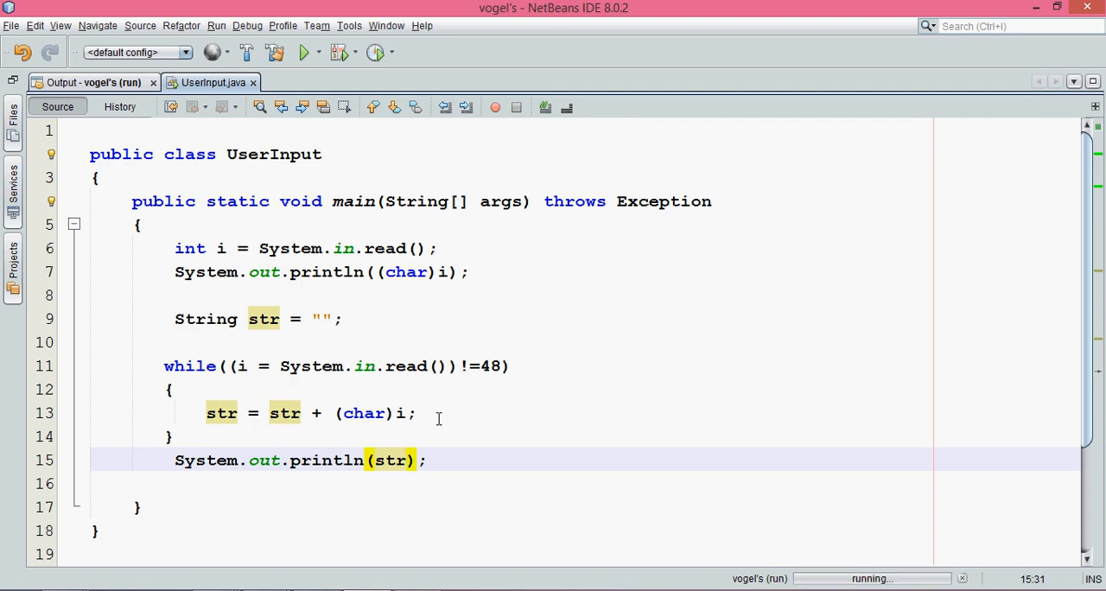
pyautogui.click(440, 413)
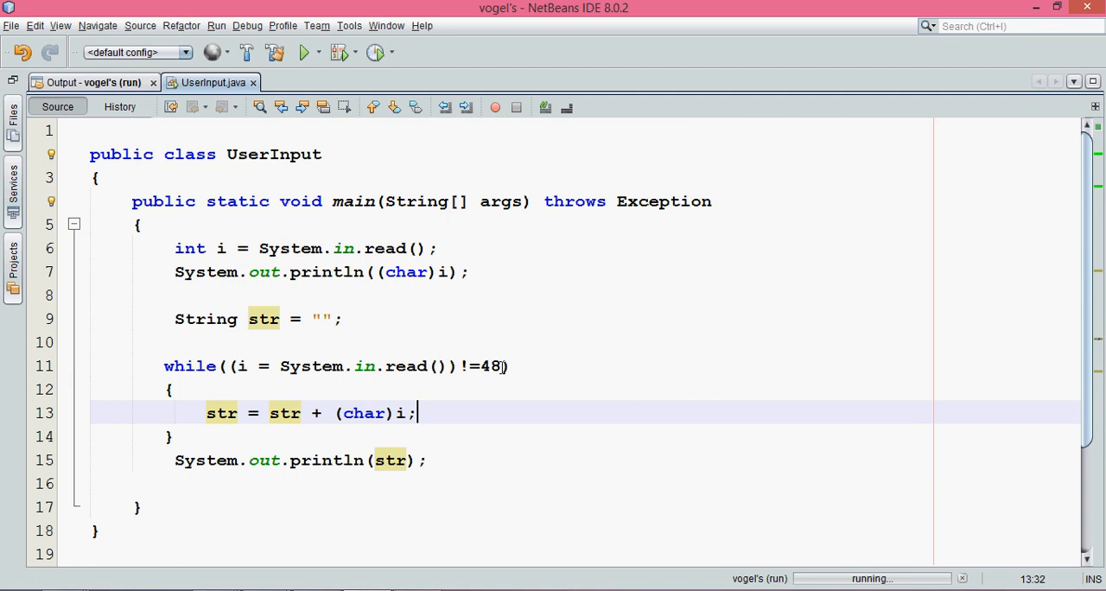
pyautogui.moveTo(472, 401)
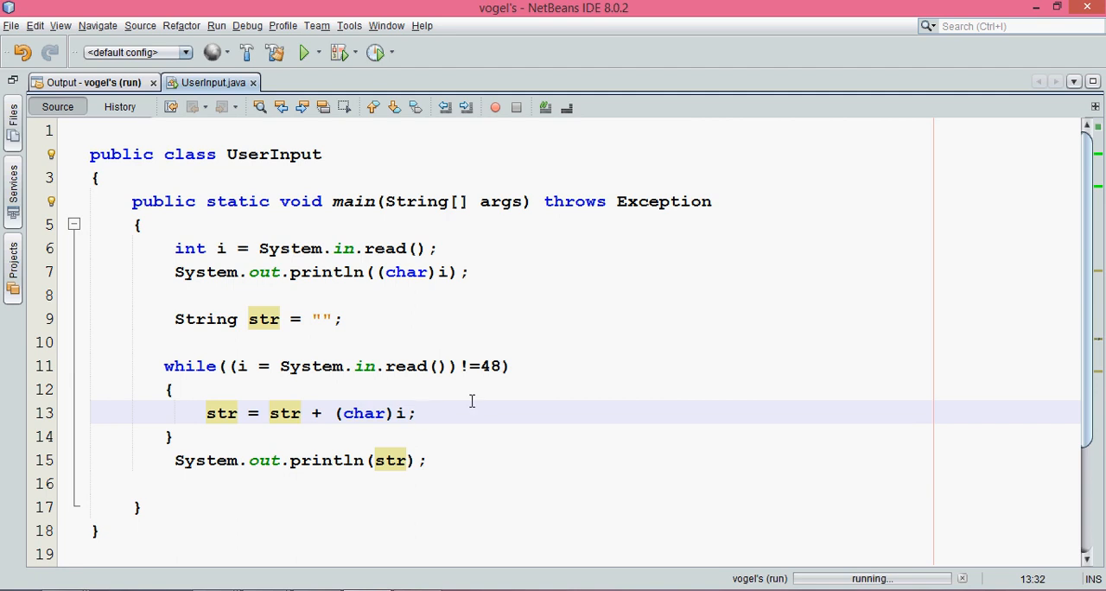
# Run the program twice more, entering Navin Reddy as input each time
pyautogui.click(303, 53)
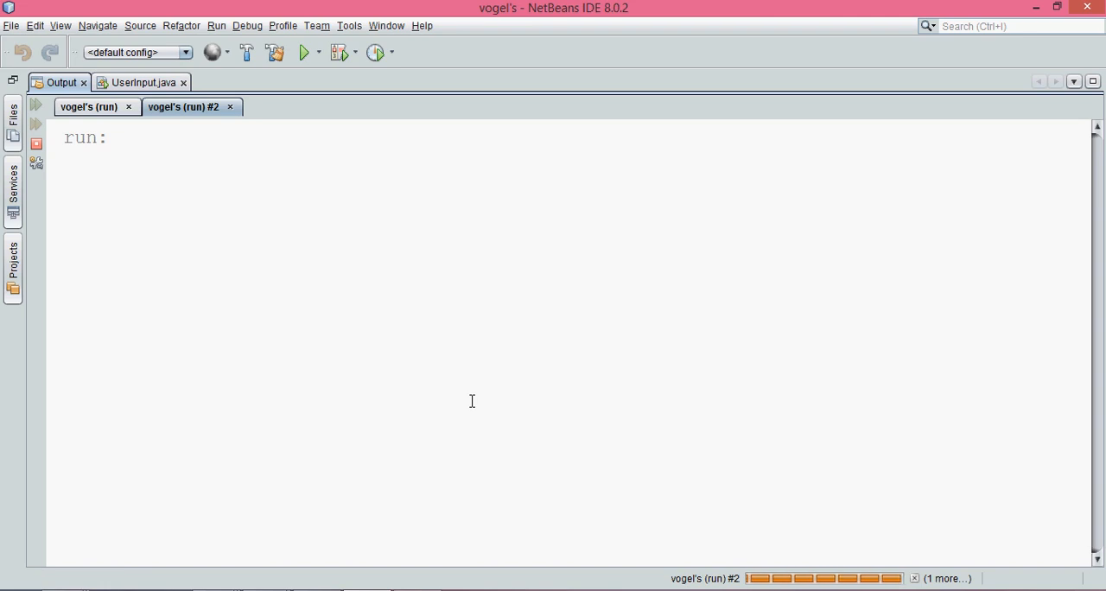
pyautogui.moveTo(310, 287)
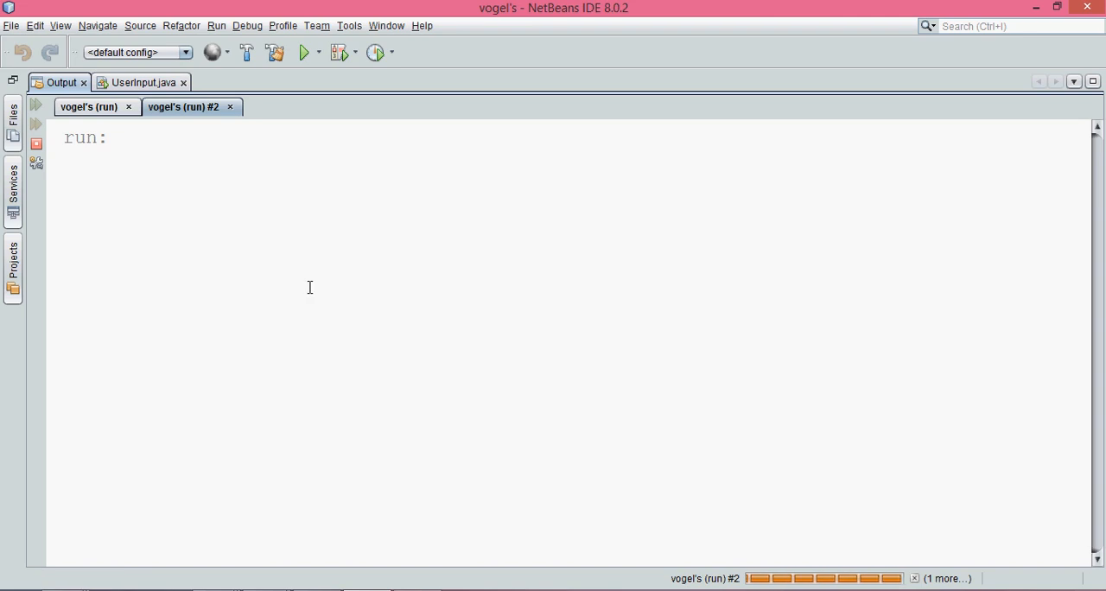
pyautogui.write('Navin Reddy 0')
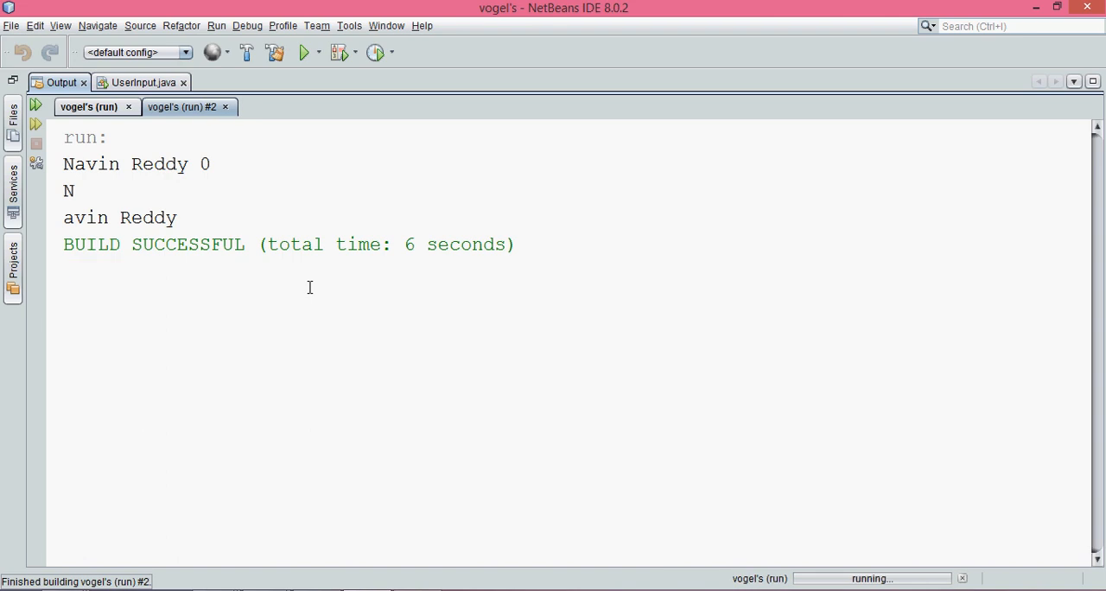
pyautogui.moveTo(67, 213)
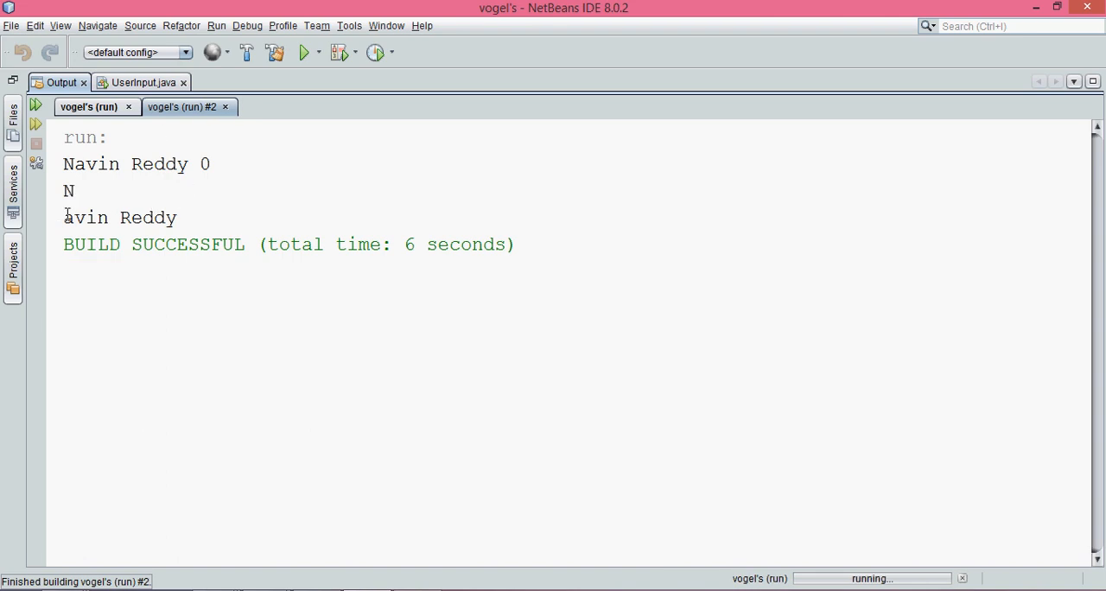
pyautogui.click(142, 82)
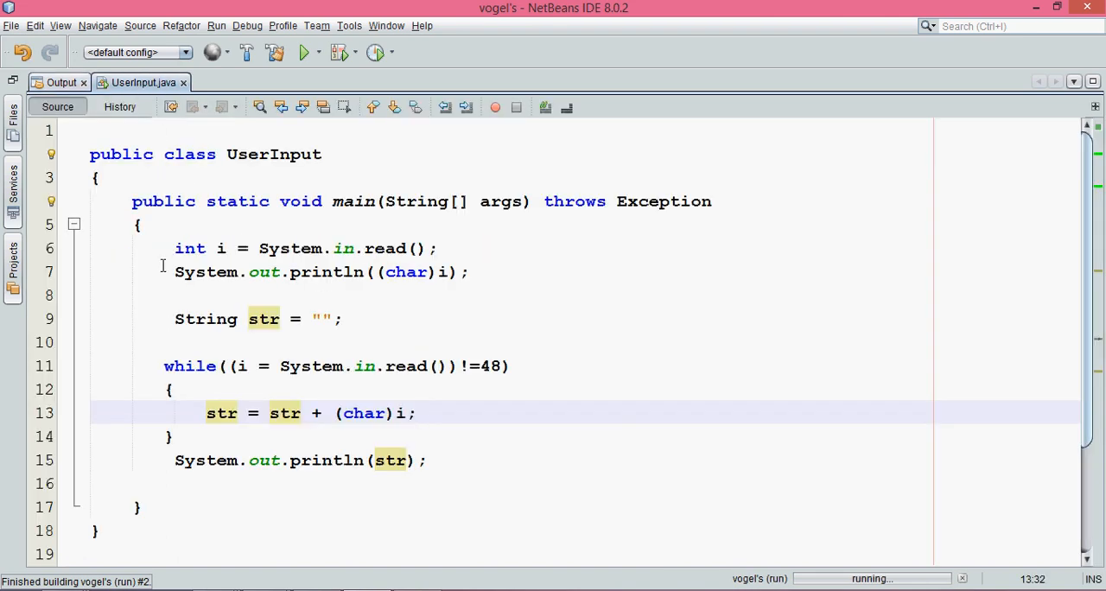
pyautogui.click(303, 53)
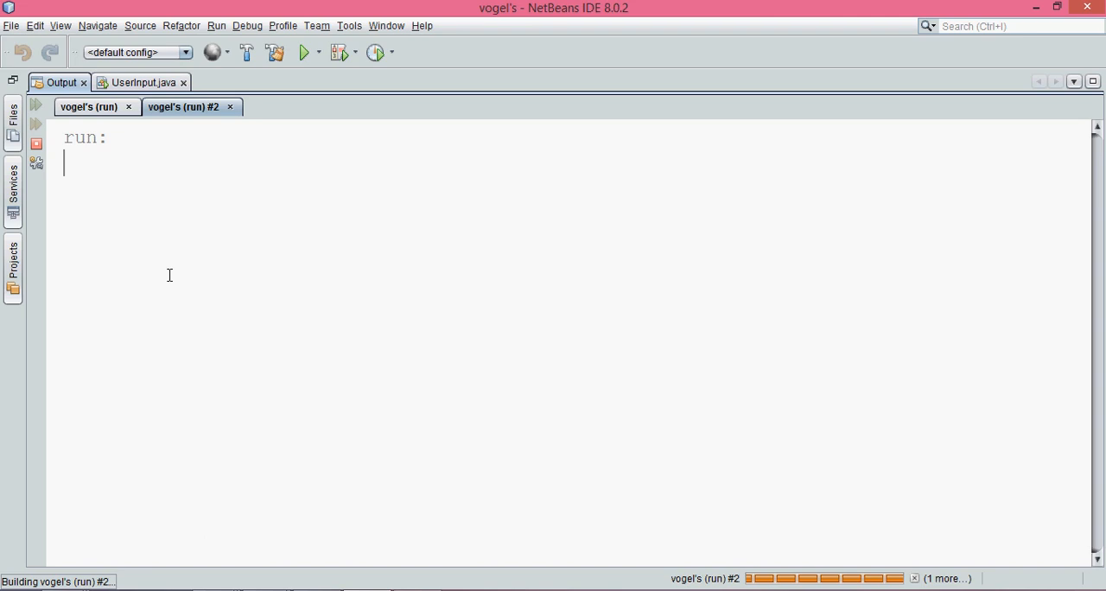
pyautogui.write('Navin Reddy0')
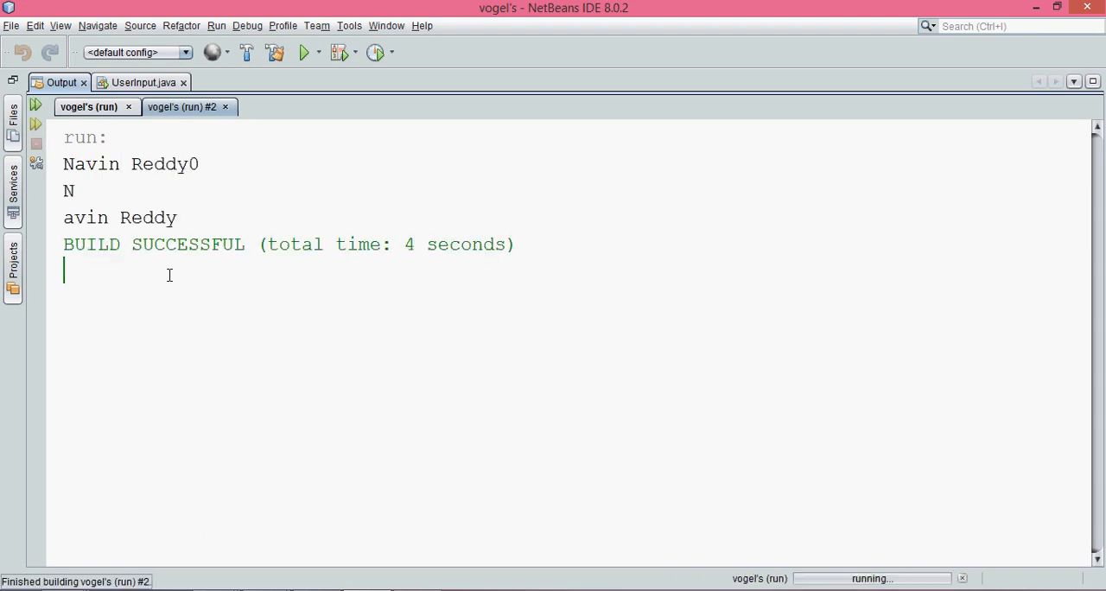
# Select the printed output, stop the earlier waiting run, and return to the source
pyautogui.moveTo(63, 191); pyautogui.dragTo(177, 218)
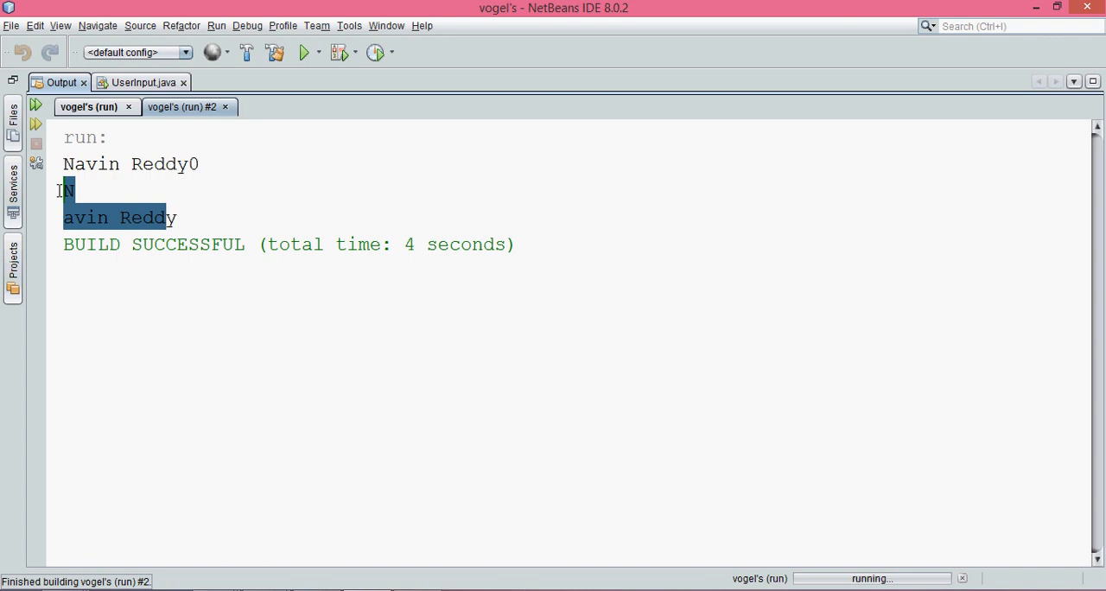
pyautogui.click(89, 107)
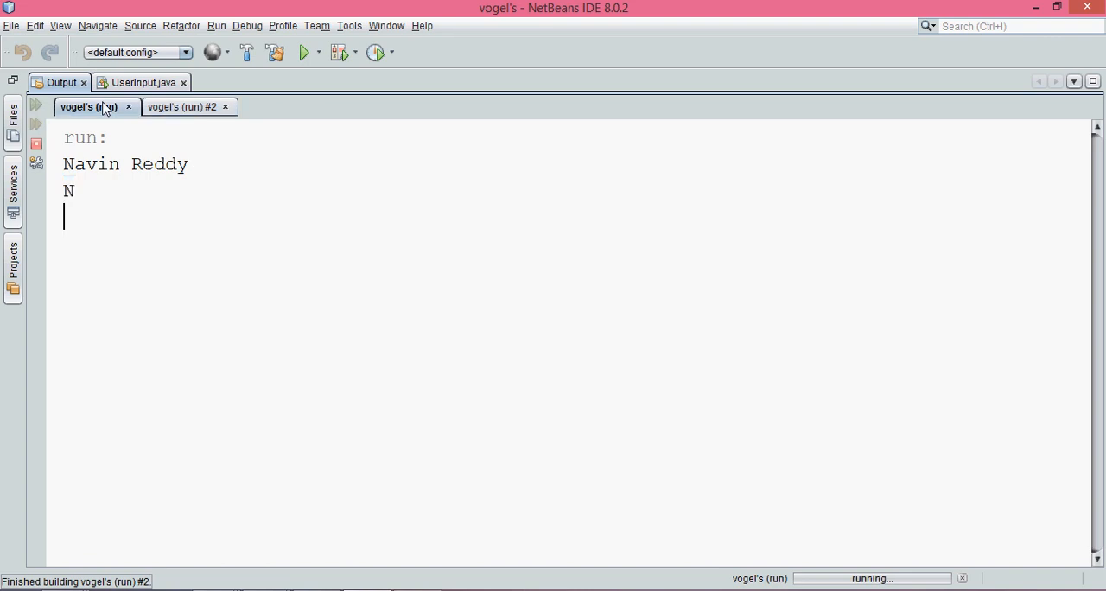
pyautogui.click(36, 144)
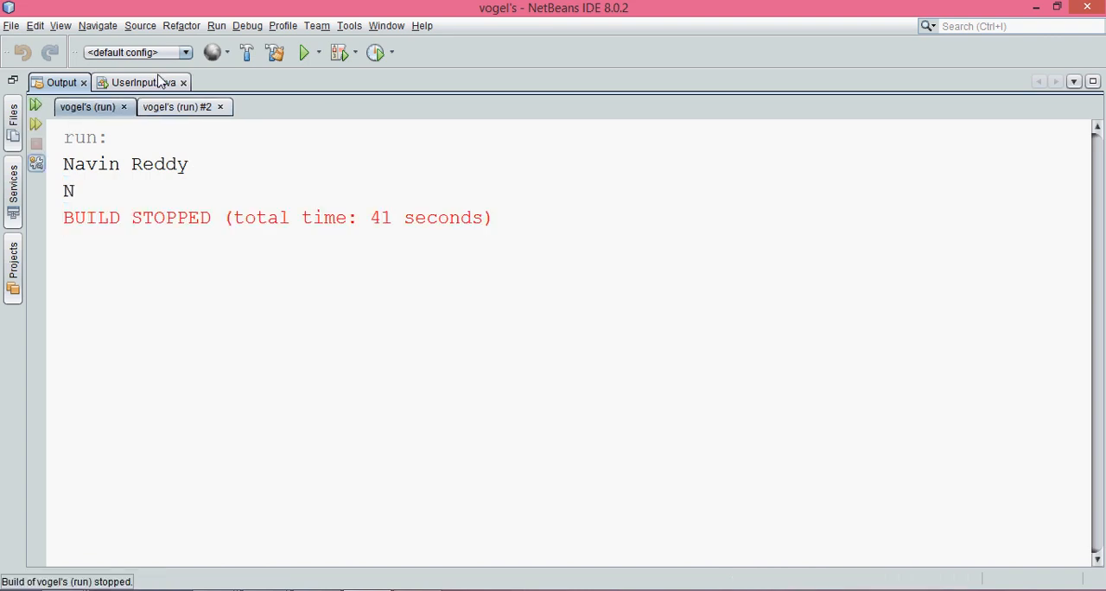
pyautogui.click(134, 82)
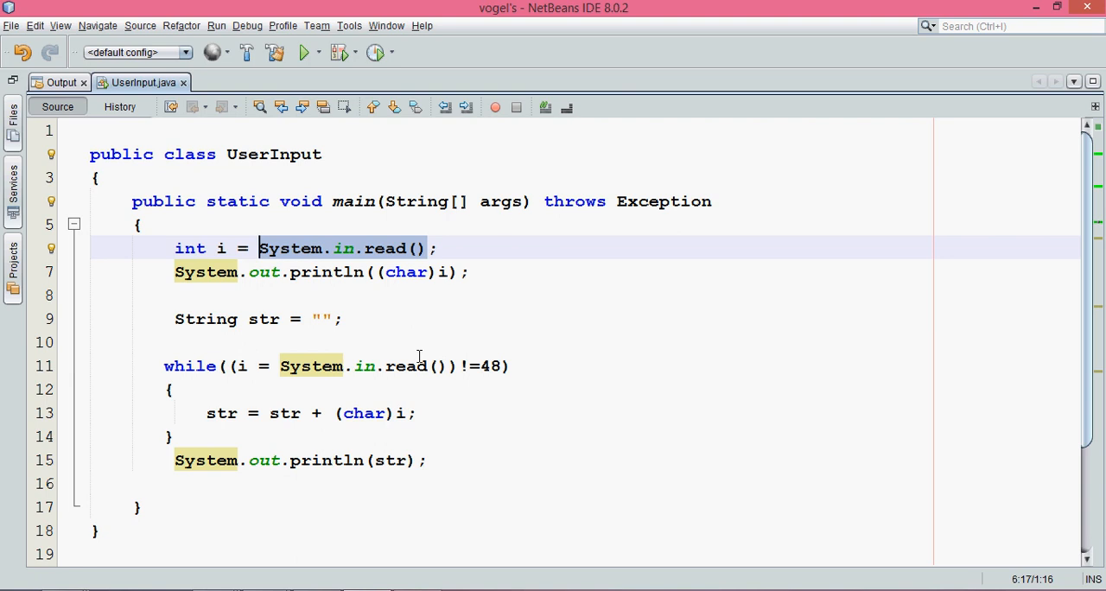
# Add //Scanner and //BufferedREader comment lines above the first System.in.read() call
pyautogui.press('enter')
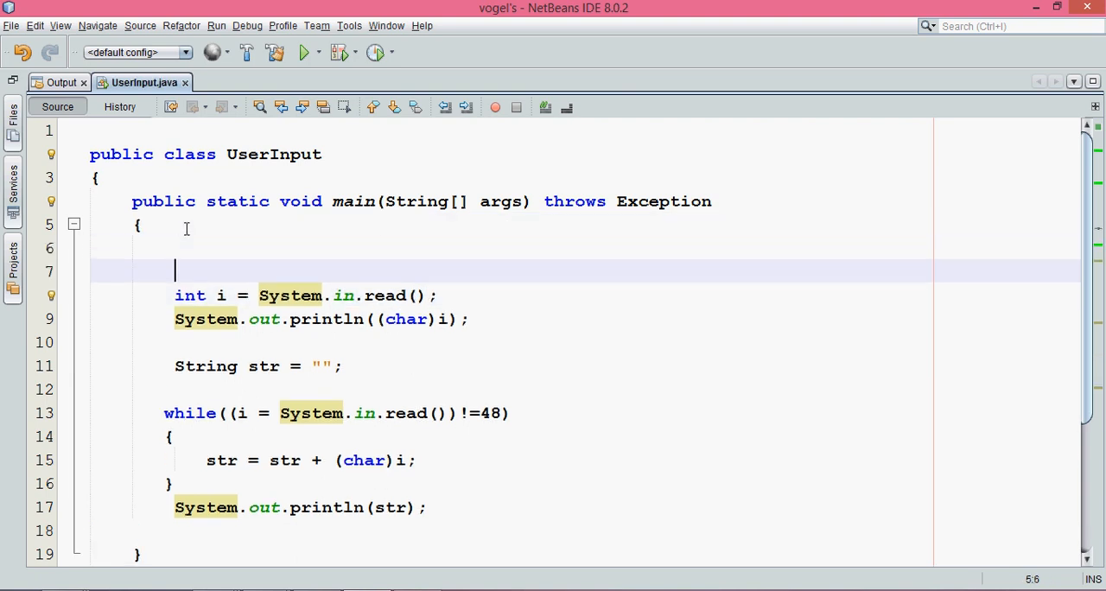
pyautogui.write('//Scanner')
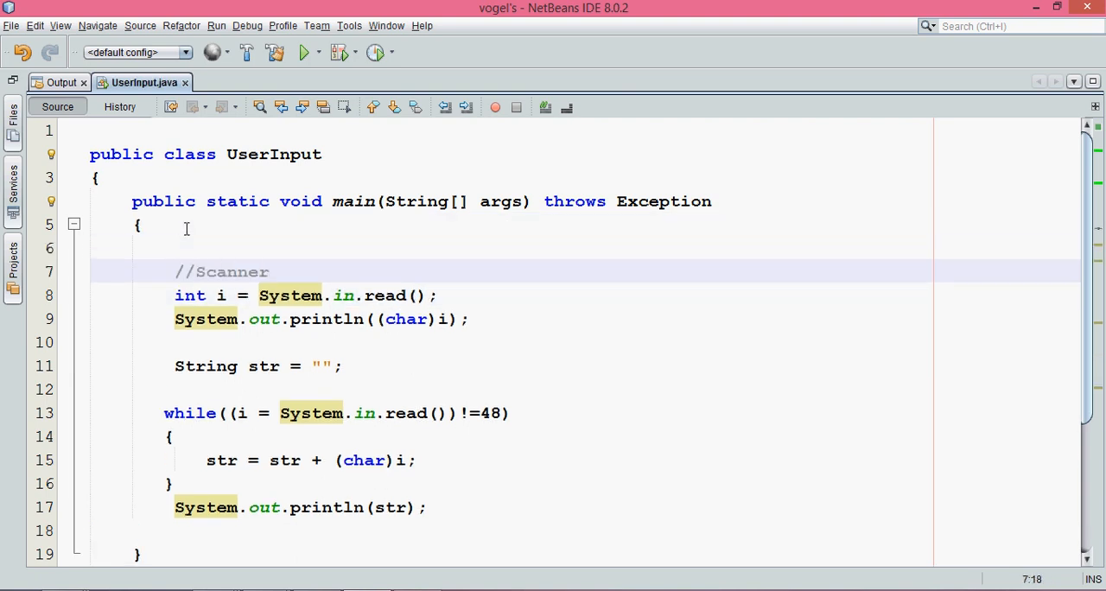
pyautogui.write('//Buf')
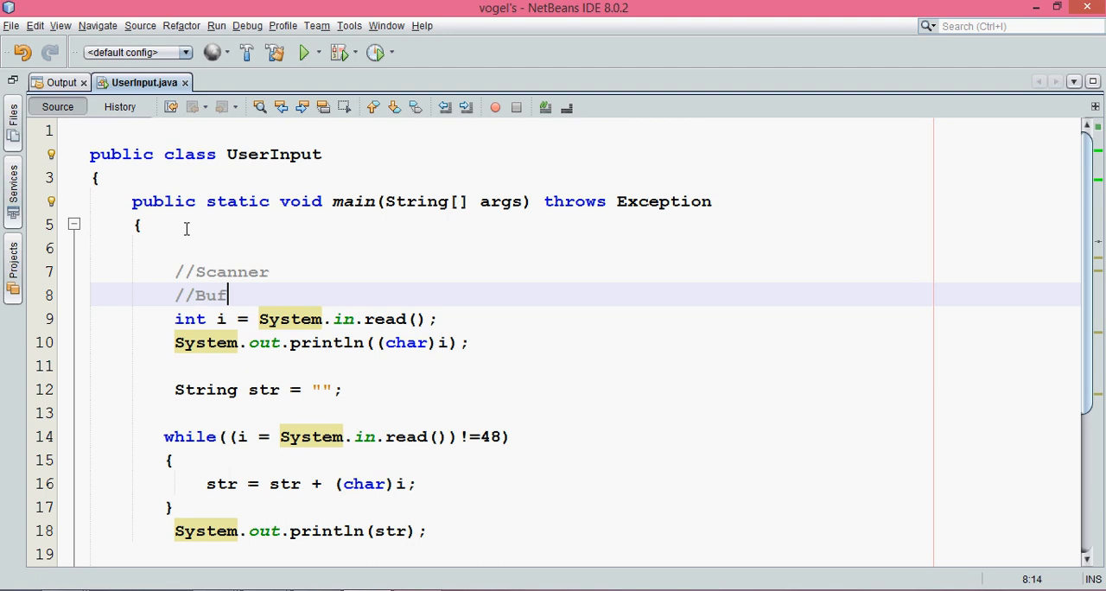
pyautogui.write('fered')
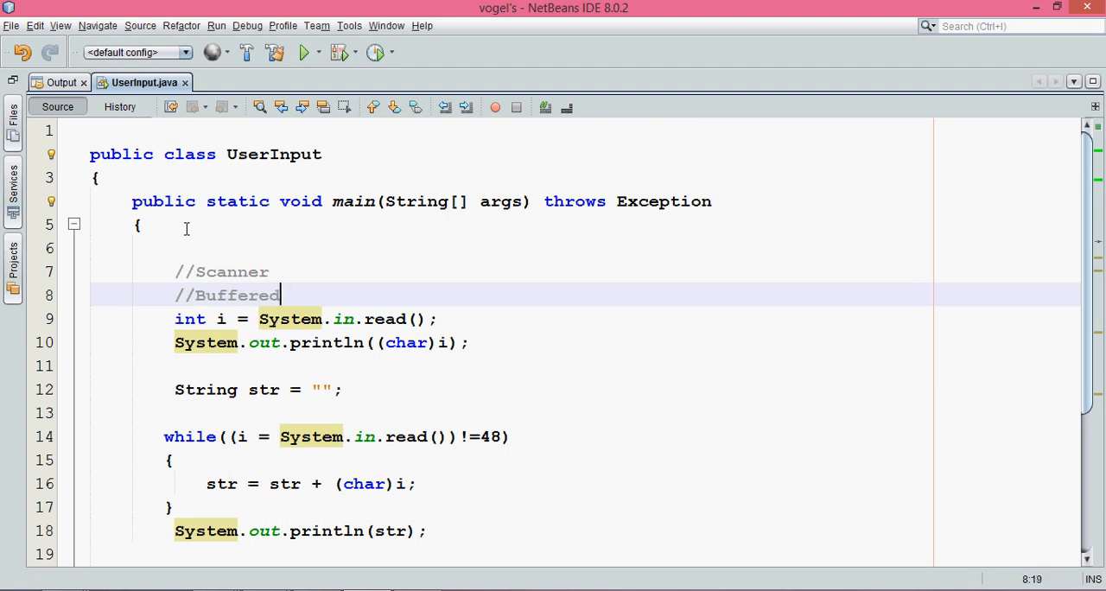
pyautogui.write('REader')
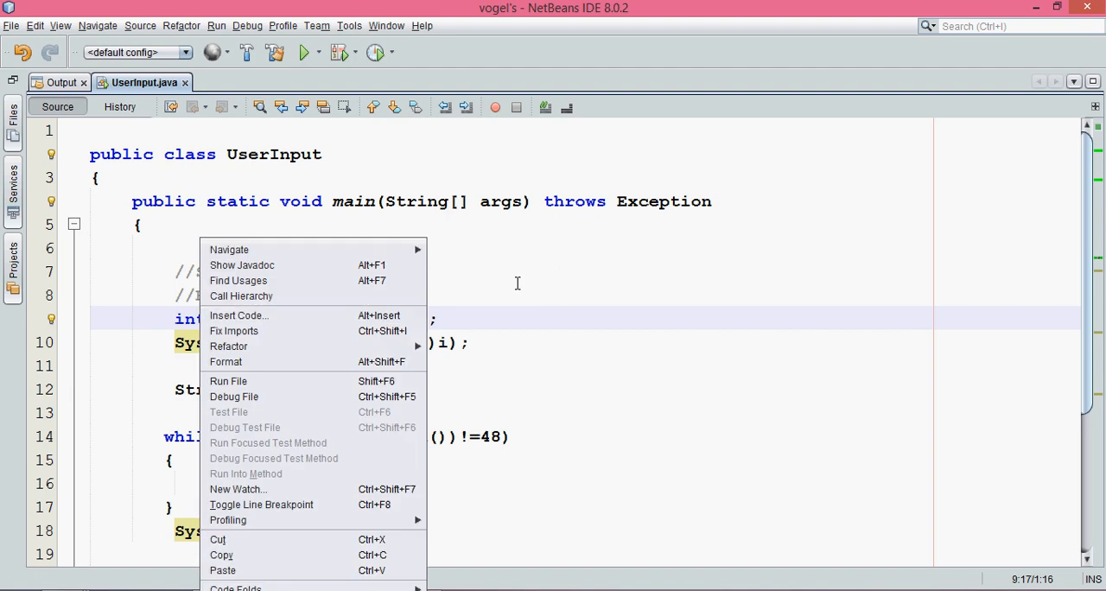
pyautogui.press('Escape')
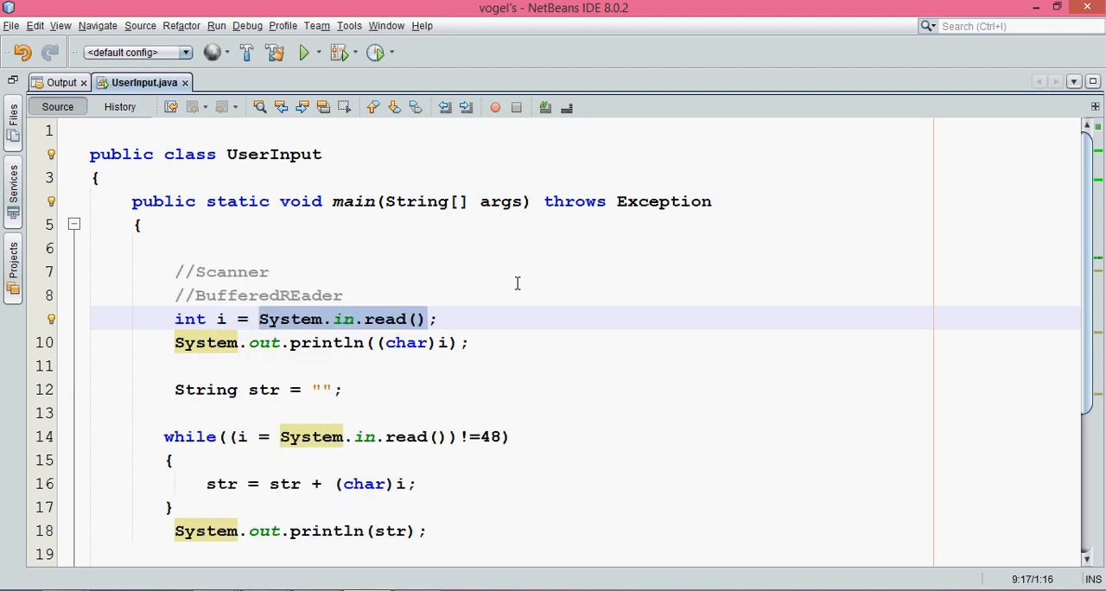